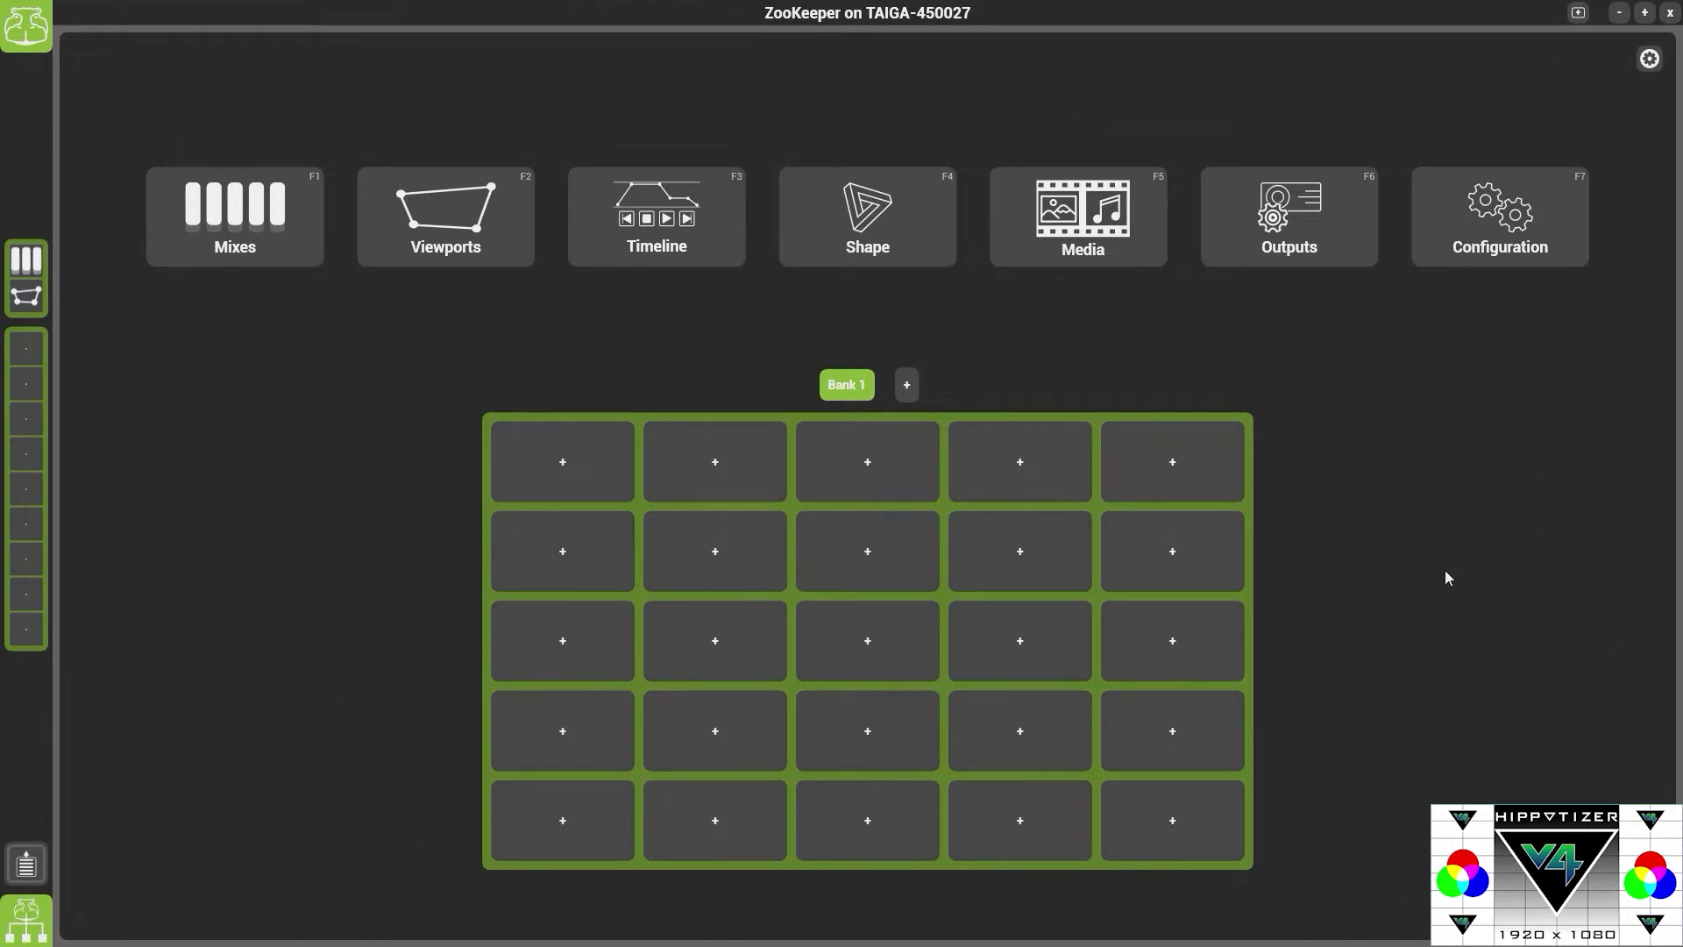
mouse_move(1454, 622)
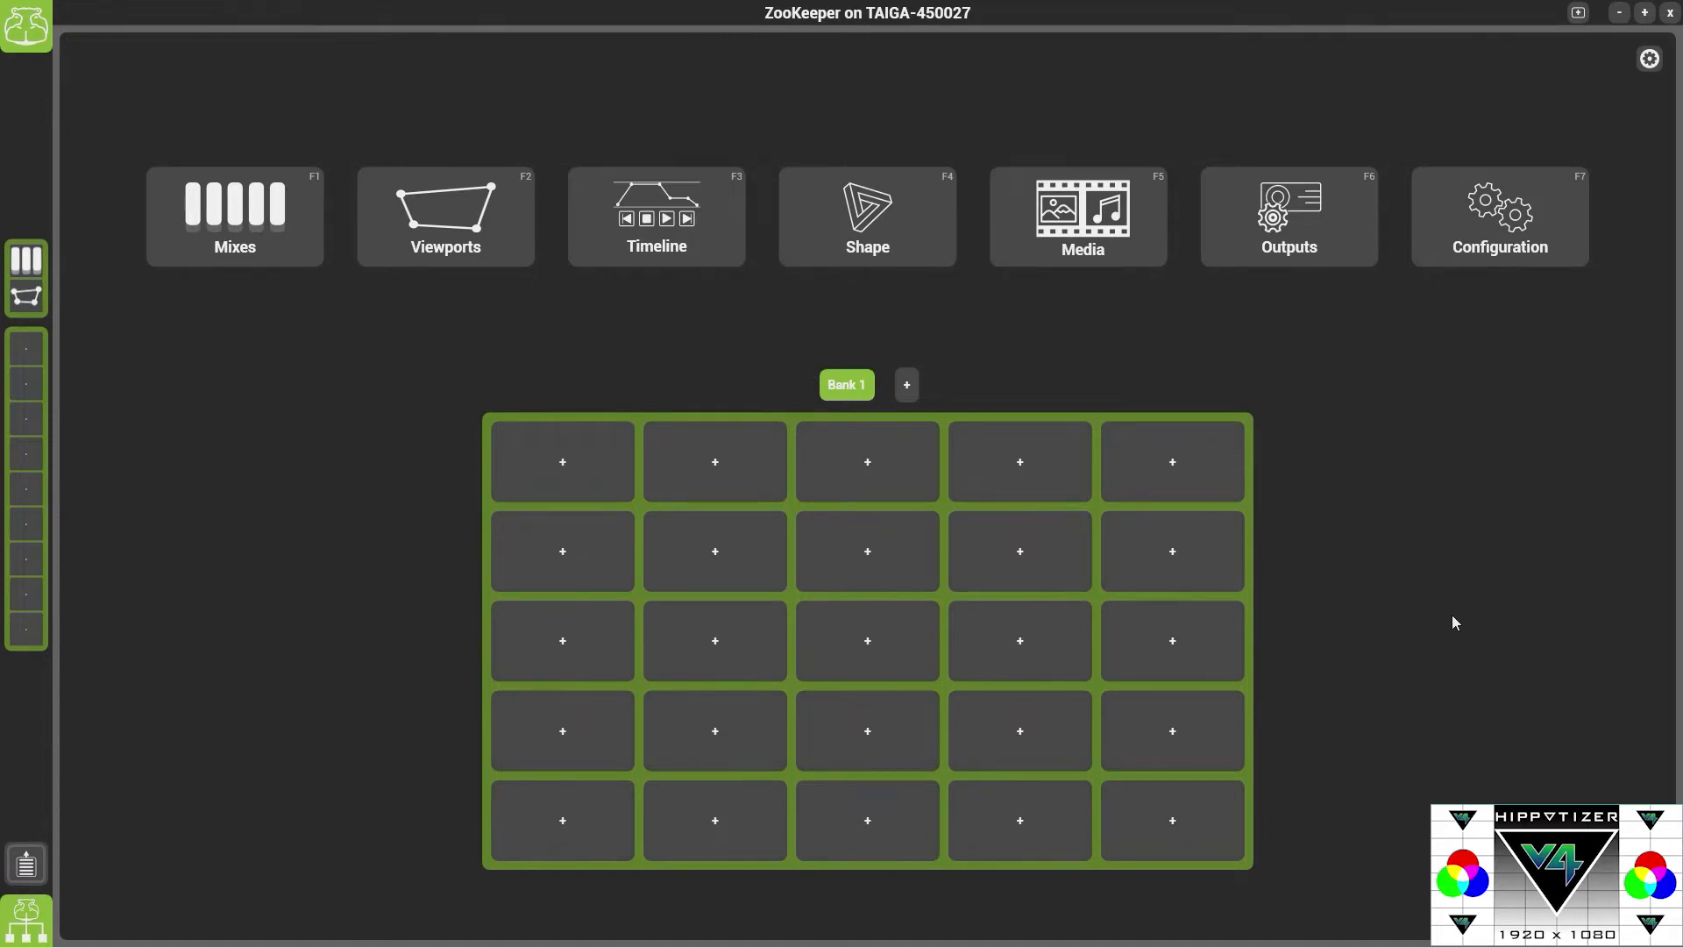
mouse_move(1500, 216)
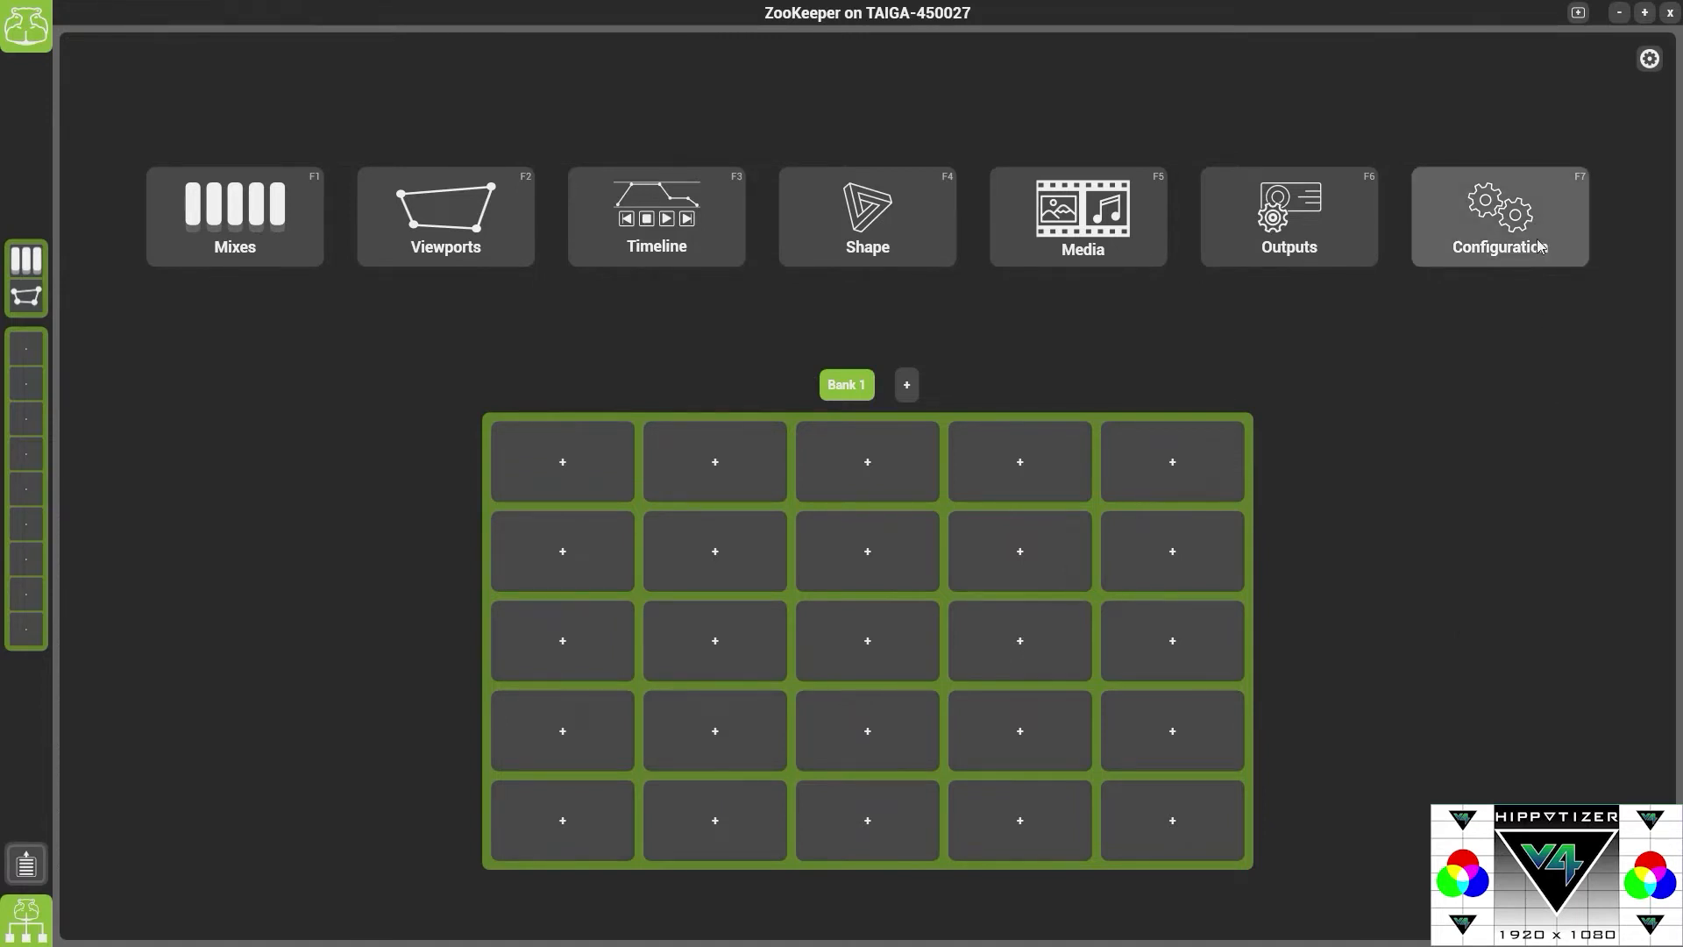
Add a VideoMapper component to the host's components from the Configuration page
left_click(1498, 215)
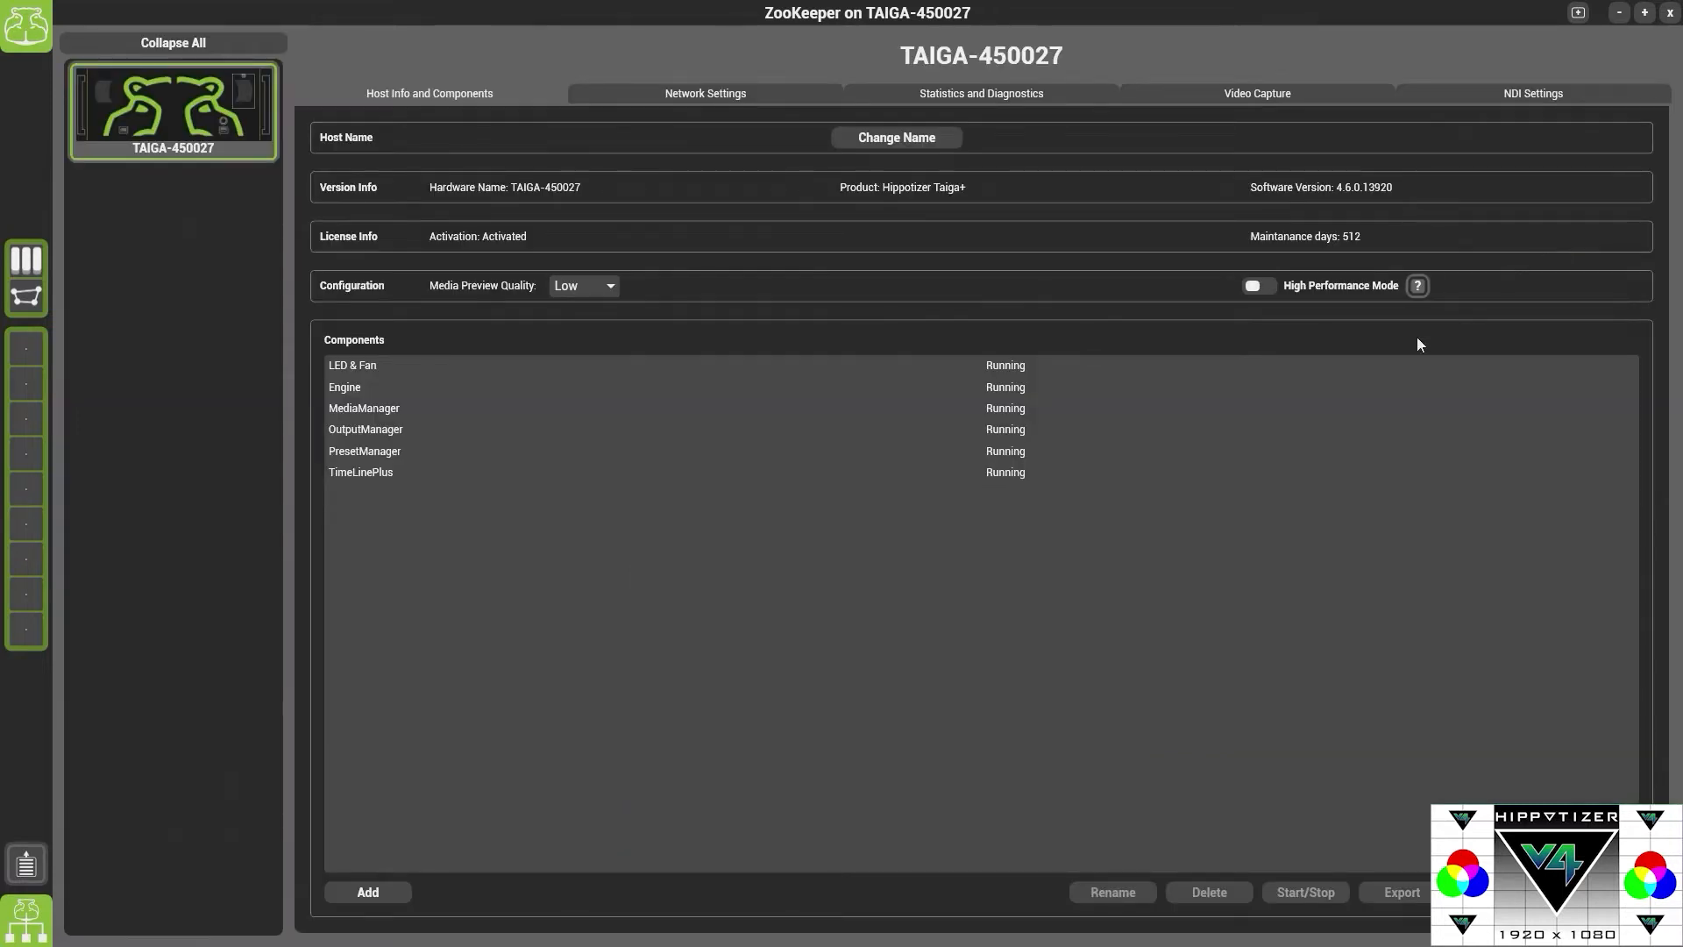
left_click(368, 891)
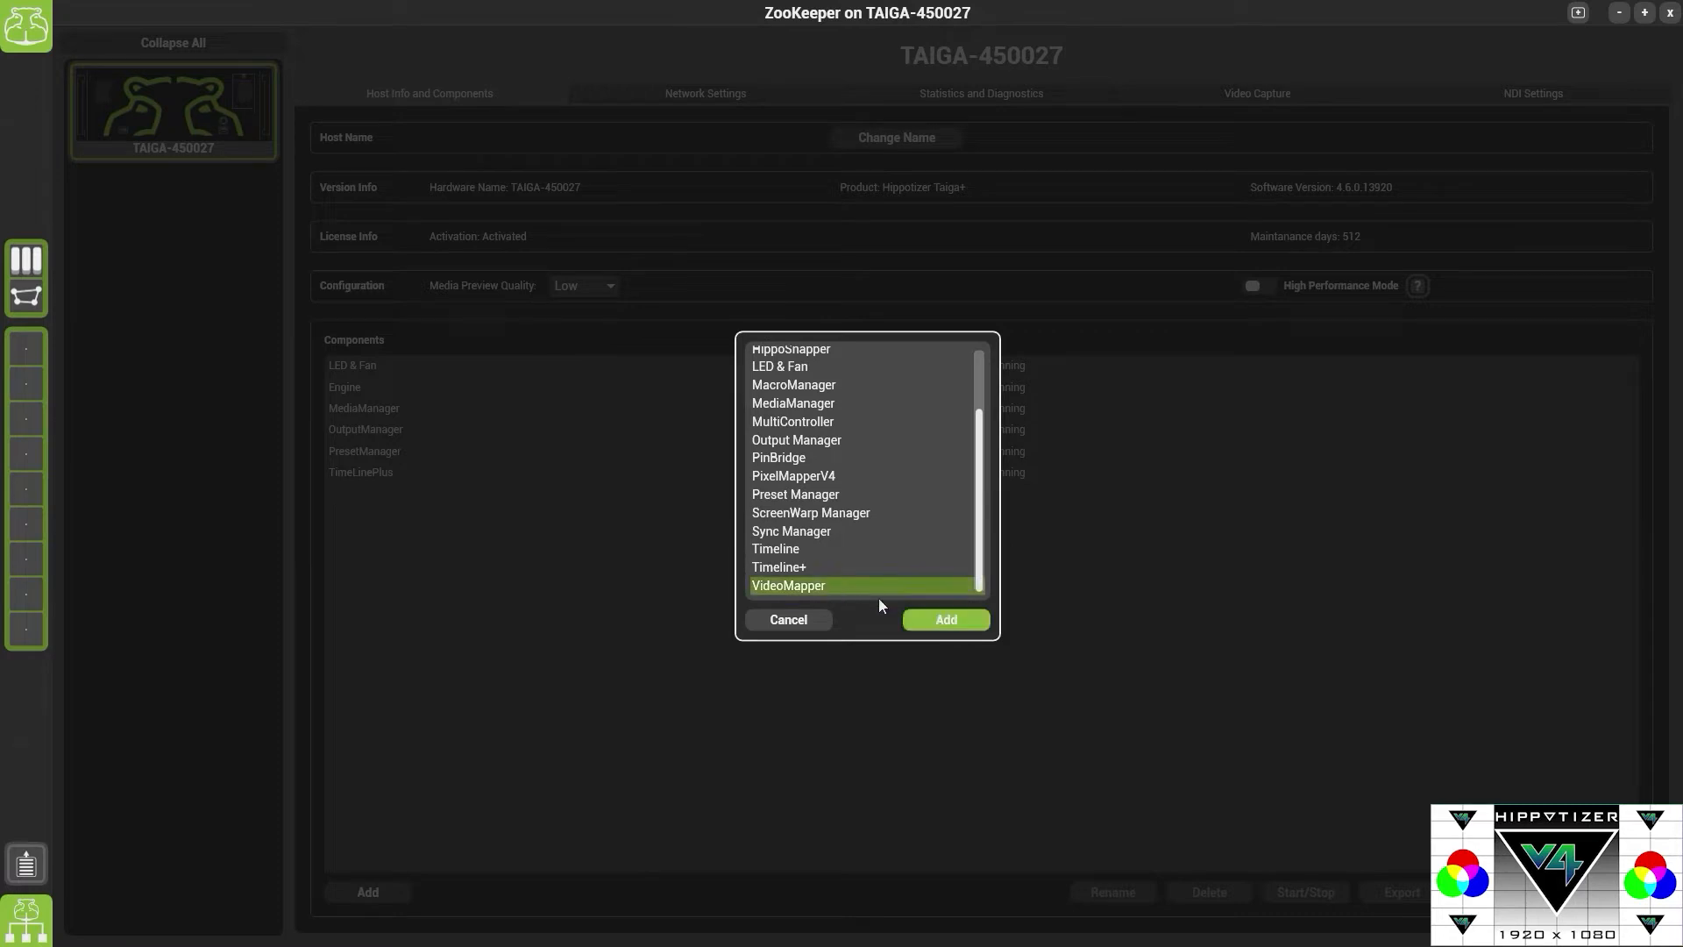
left_click(944, 620)
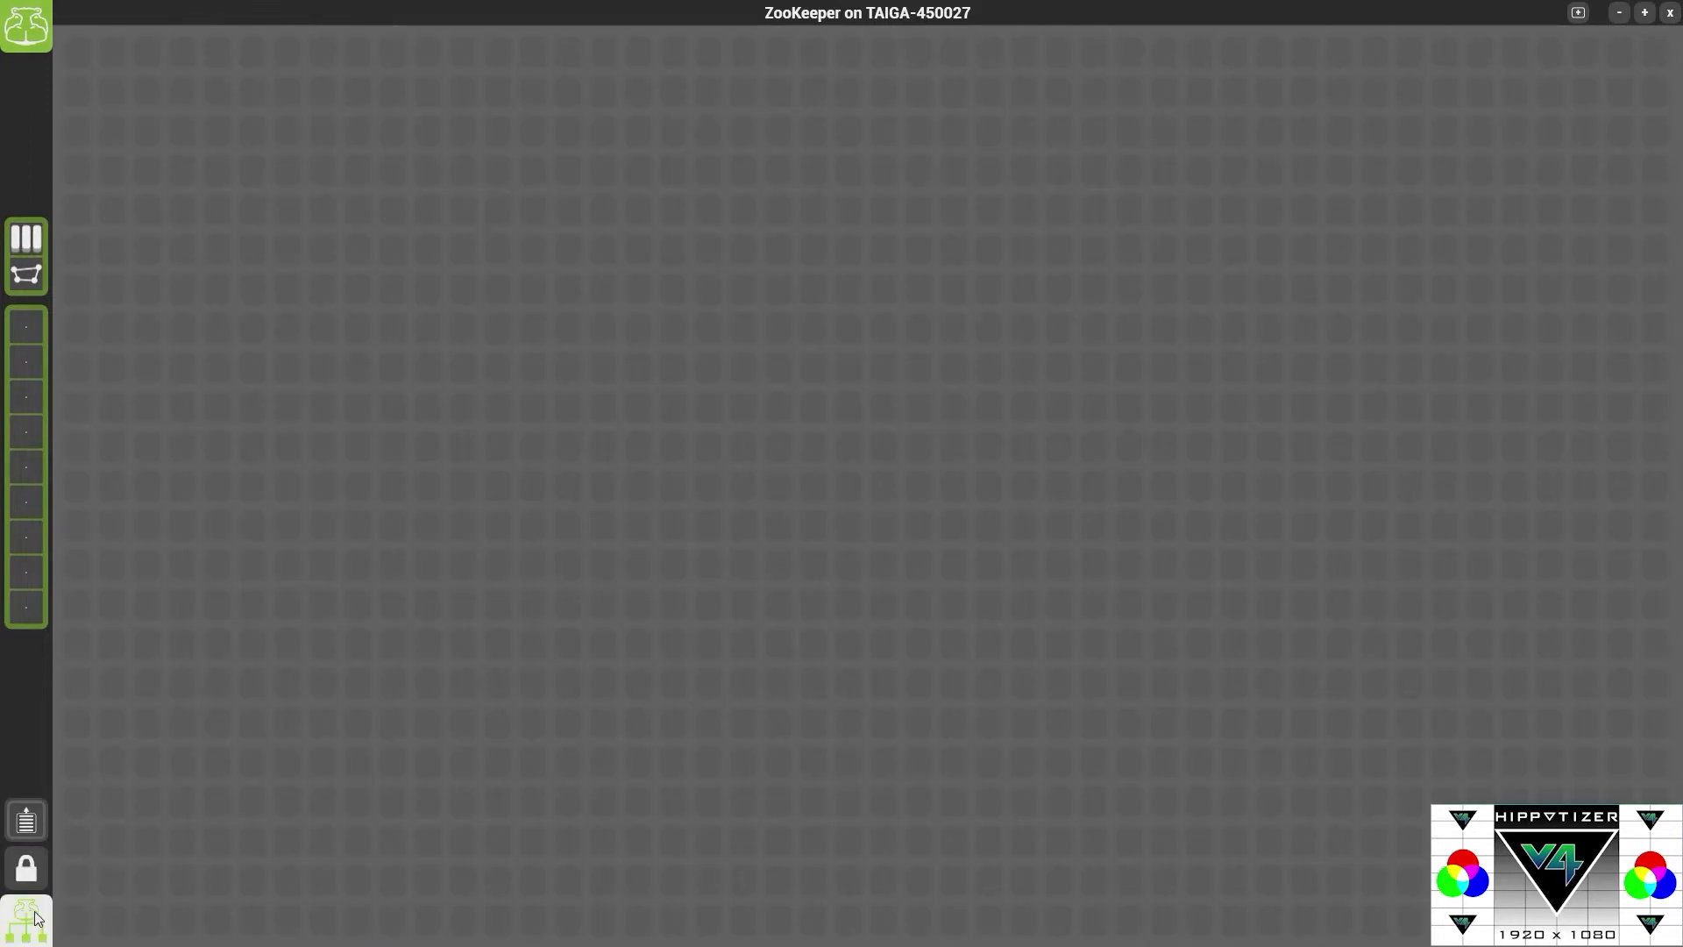
Place the VideoMapper editor widget from the component tree onto the workspace grid
left_click(24, 920)
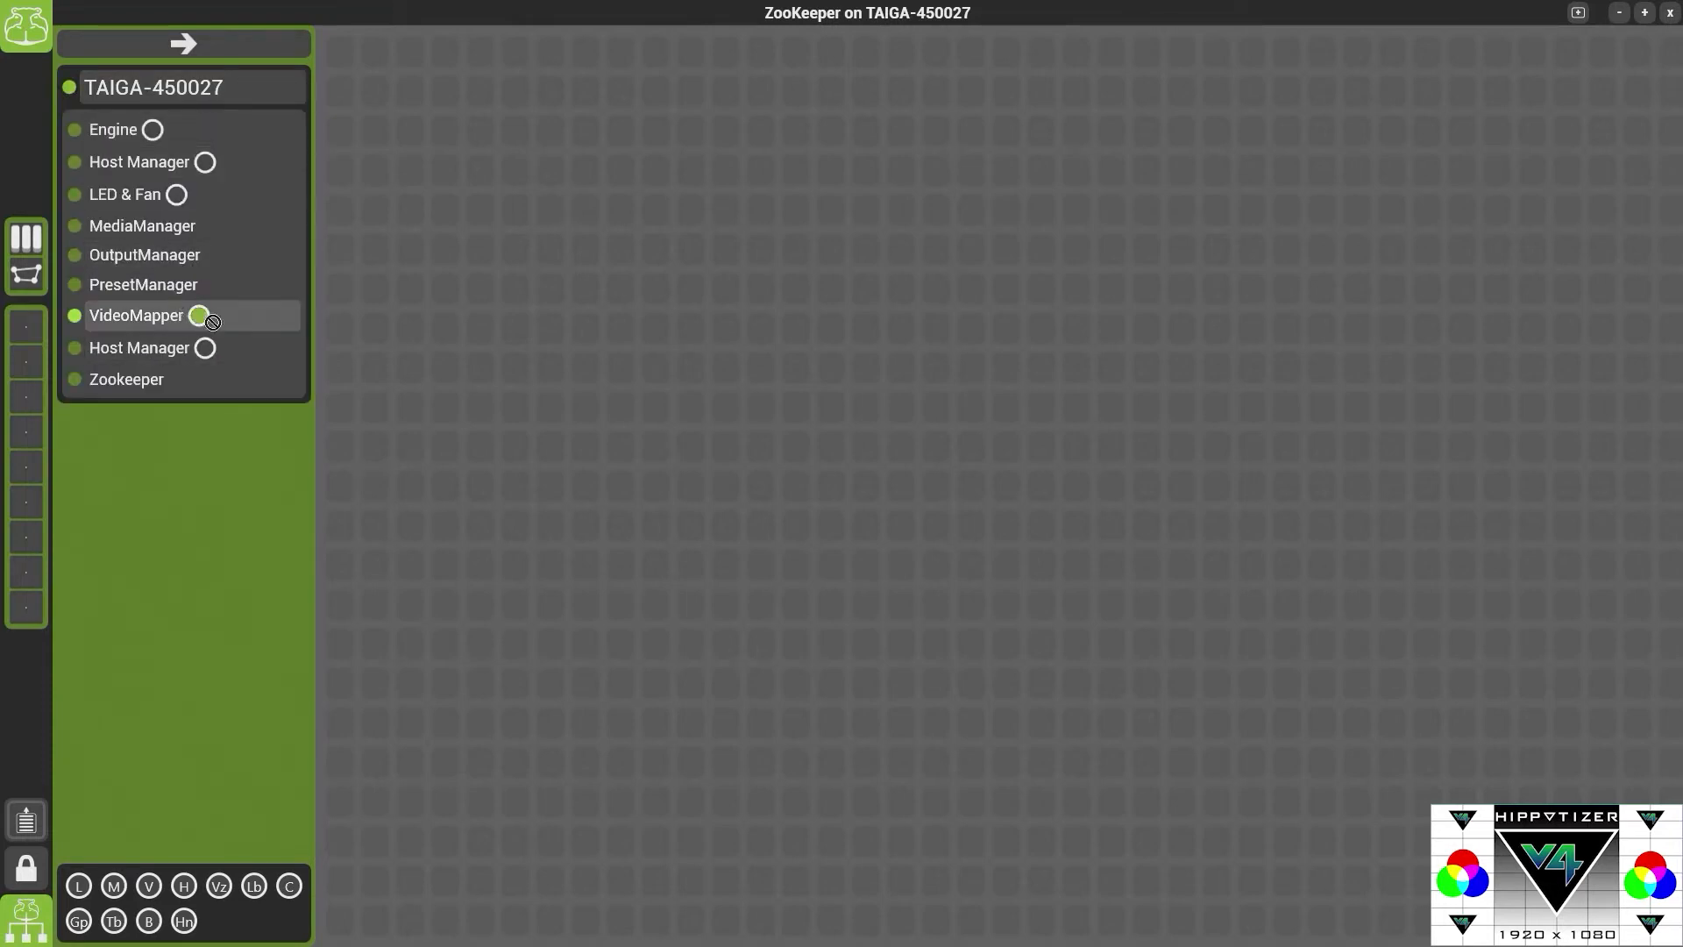
left_click(182, 43)
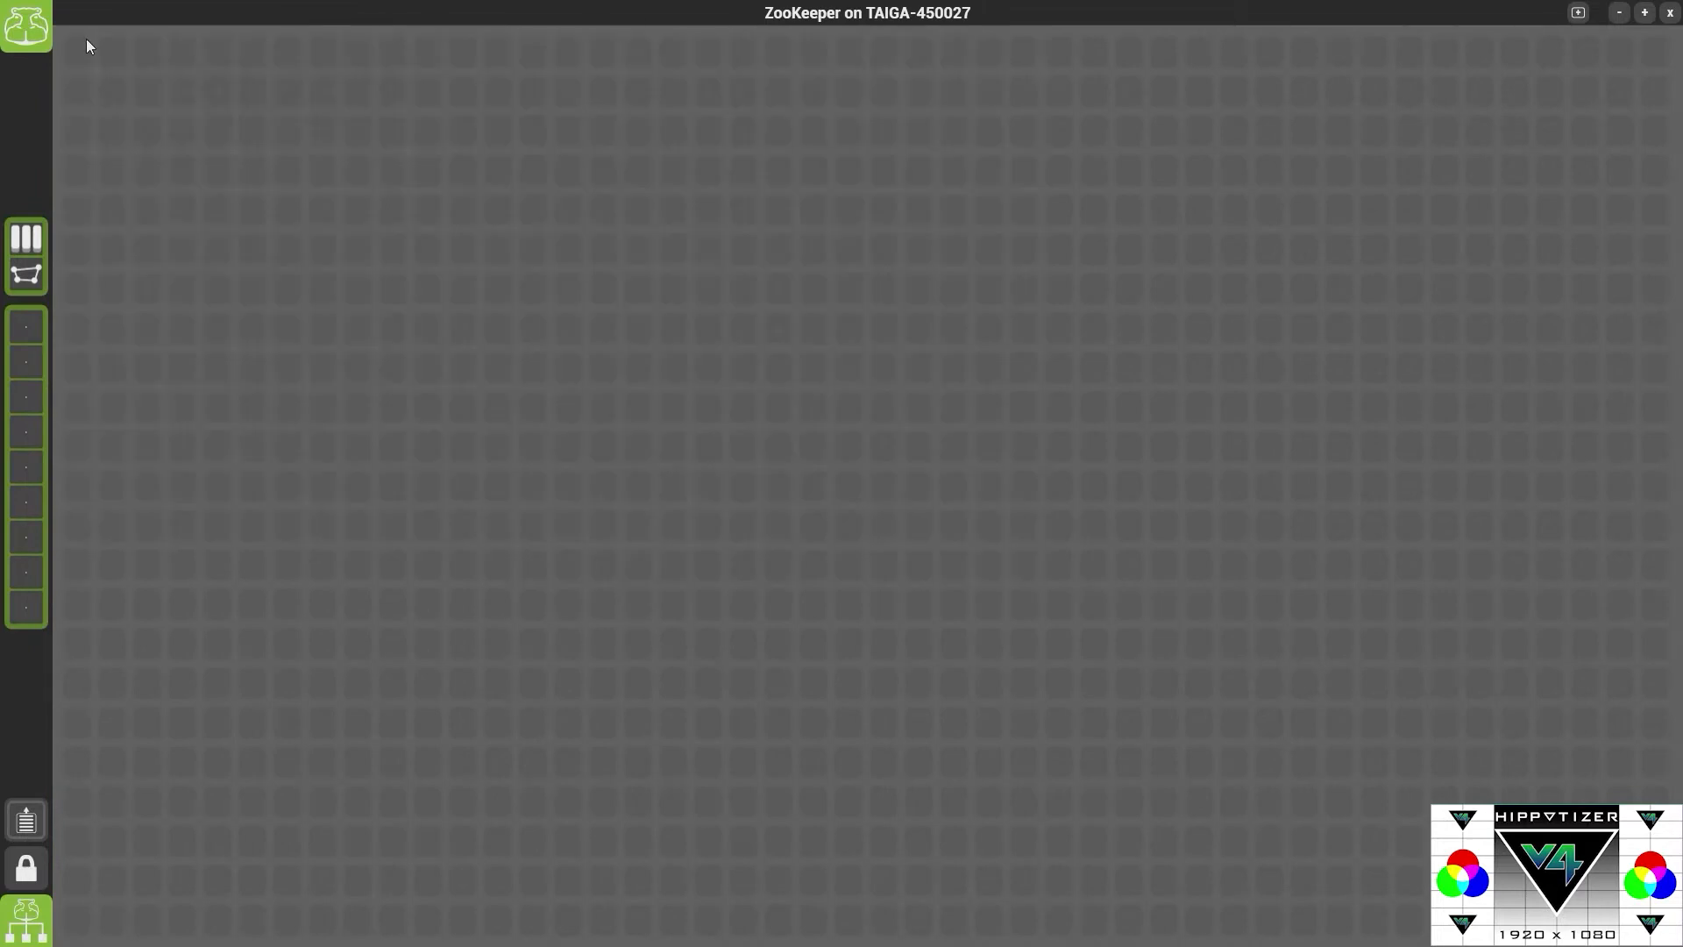
left_click(26, 869)
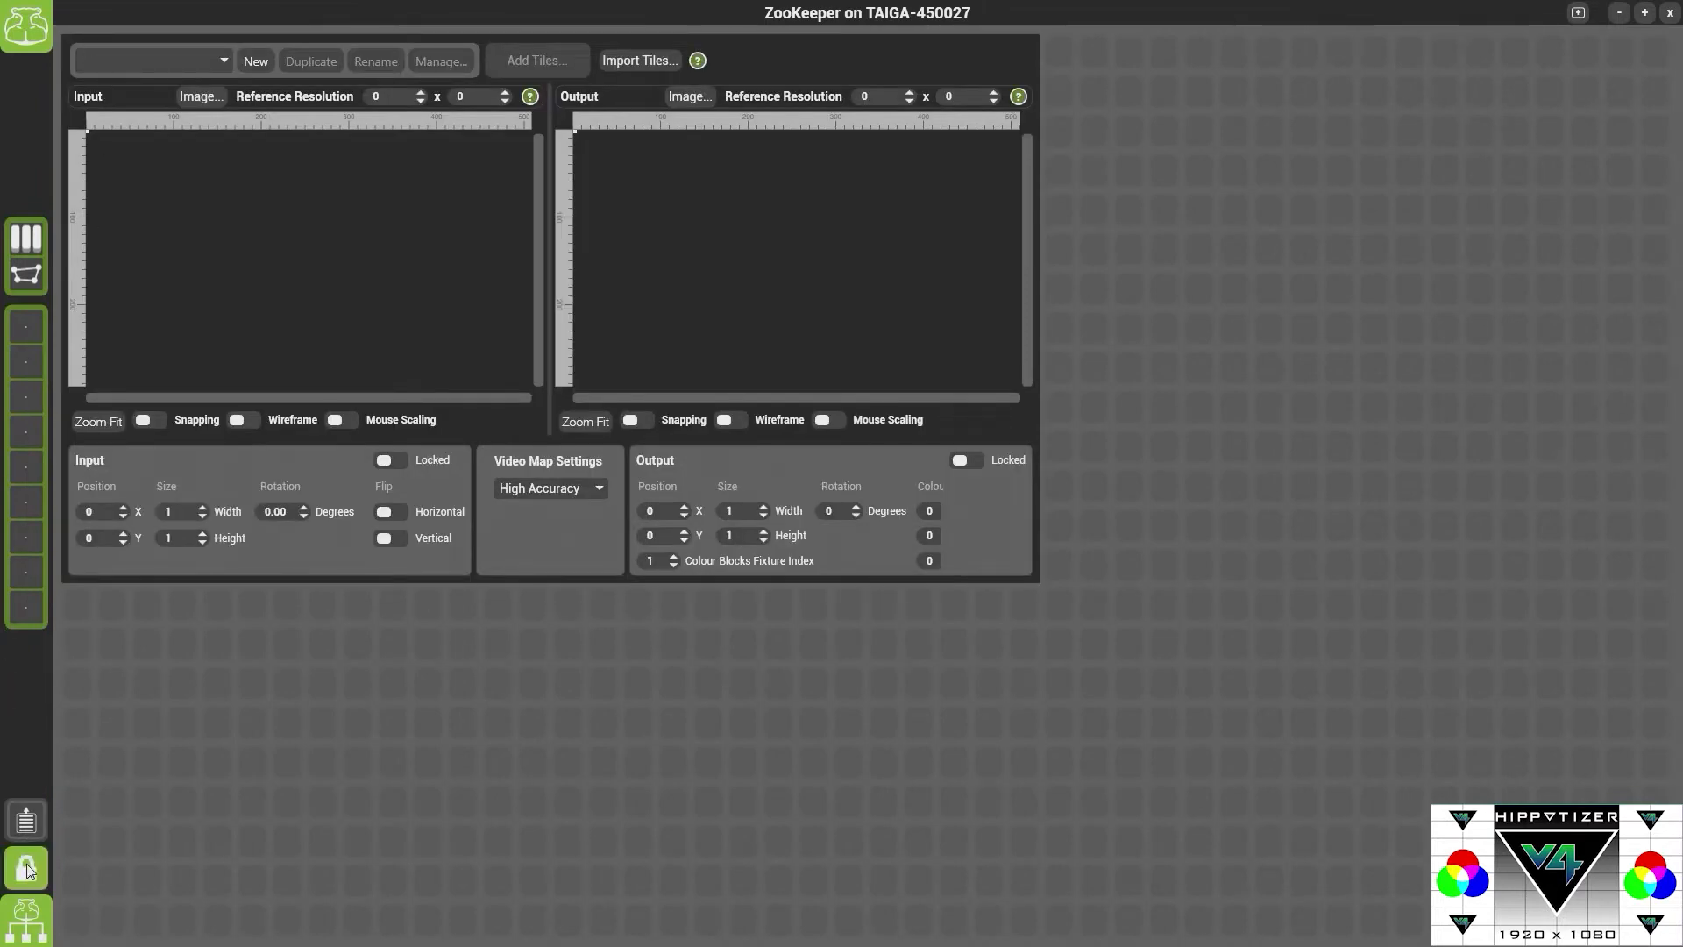
left_click(26, 867)
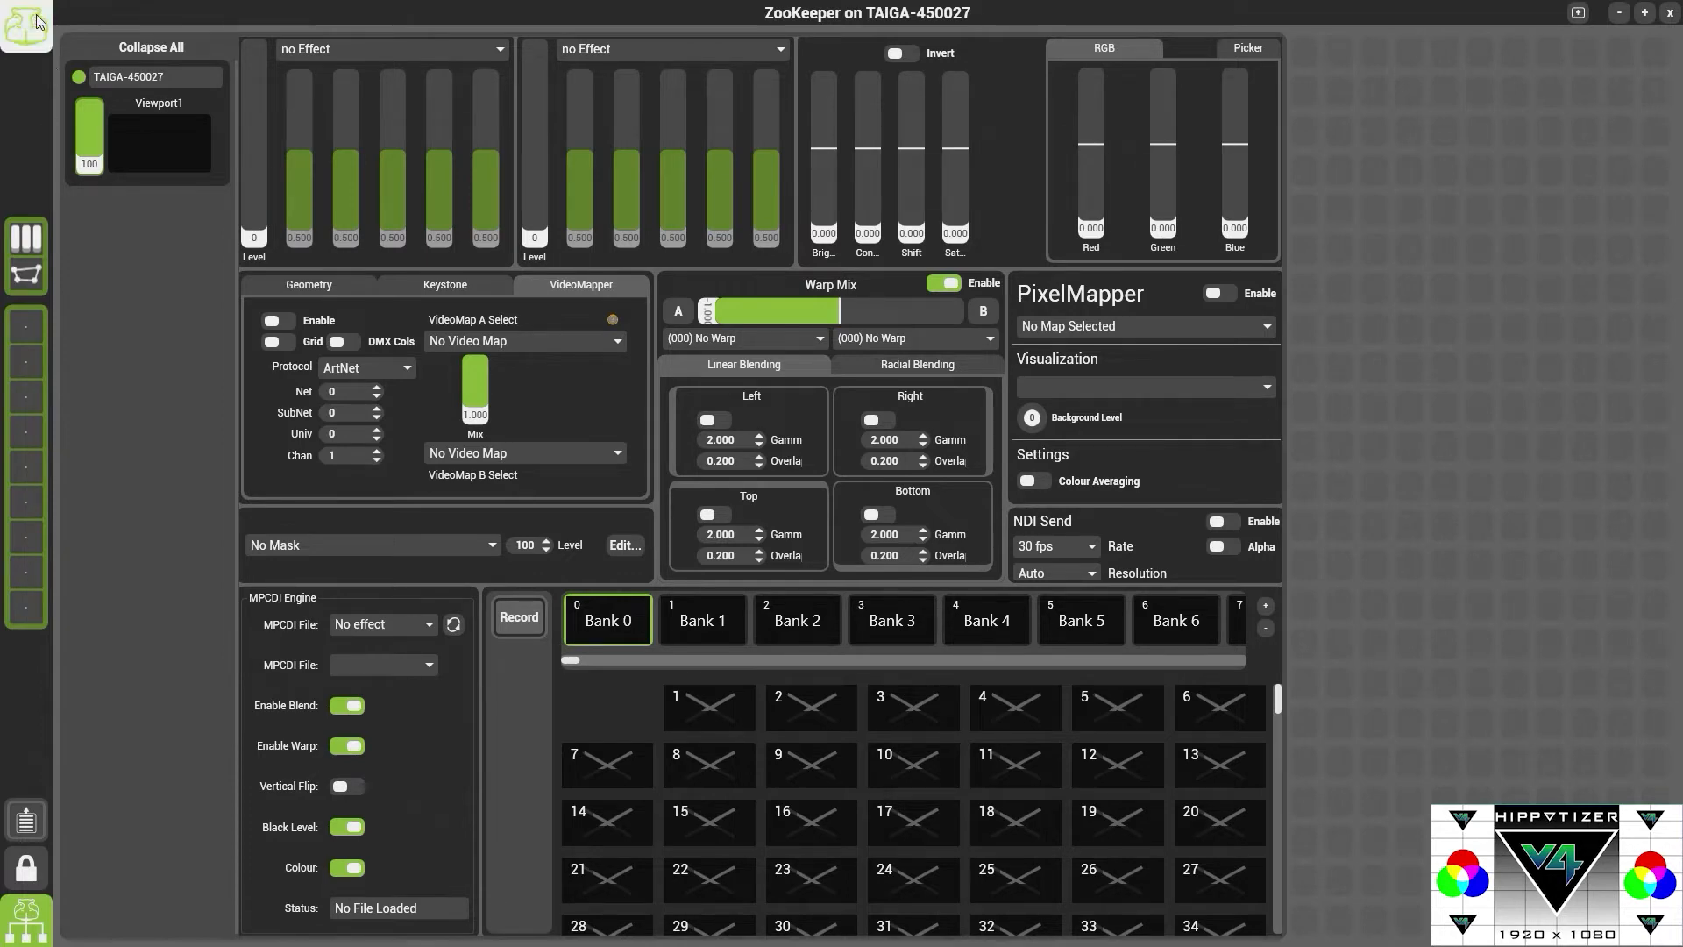
Expand Engine and Viewport1 in the component tree to reach the viewport's VideoMapper controls
left_click(24, 25)
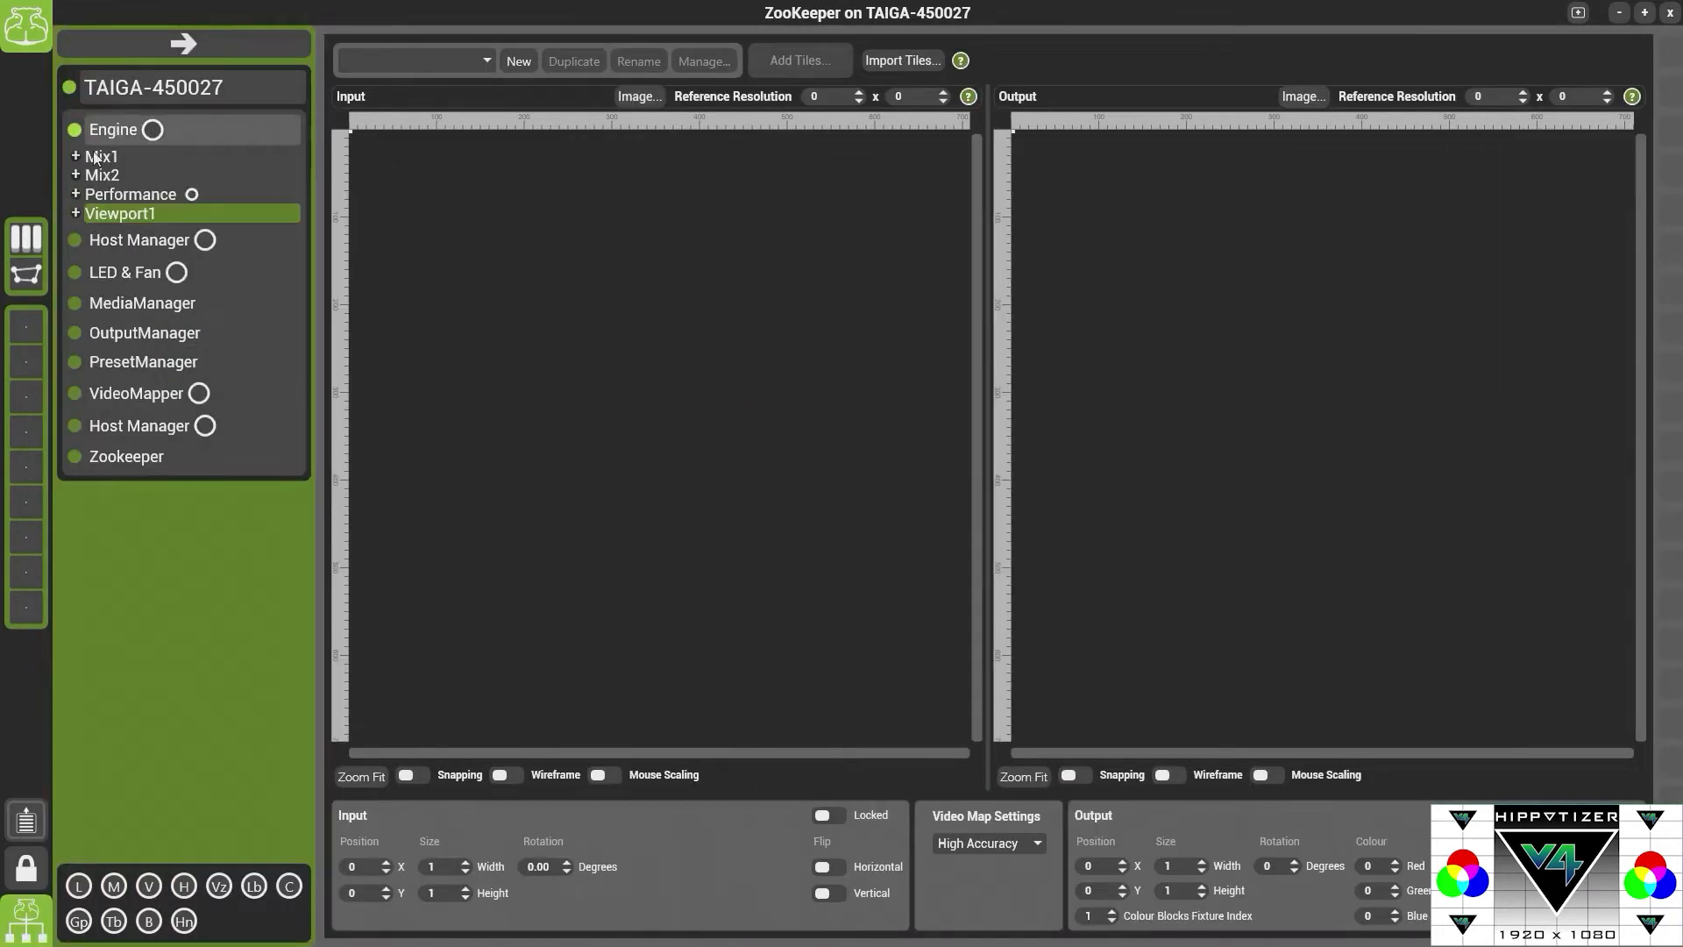
left_click(75, 212)
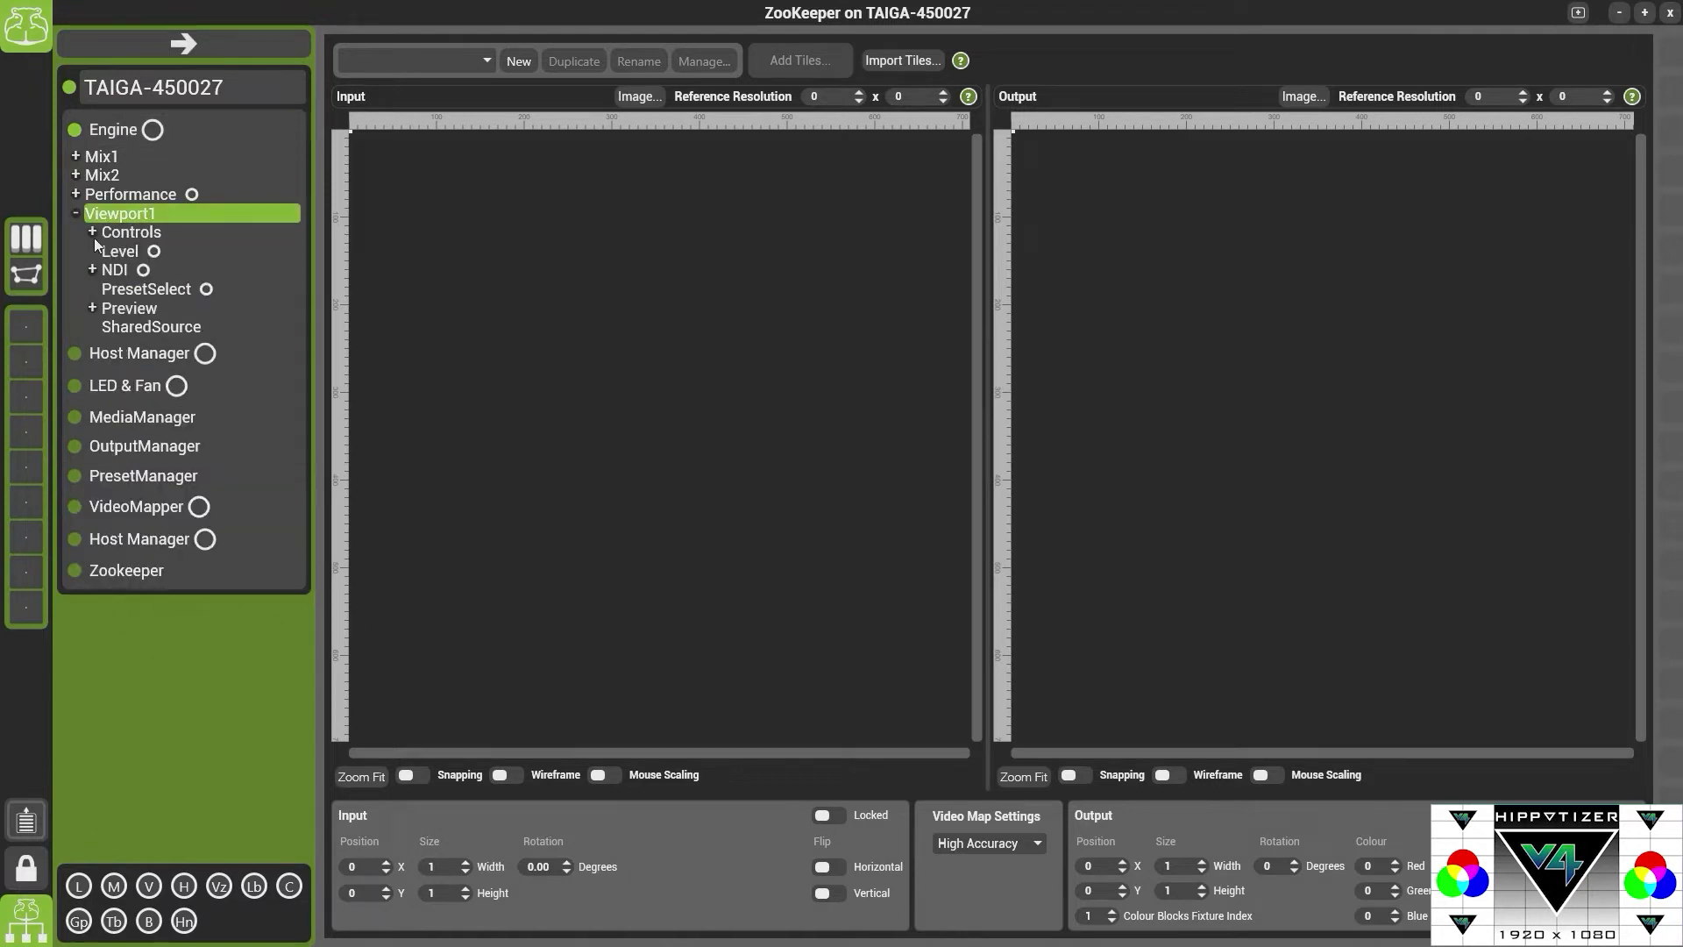
left_click(94, 232)
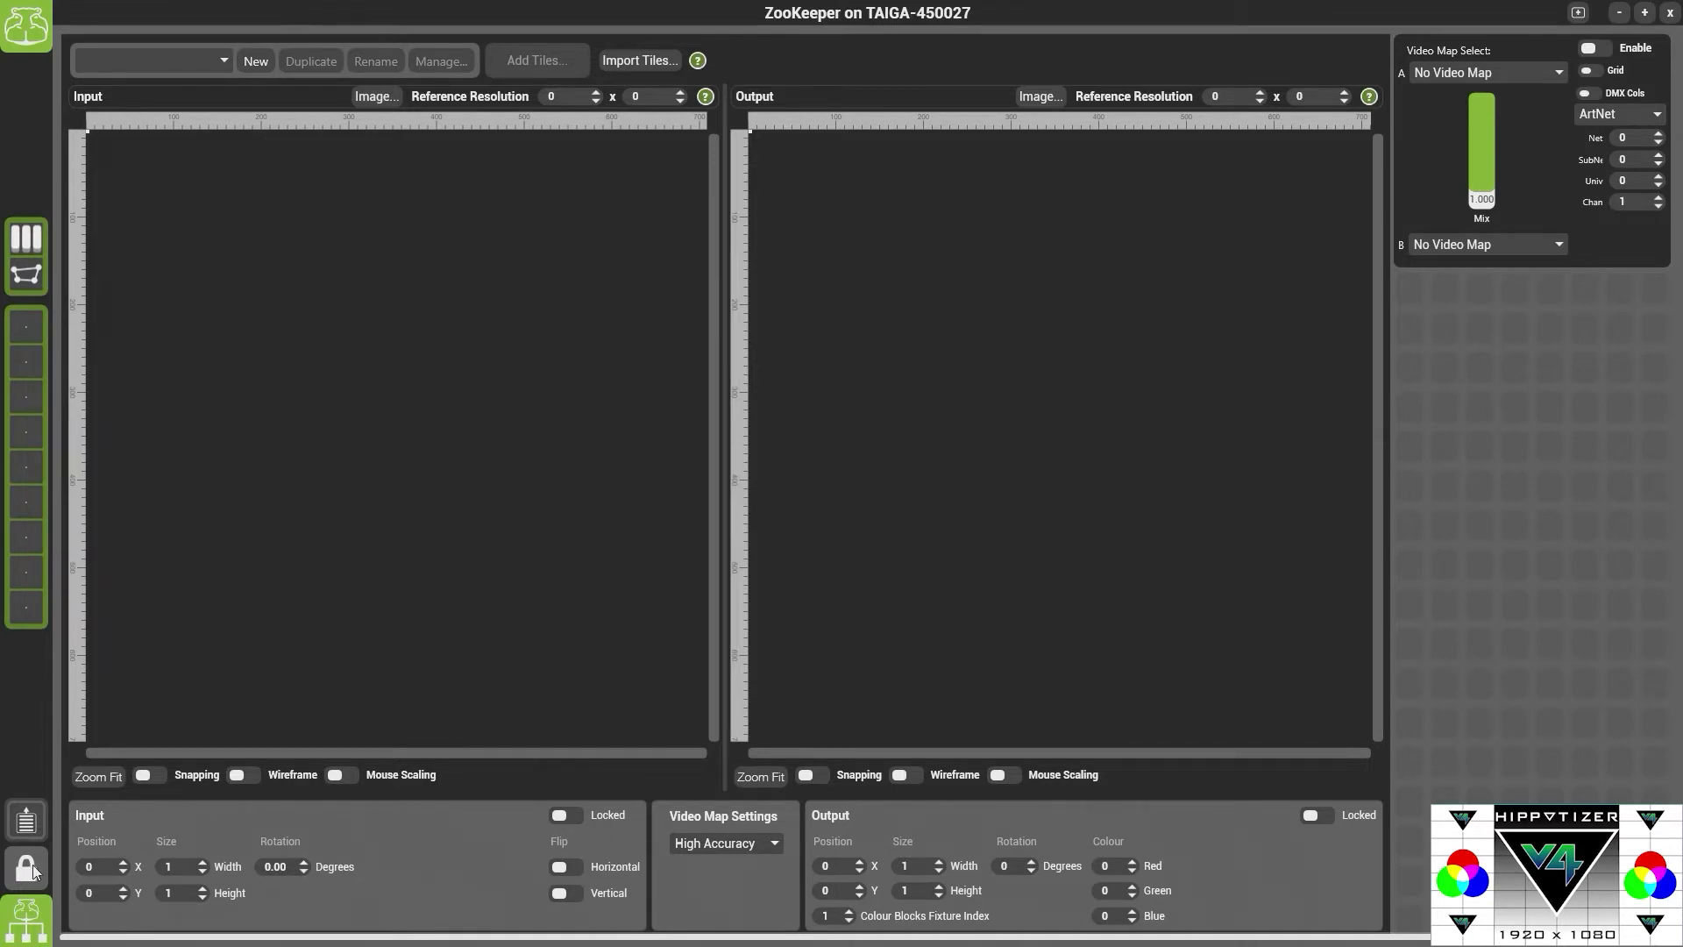
mouse_move(487, 551)
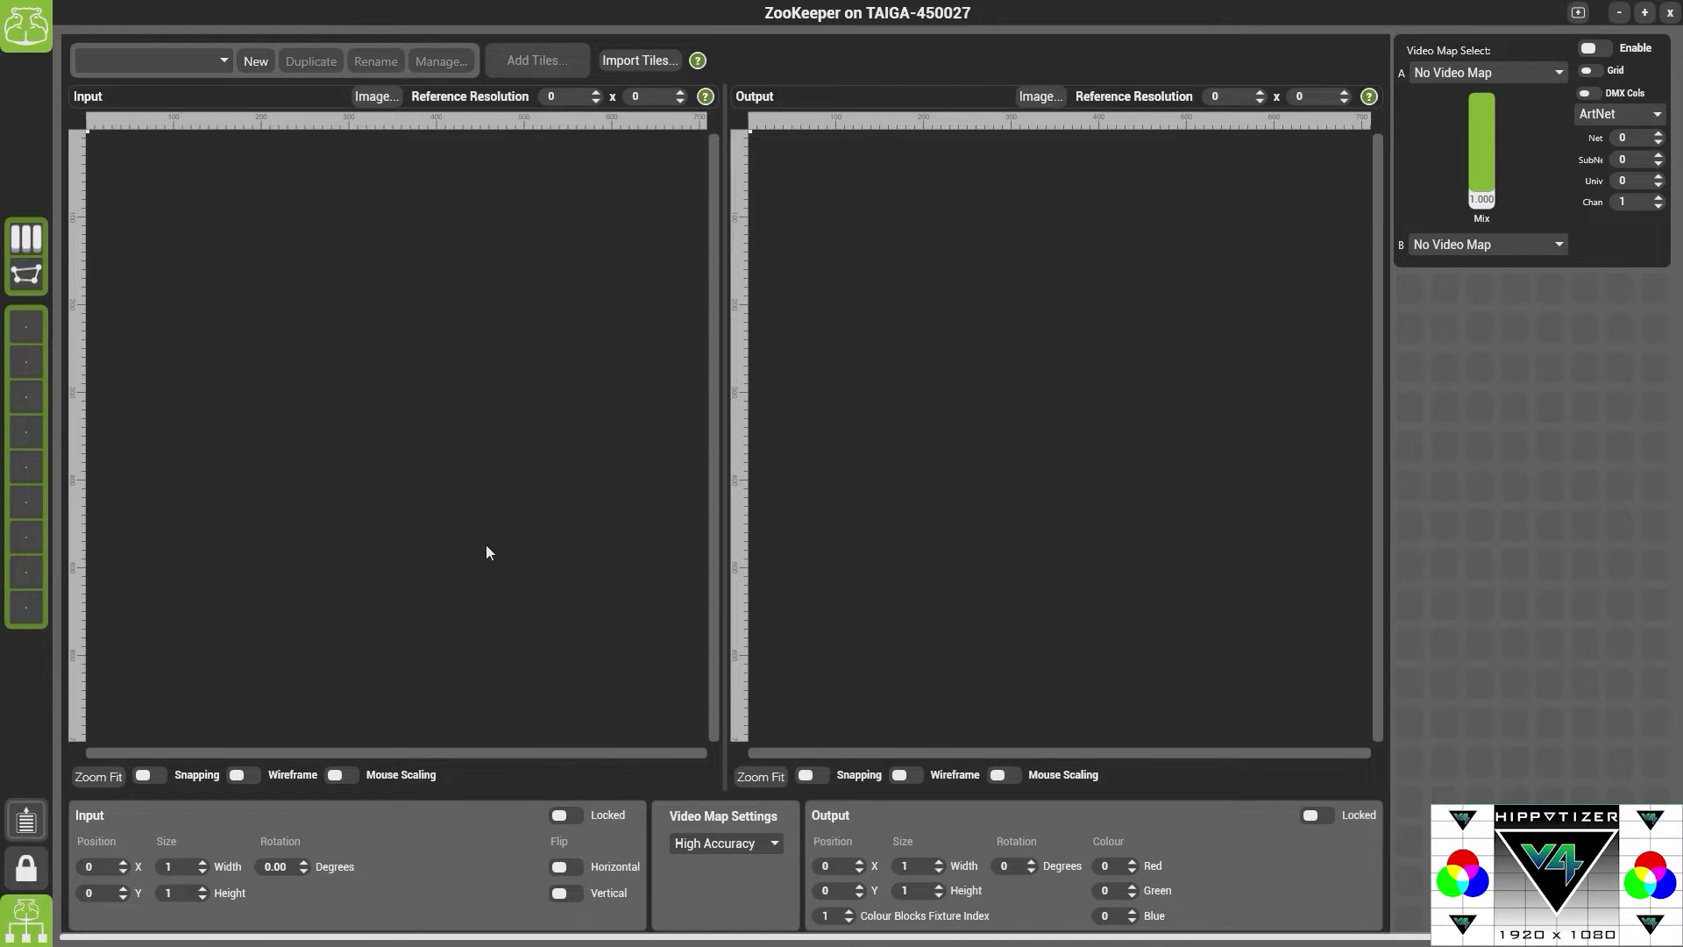
mouse_move(902, 520)
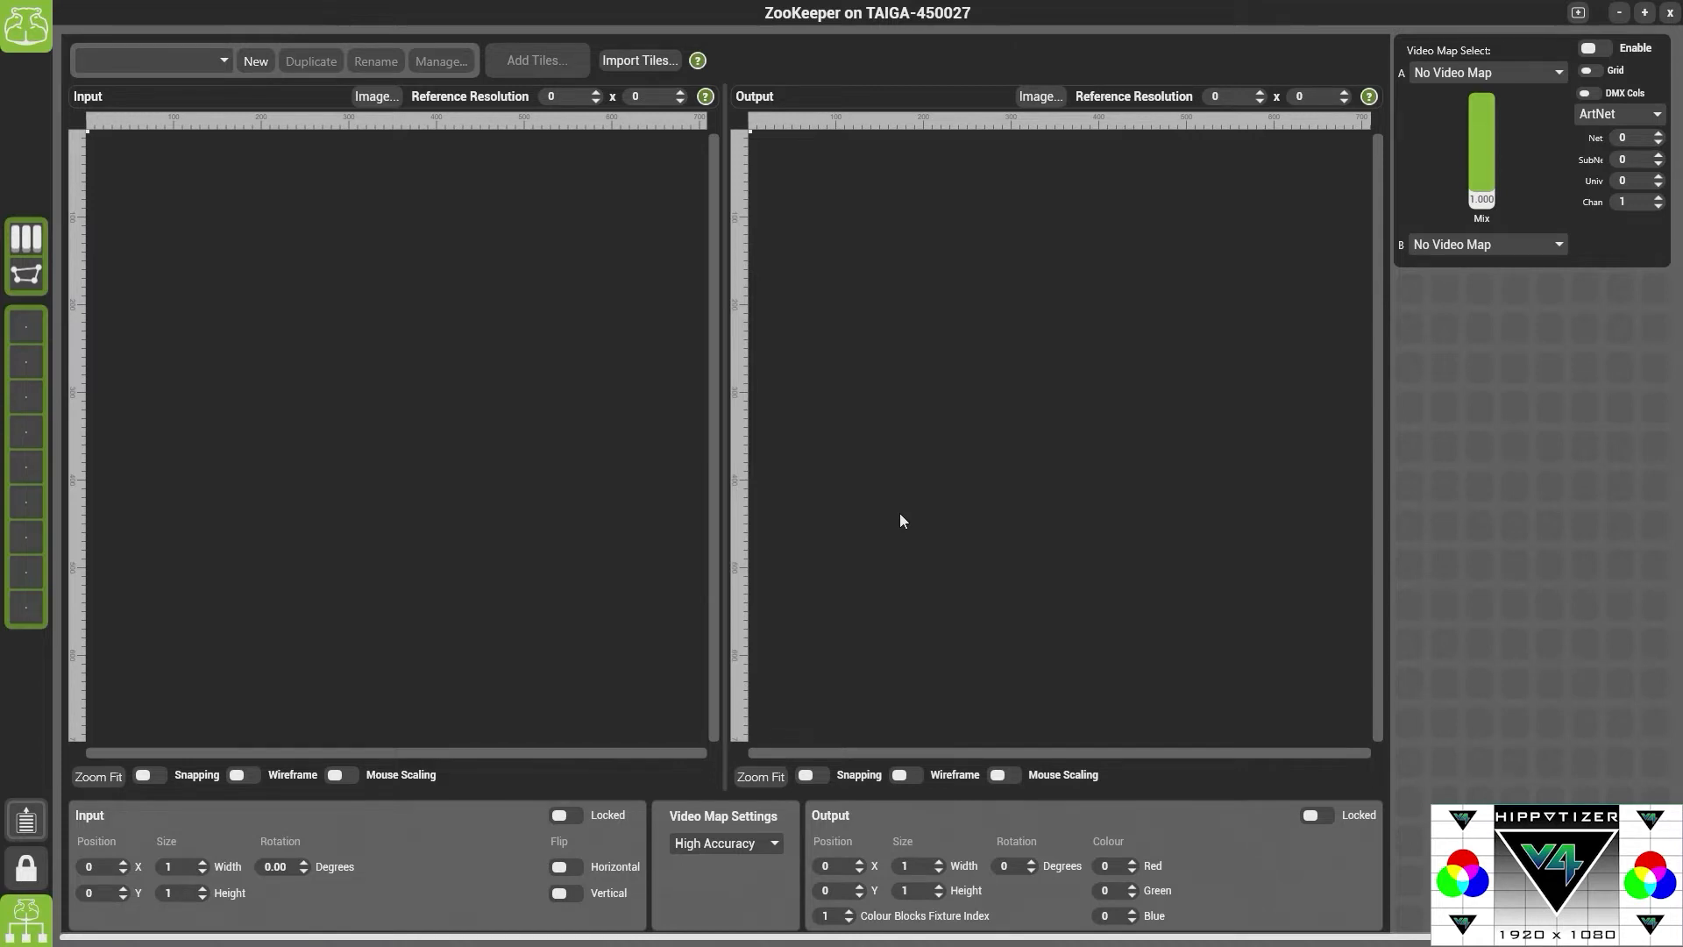
mouse_move(308, 248)
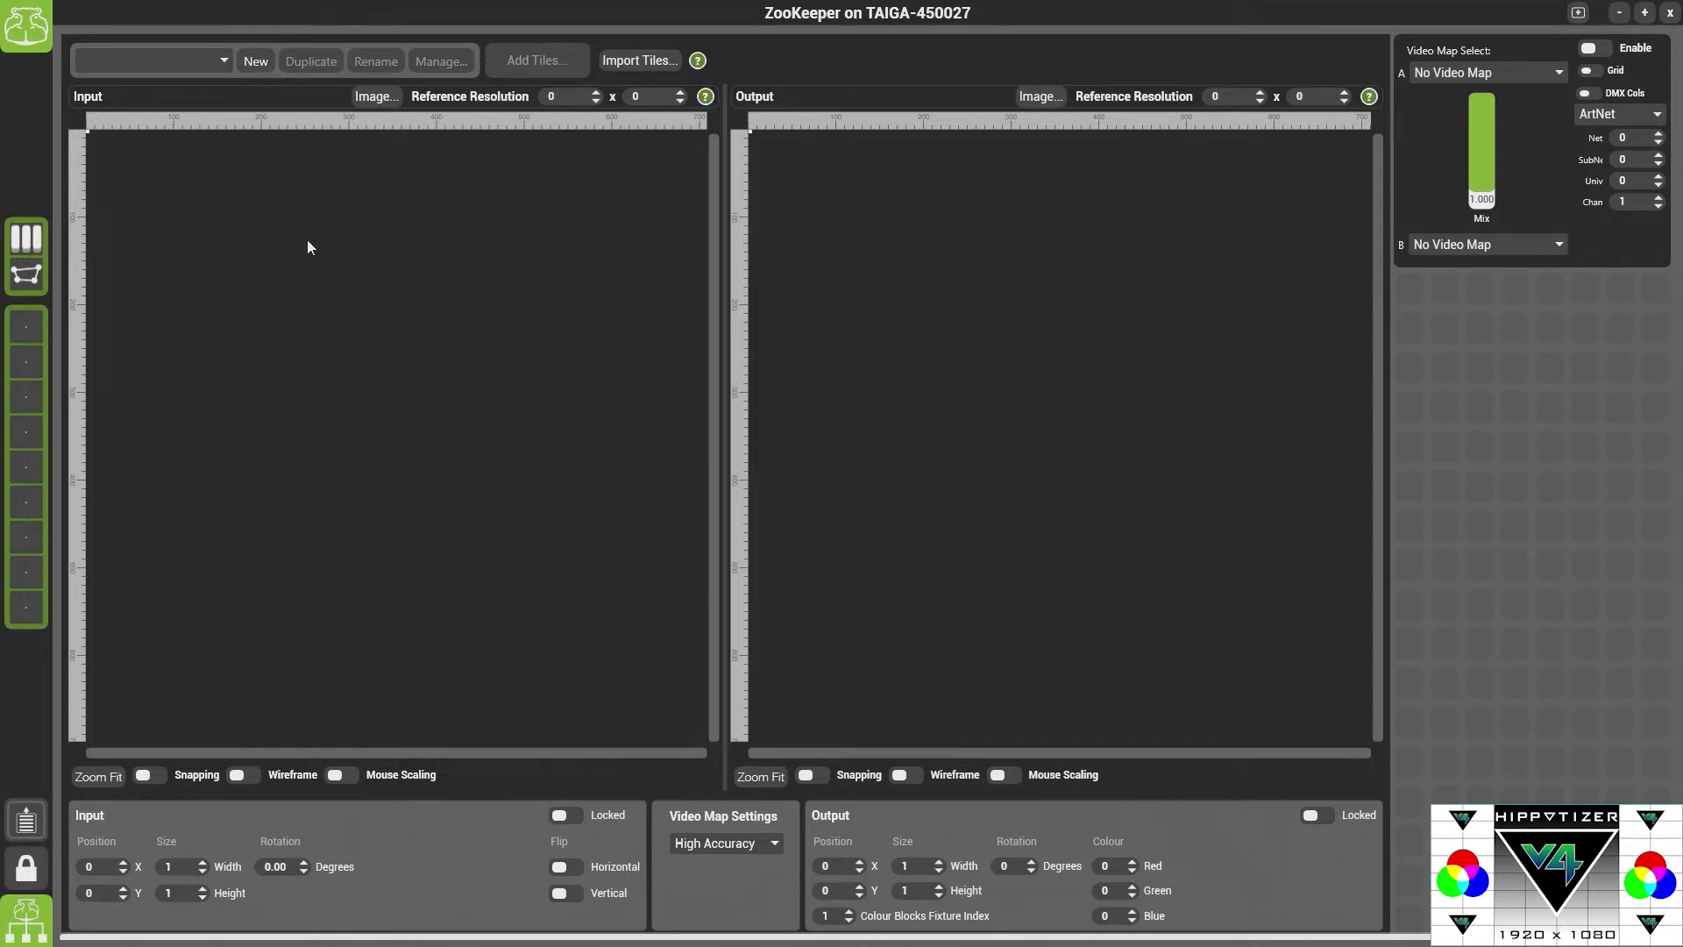
mouse_move(878, 248)
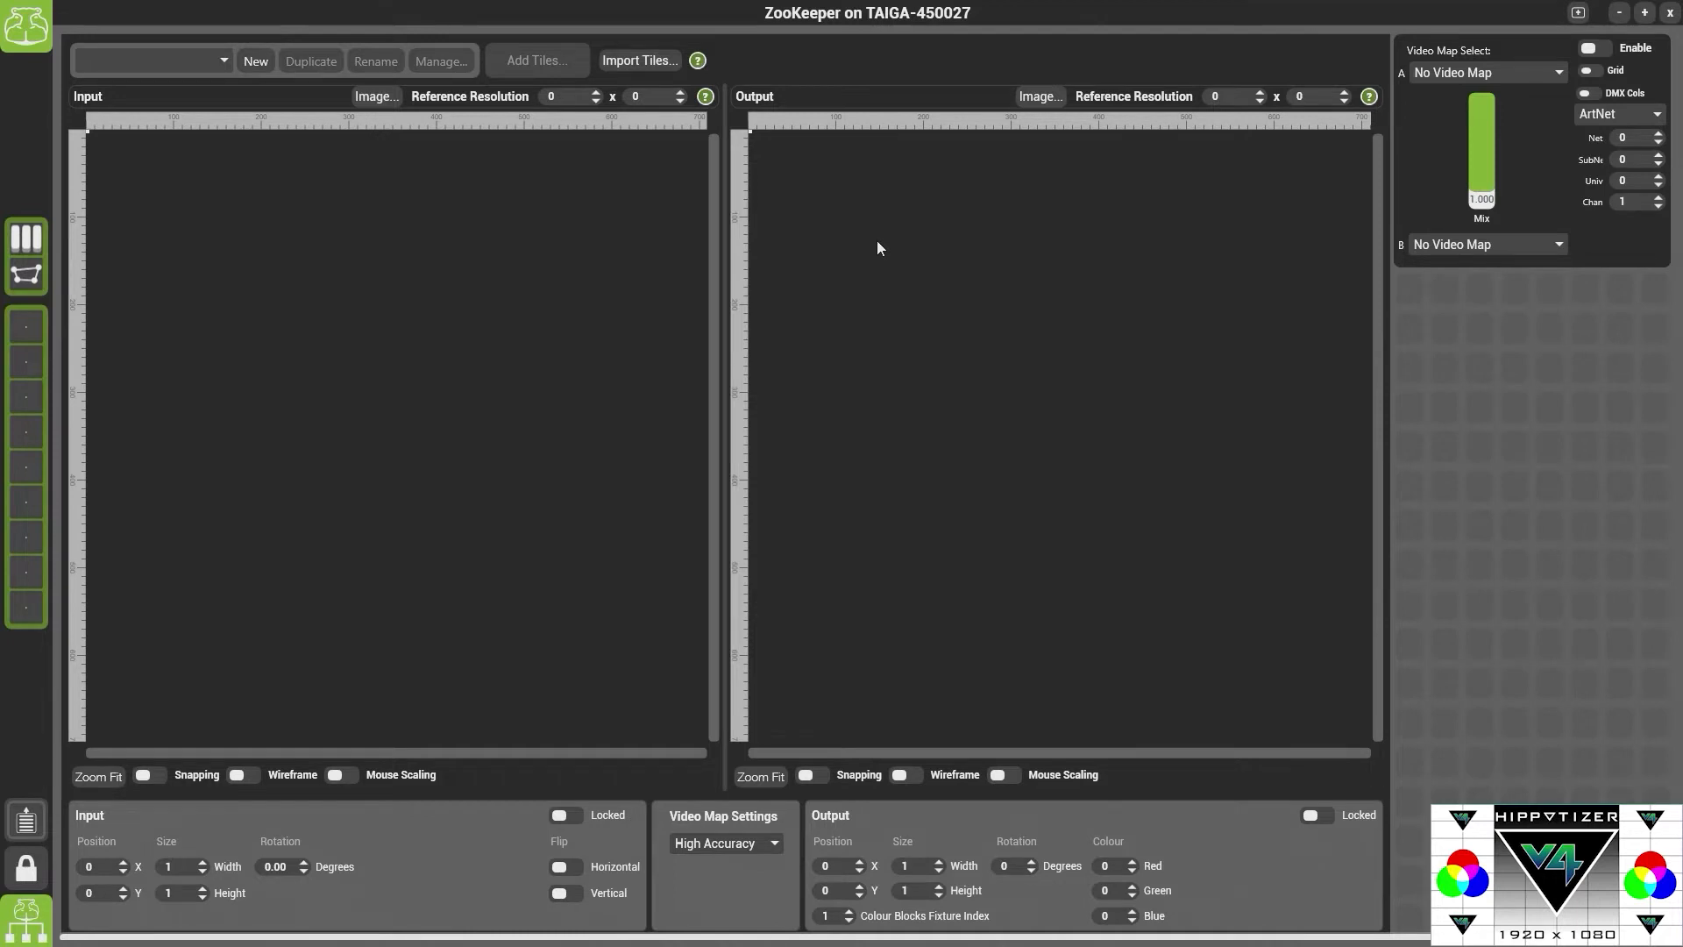
mouse_move(273, 280)
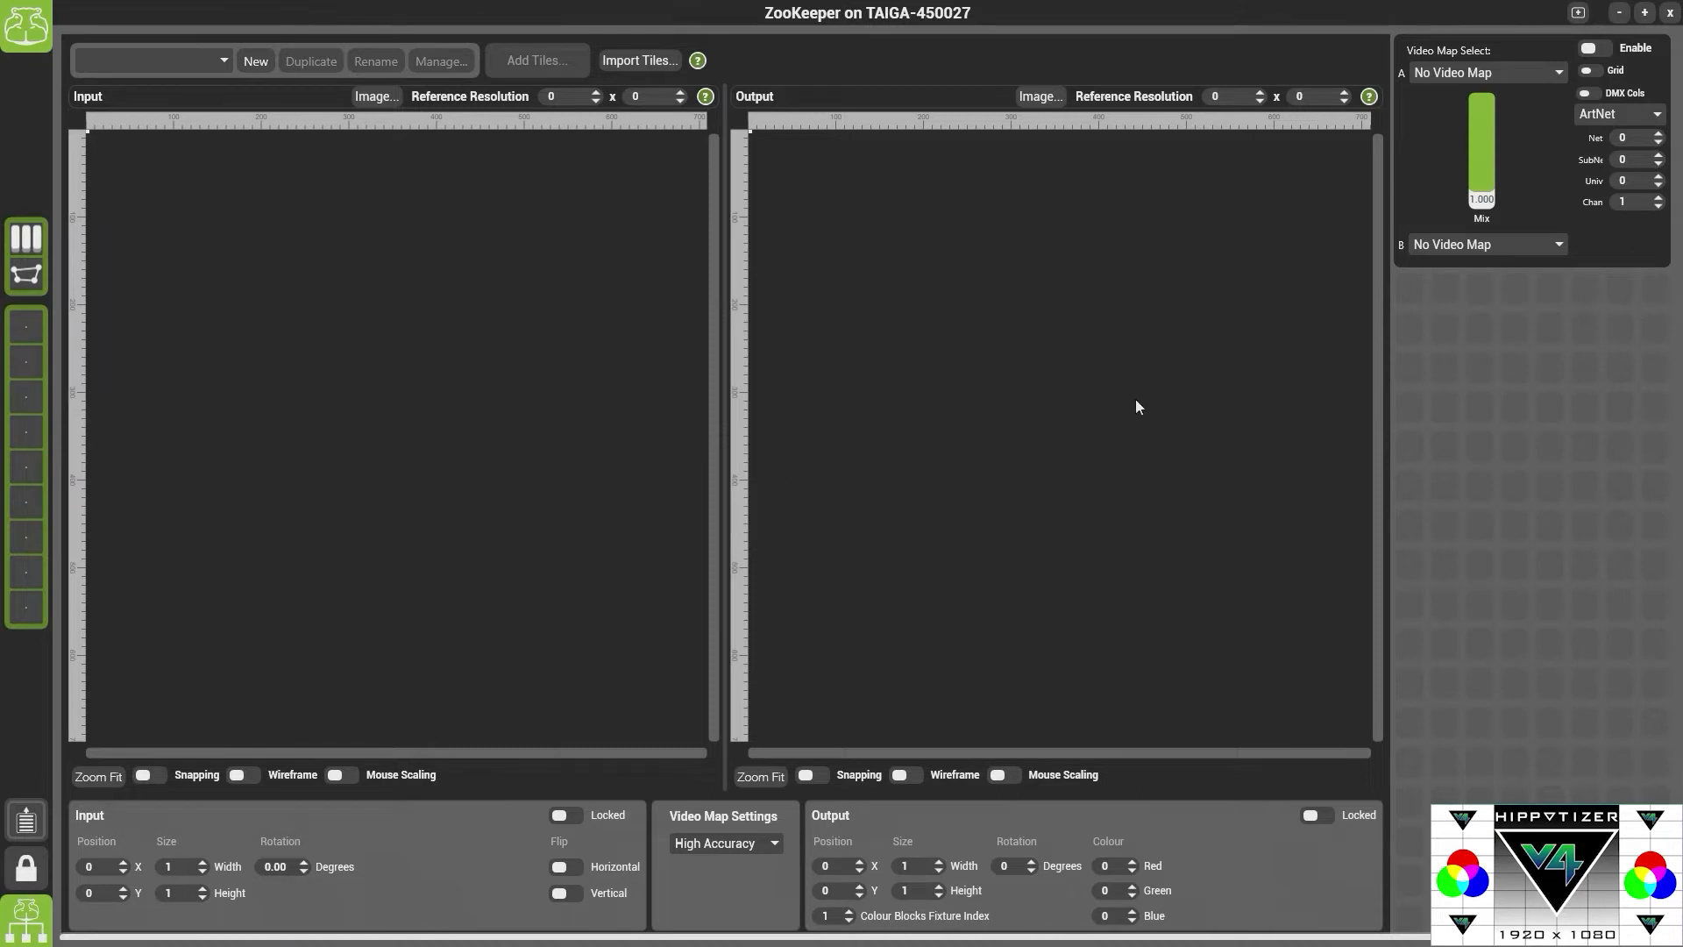
mouse_move(1144, 348)
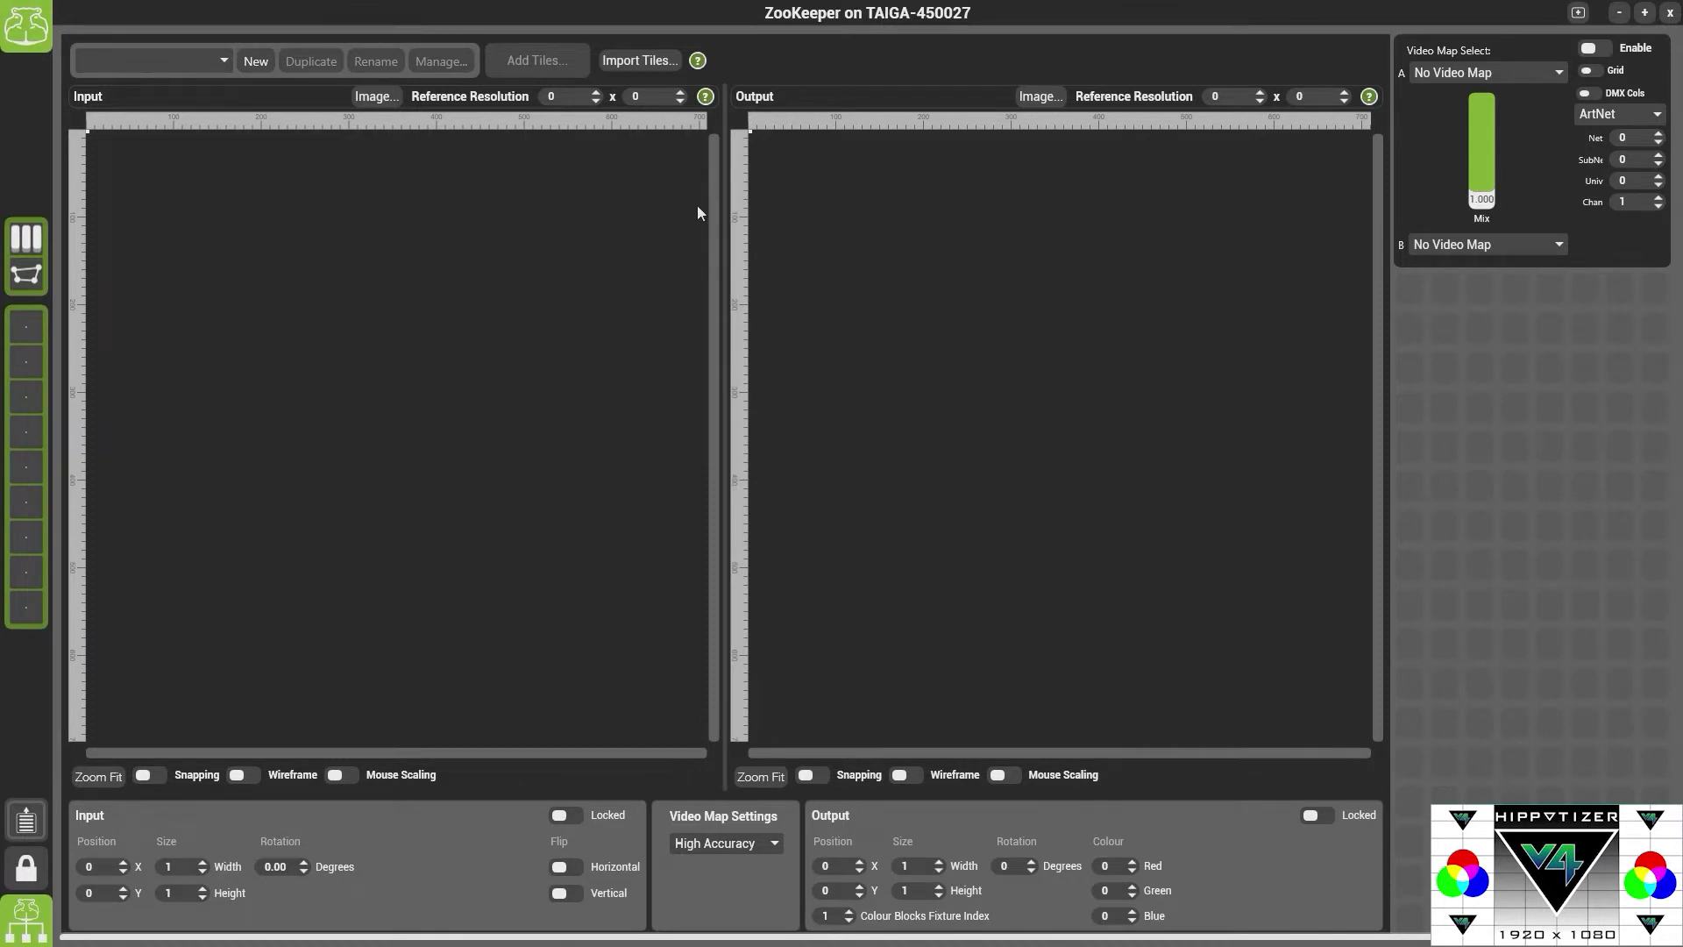
Create a new video map named 'My First VideoMap' at 1920 x 1080
left_click(254, 61)
type("My FirstVideoMap")
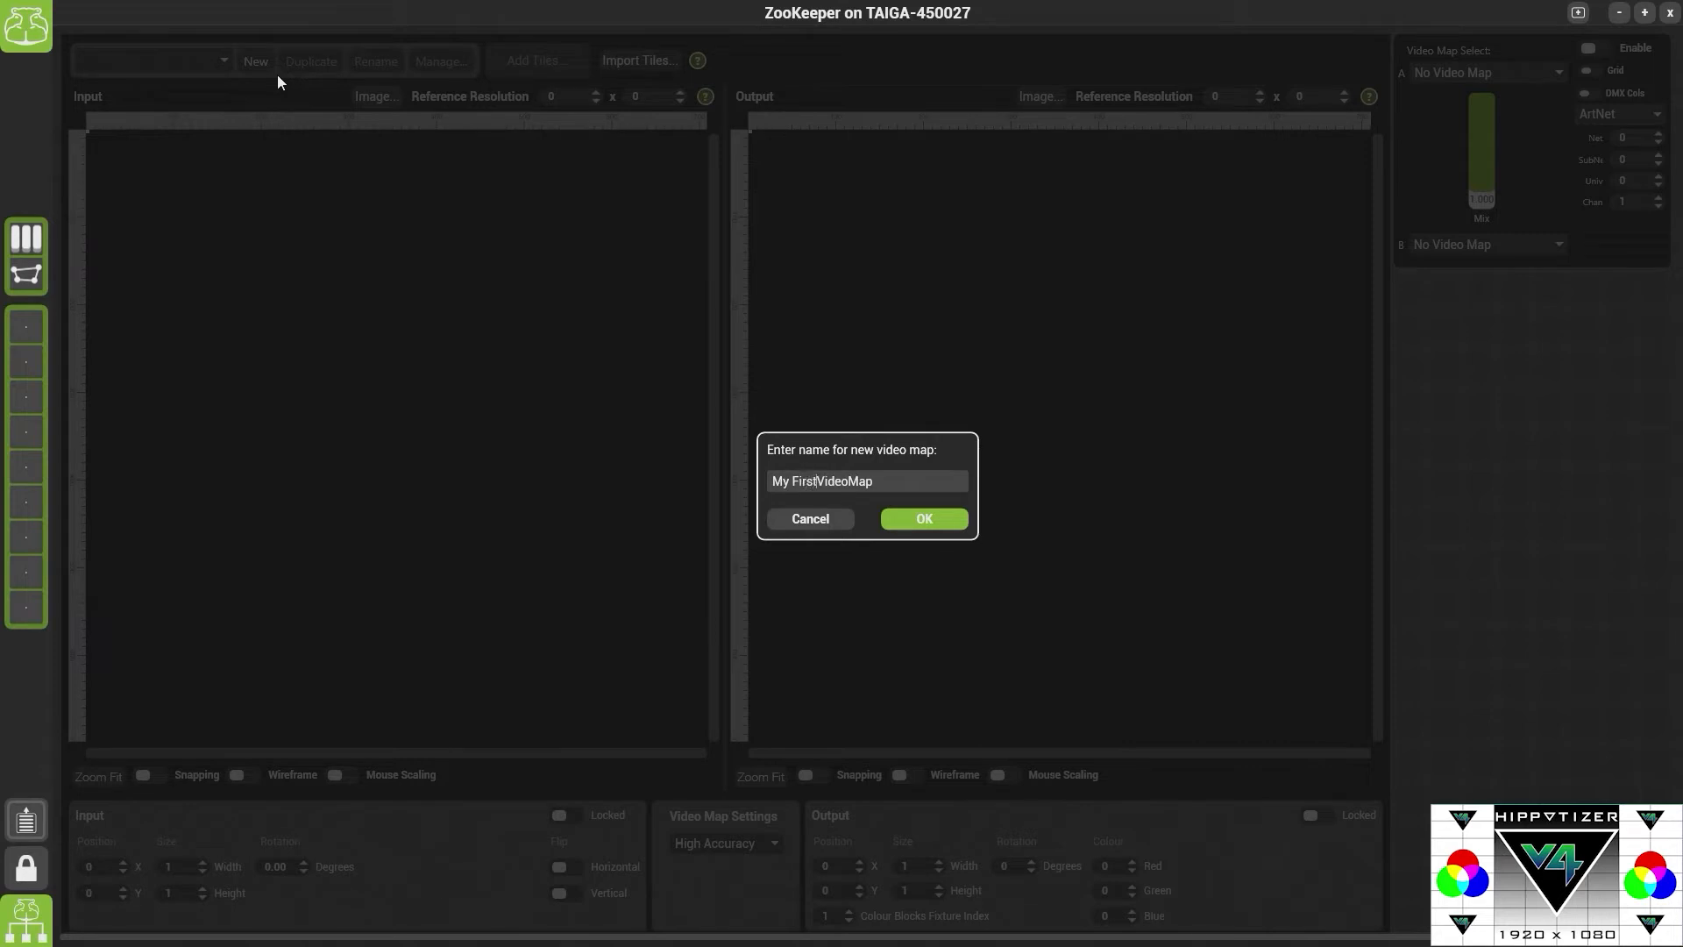
left_click(923, 518)
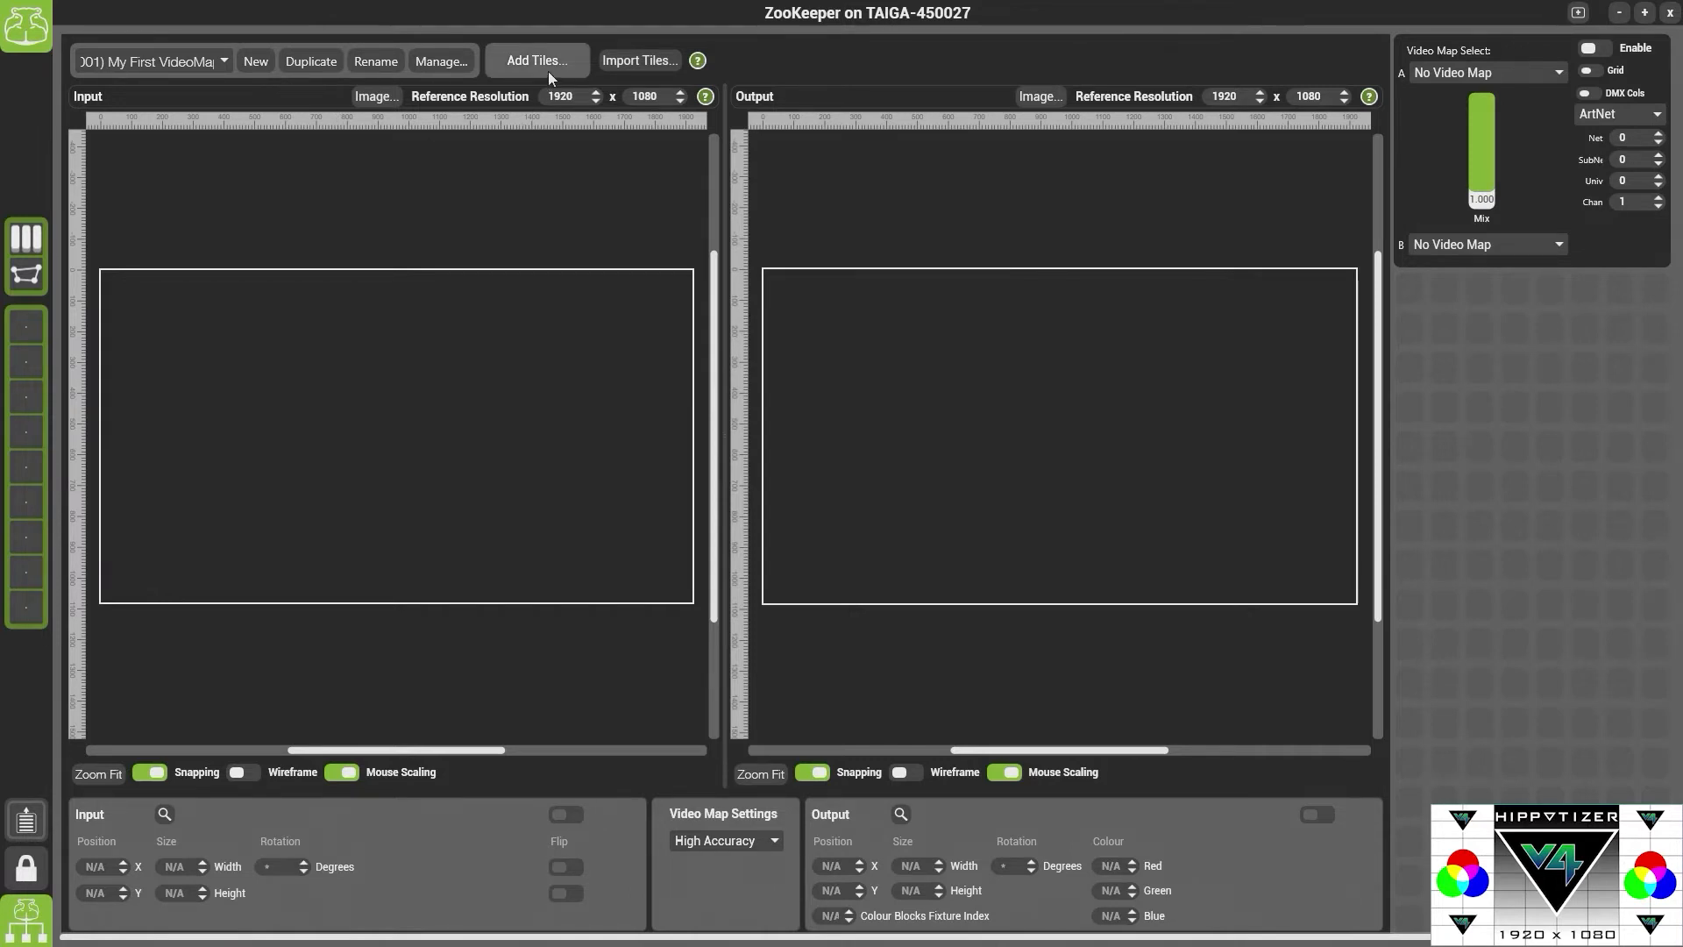
Set Add Tiles width and height to 144 px, keeping 4 rows and 4 columns
left_click(537, 60)
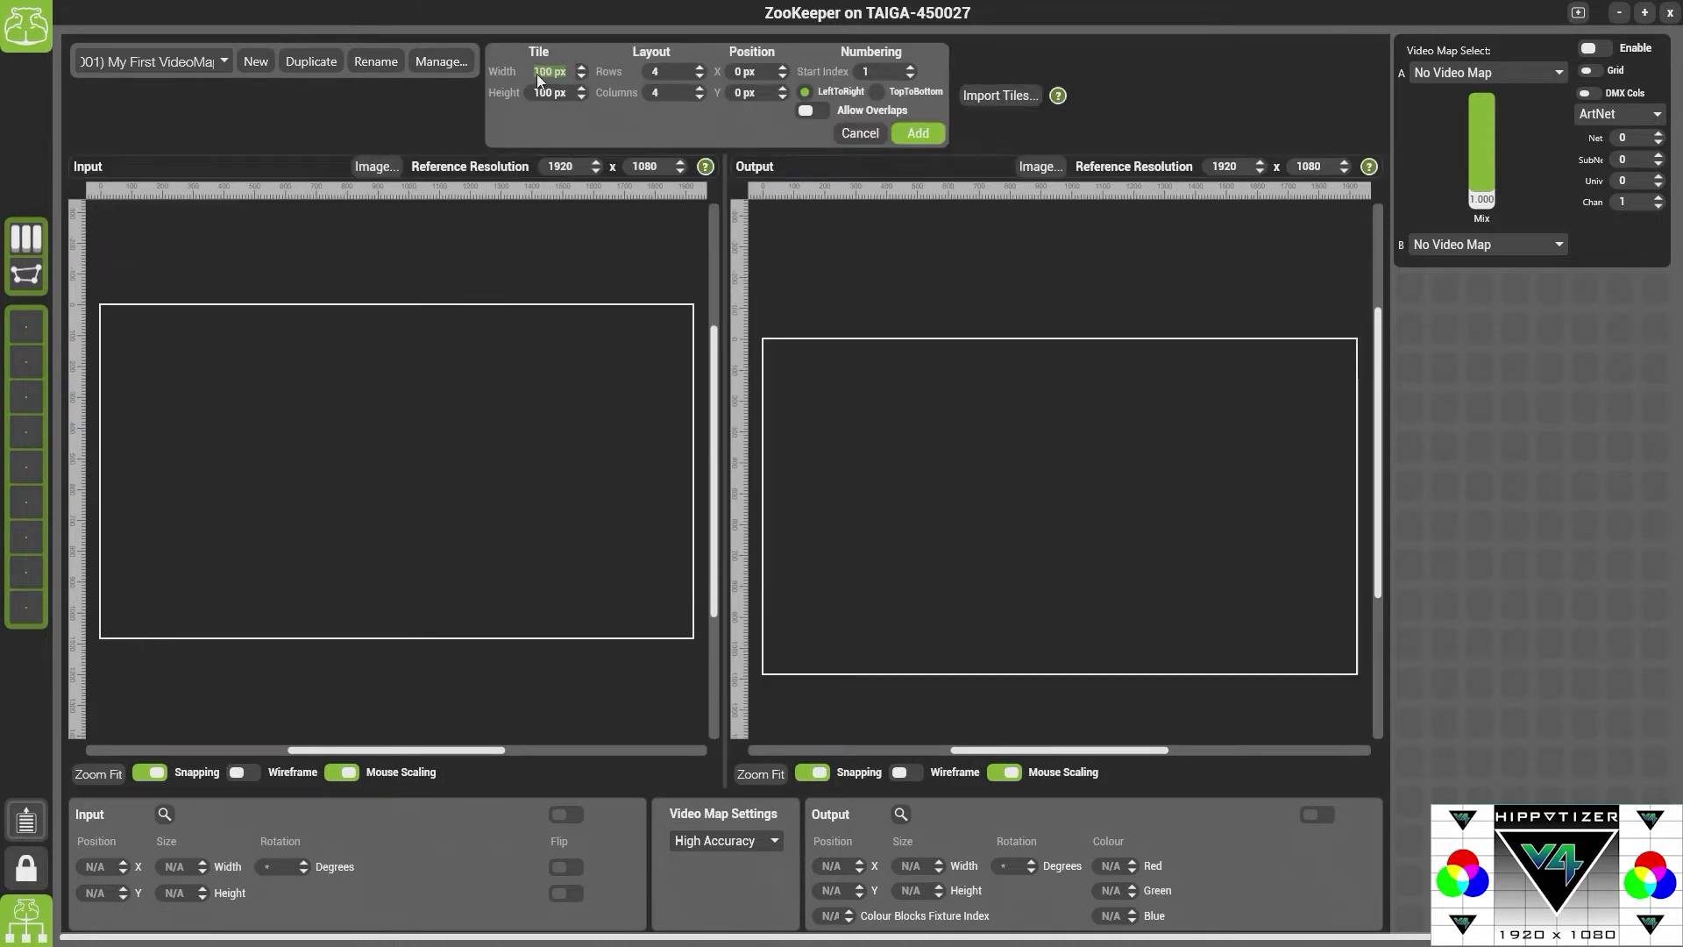
type("1")
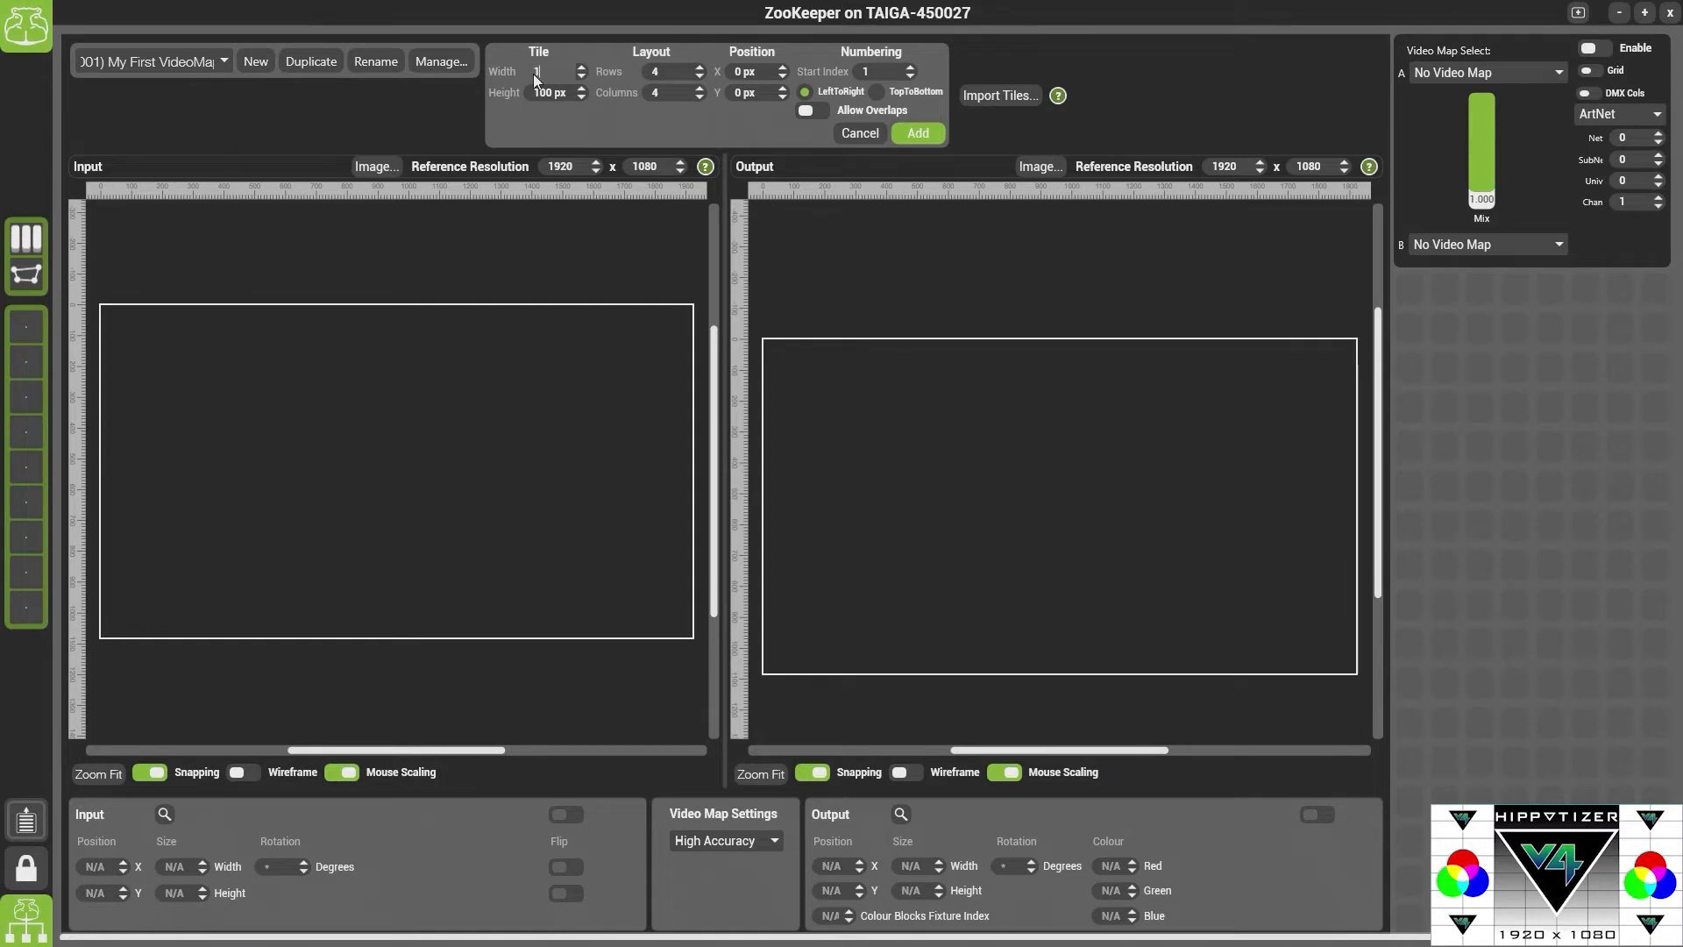
type("144 px")
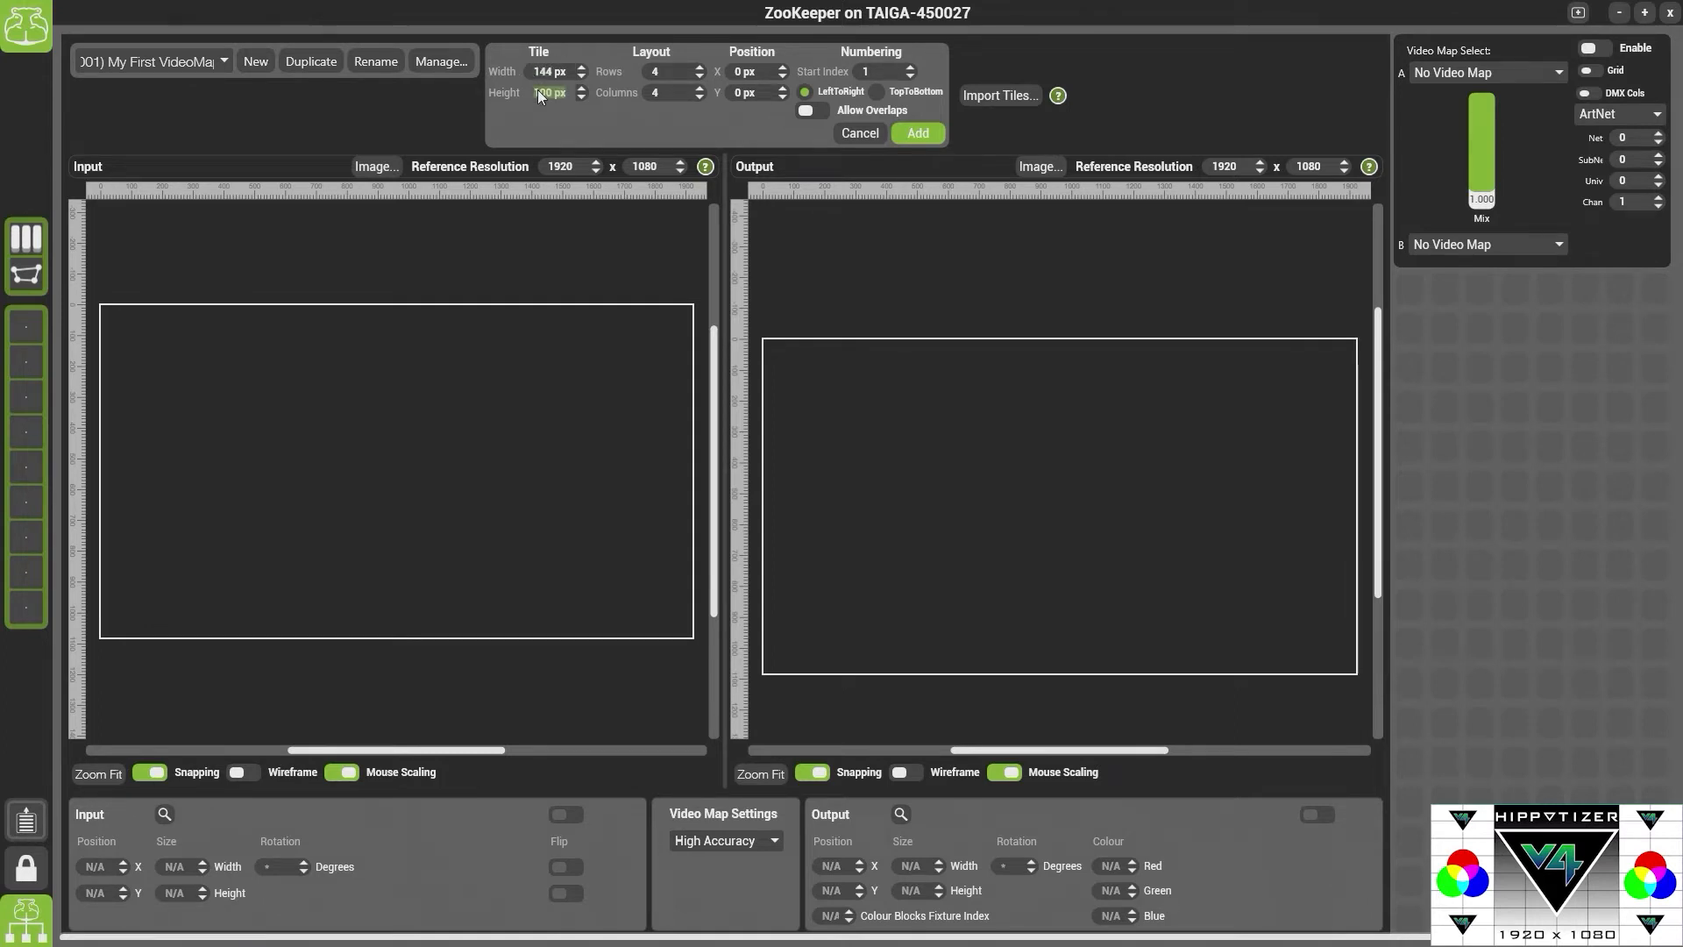
type("144")
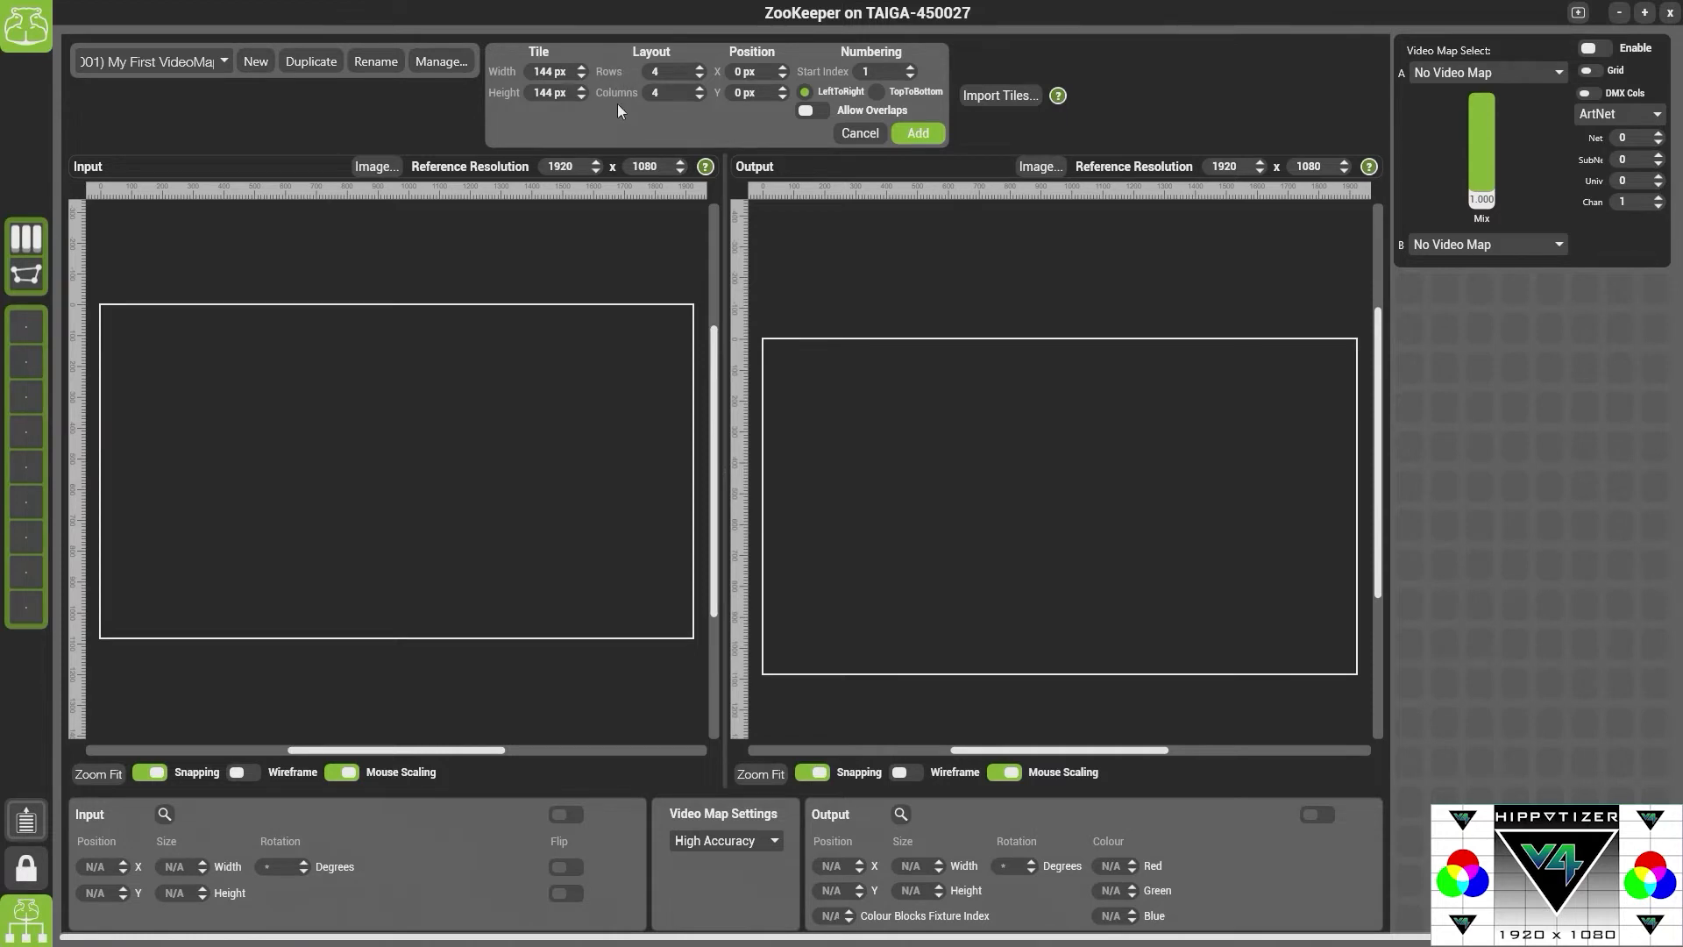
mouse_move(720, 80)
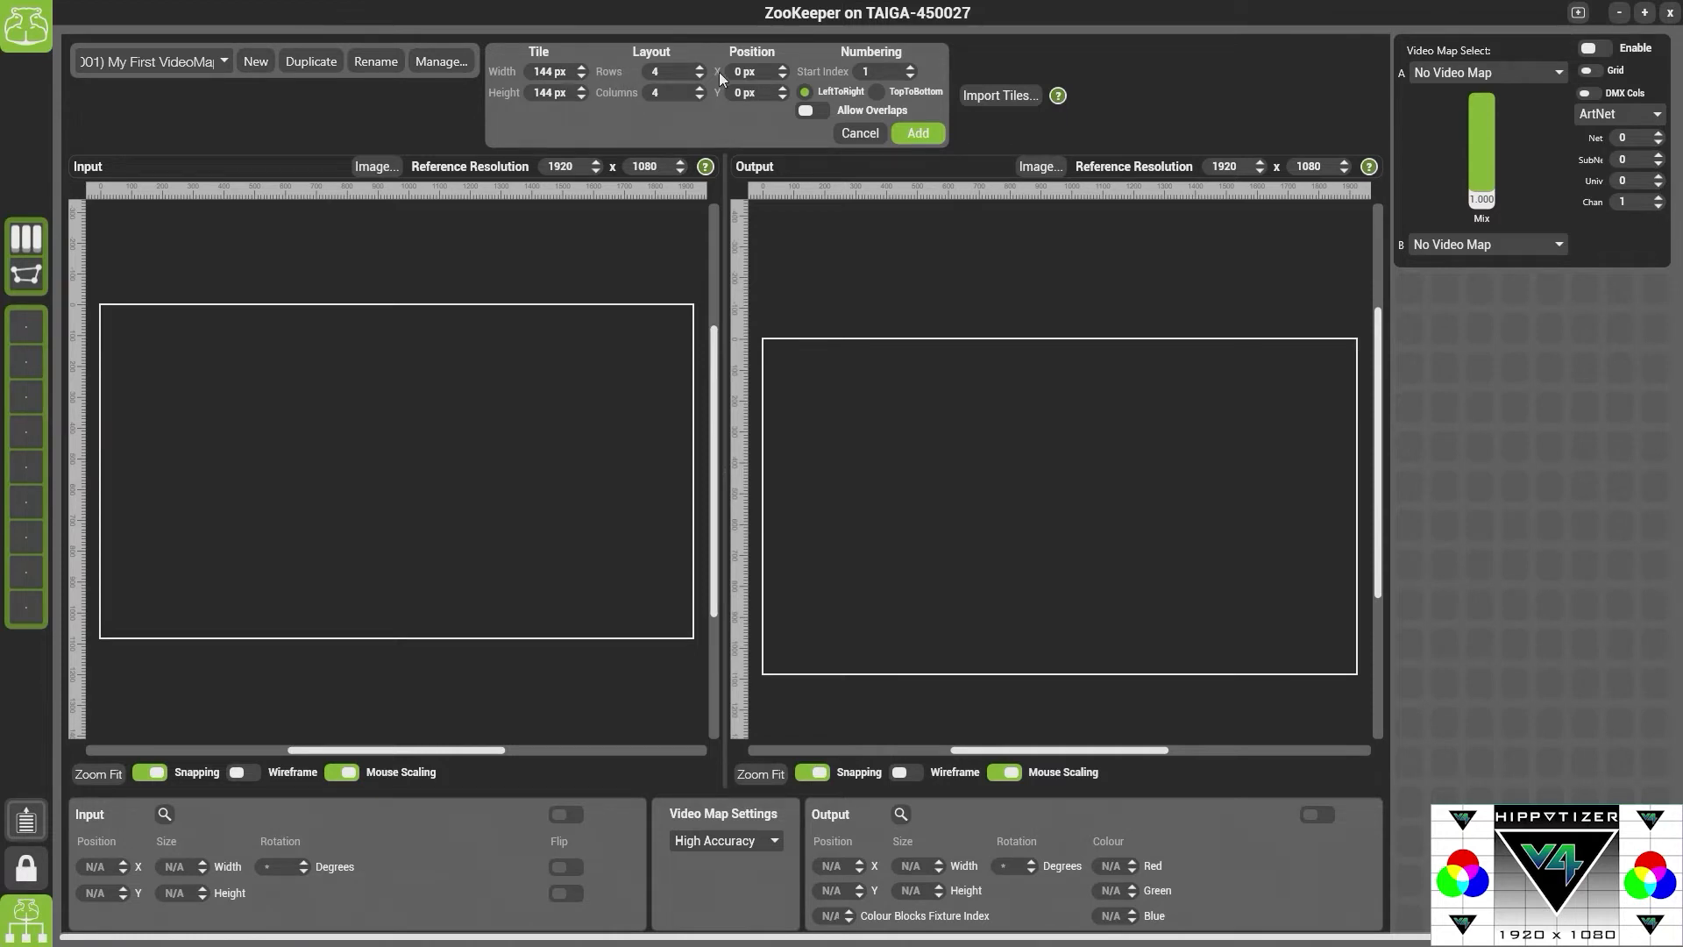
mouse_move(719, 83)
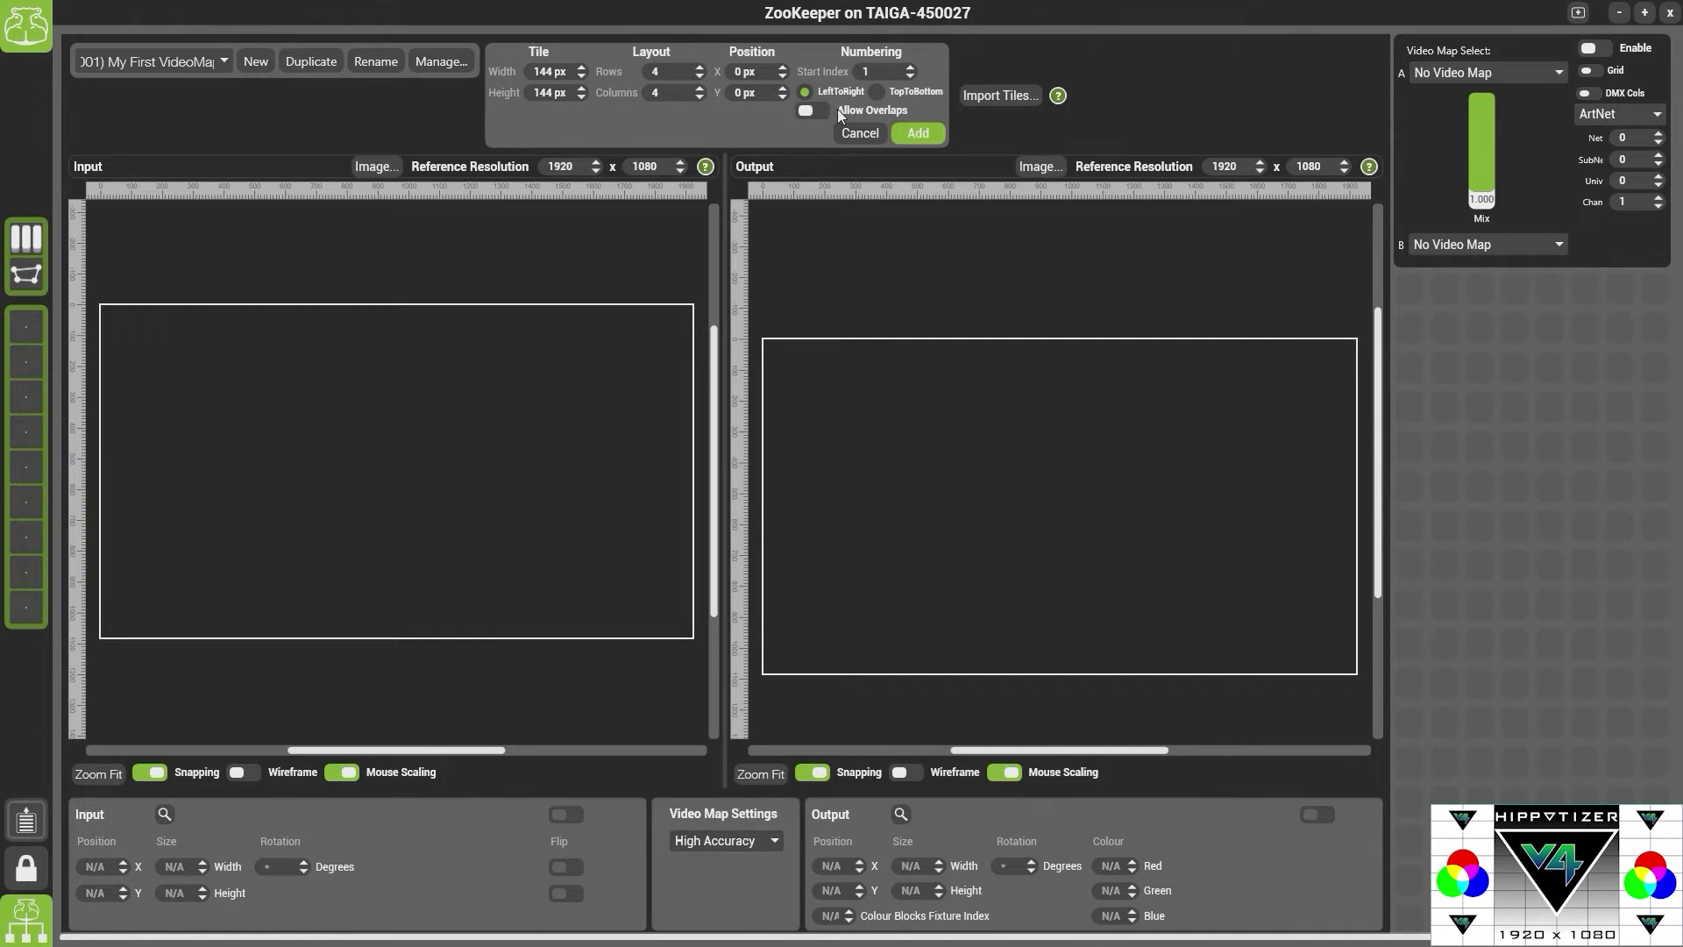
mouse_move(839, 116)
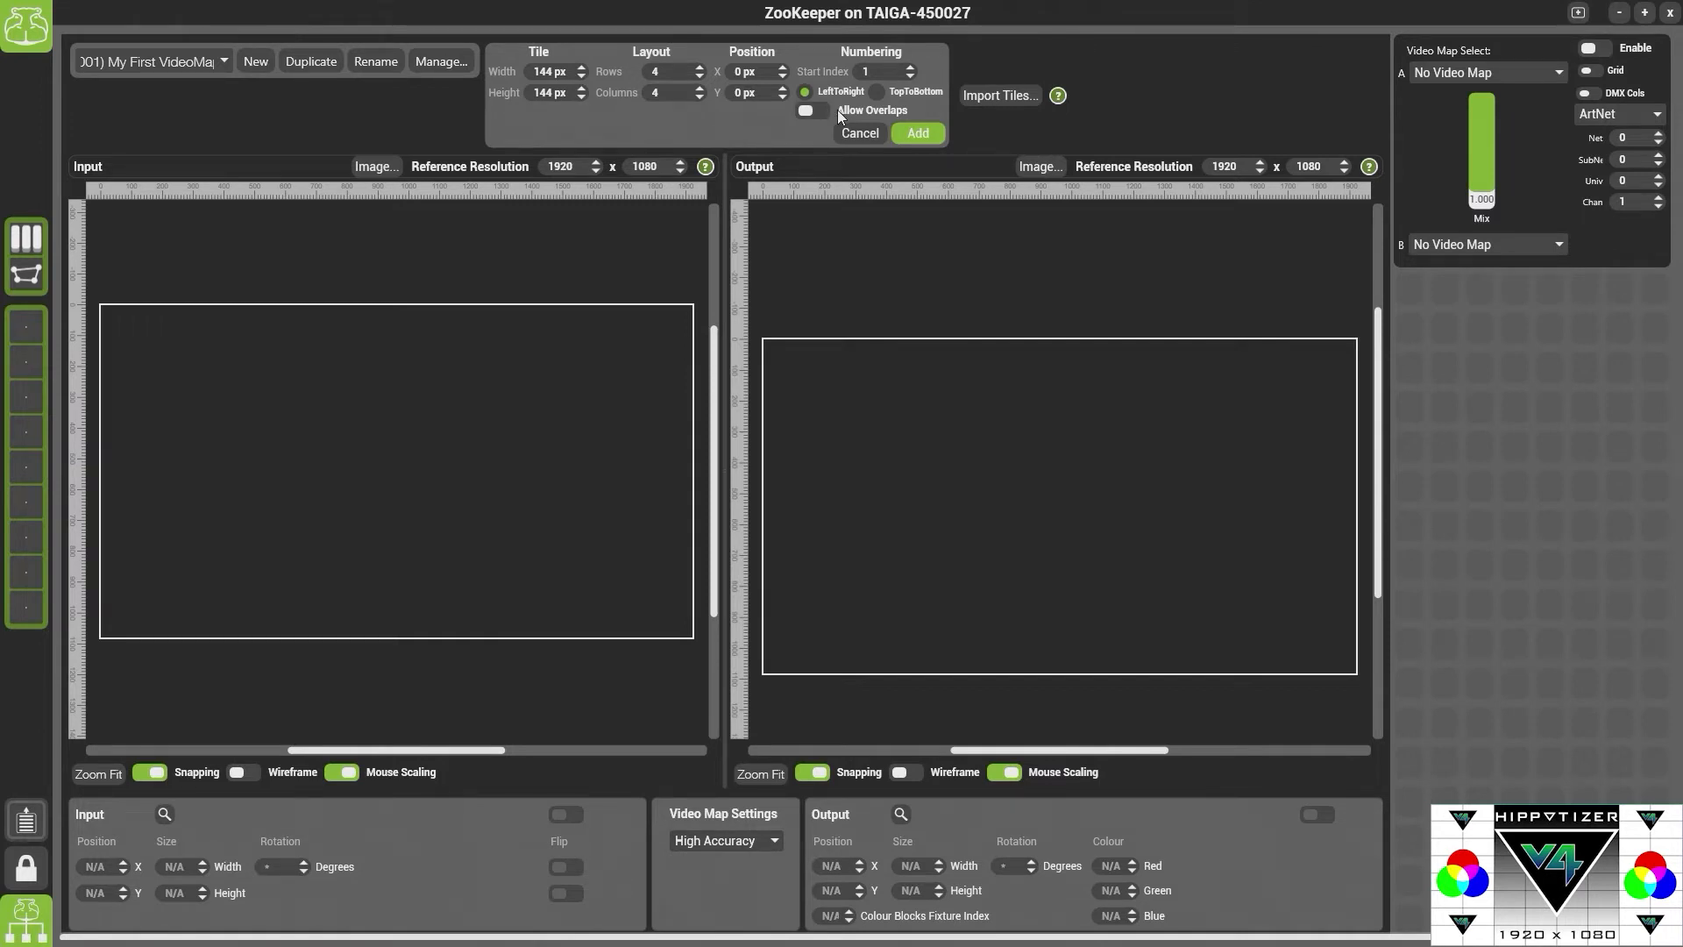
mouse_move(917, 132)
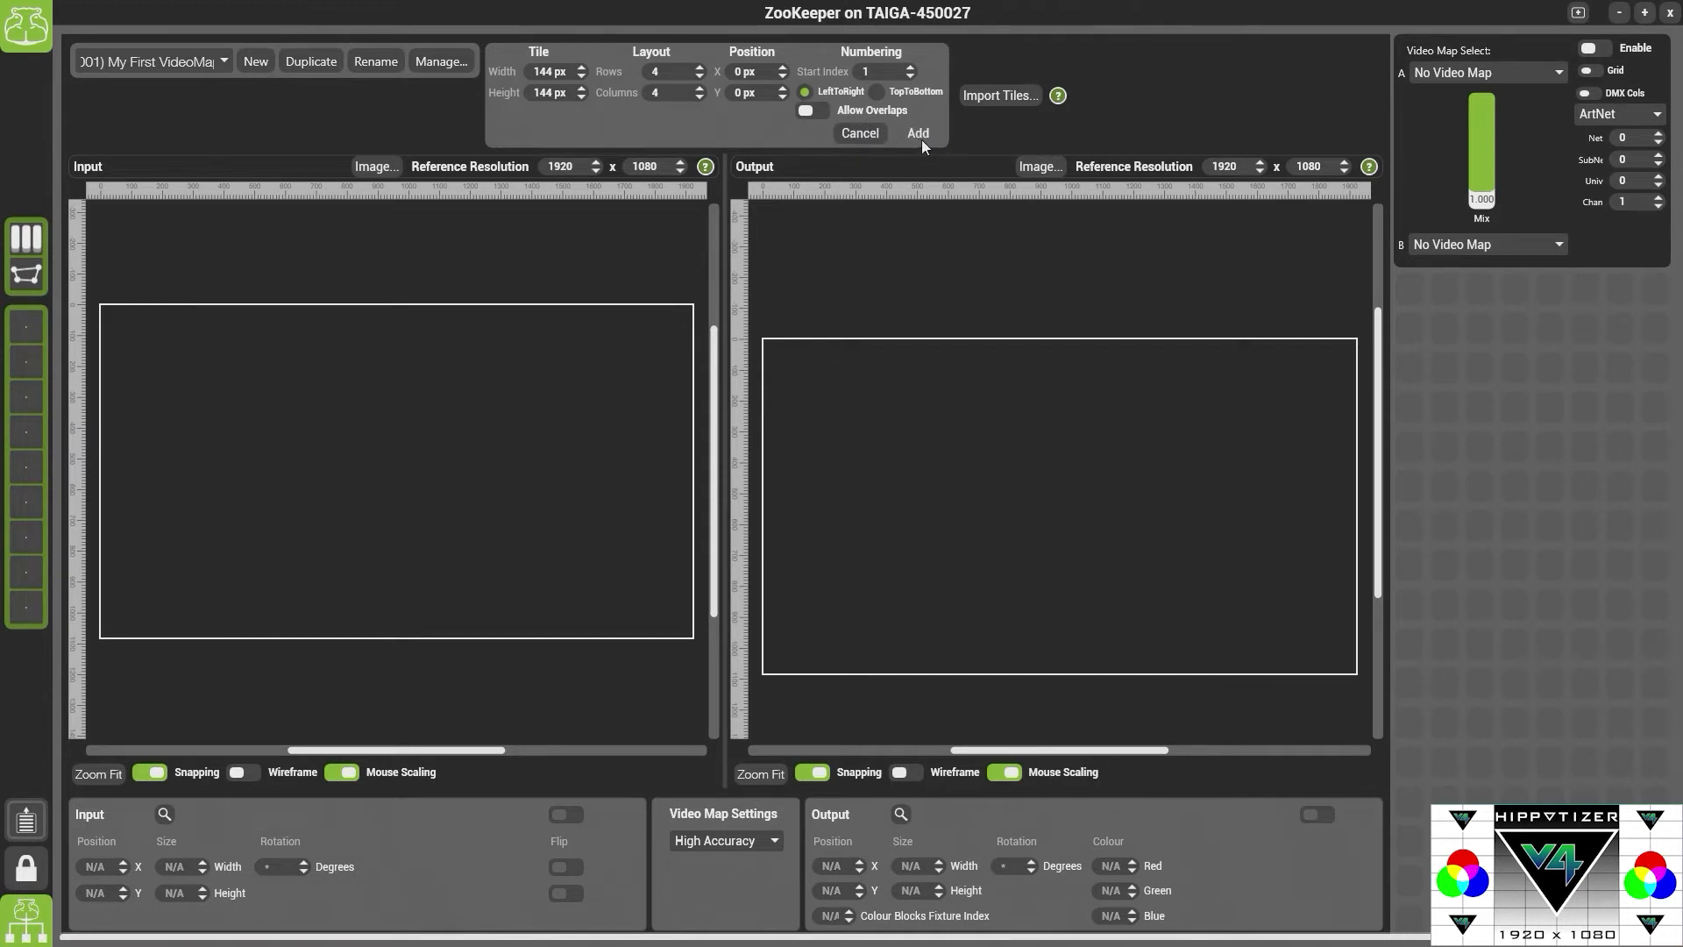
Add the 16 tiles, enable video mapping, and load My First VideoMap into slot A
left_click(915, 133)
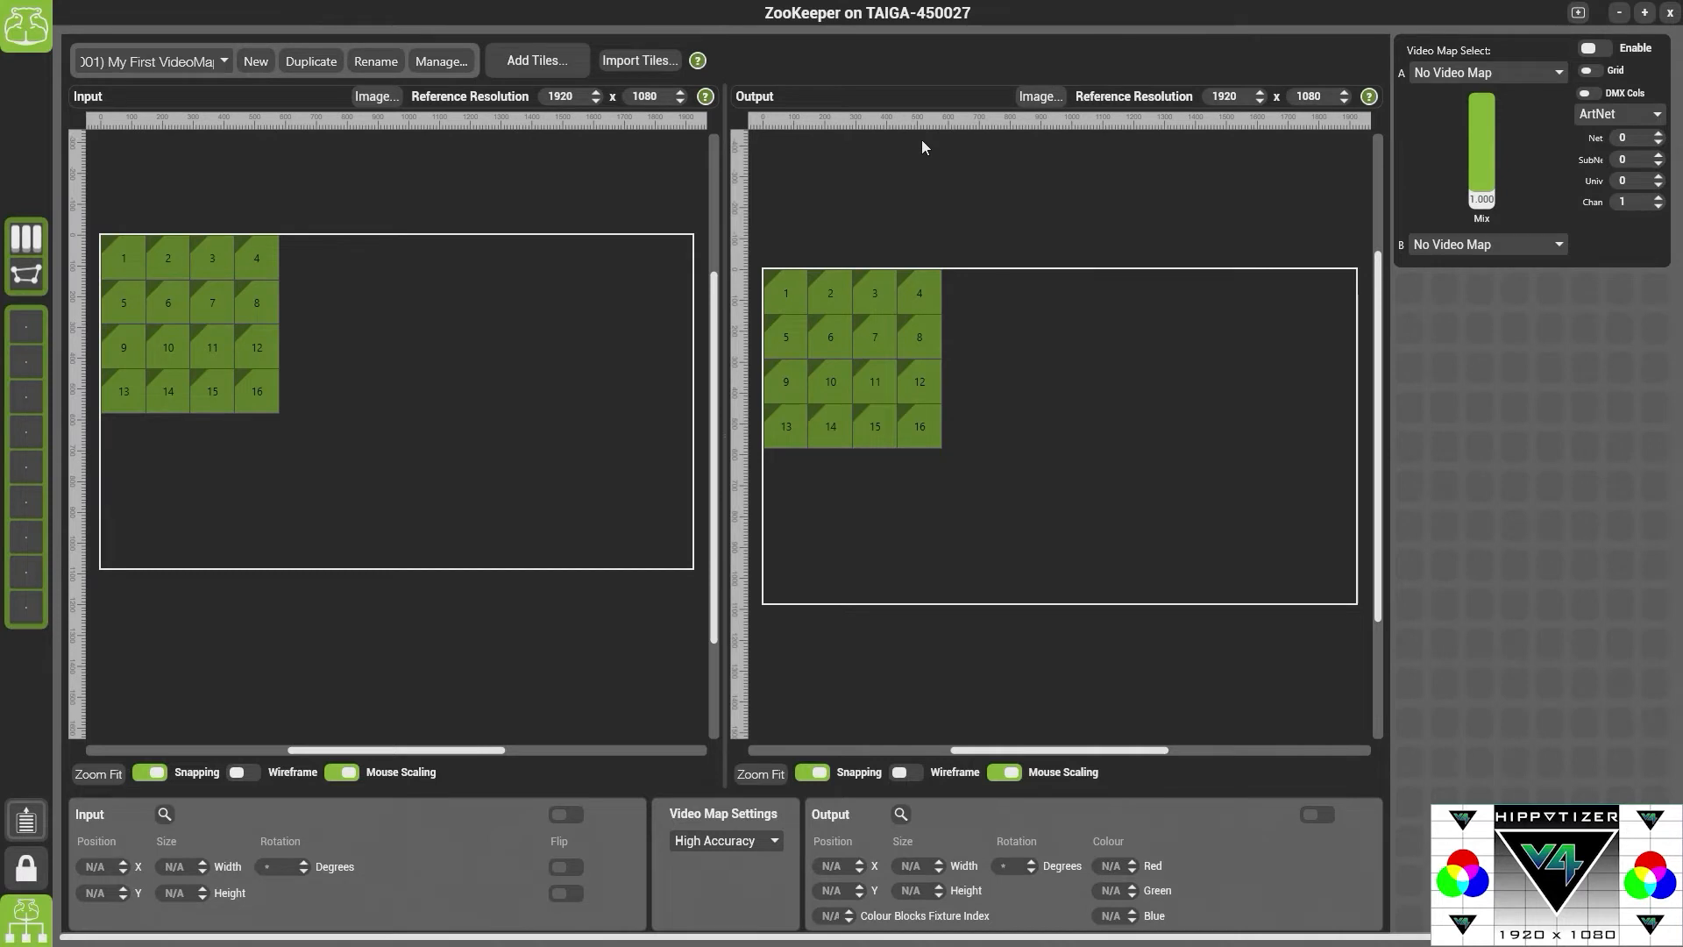
mouse_move(891, 153)
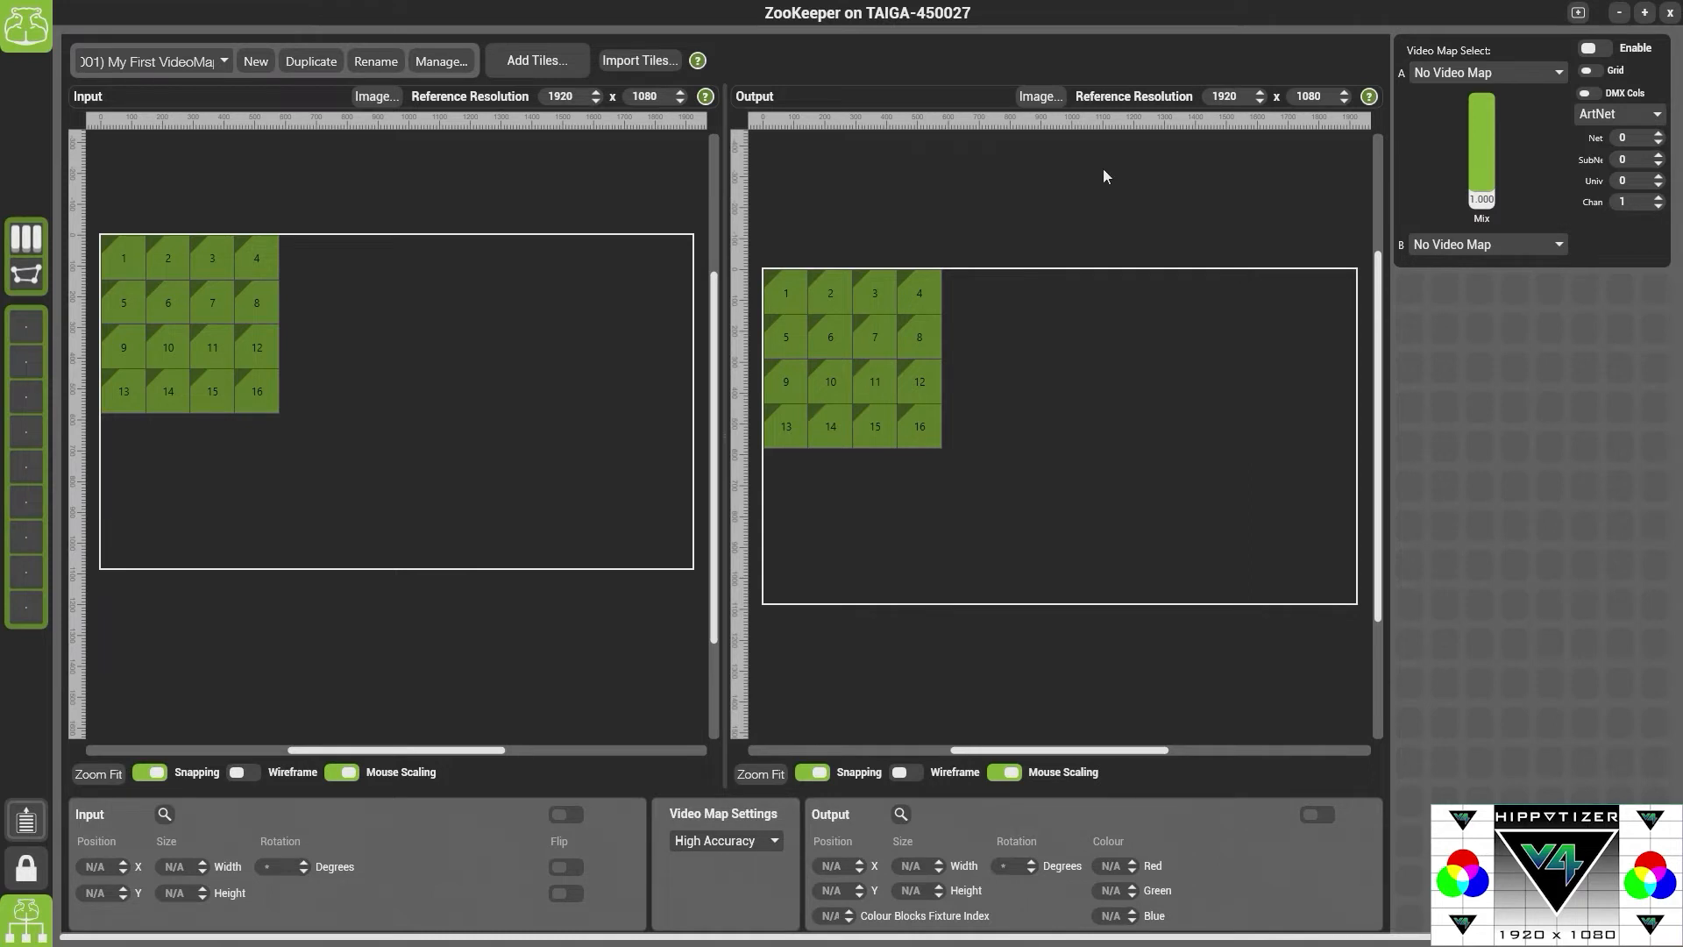
left_click(1596, 49)
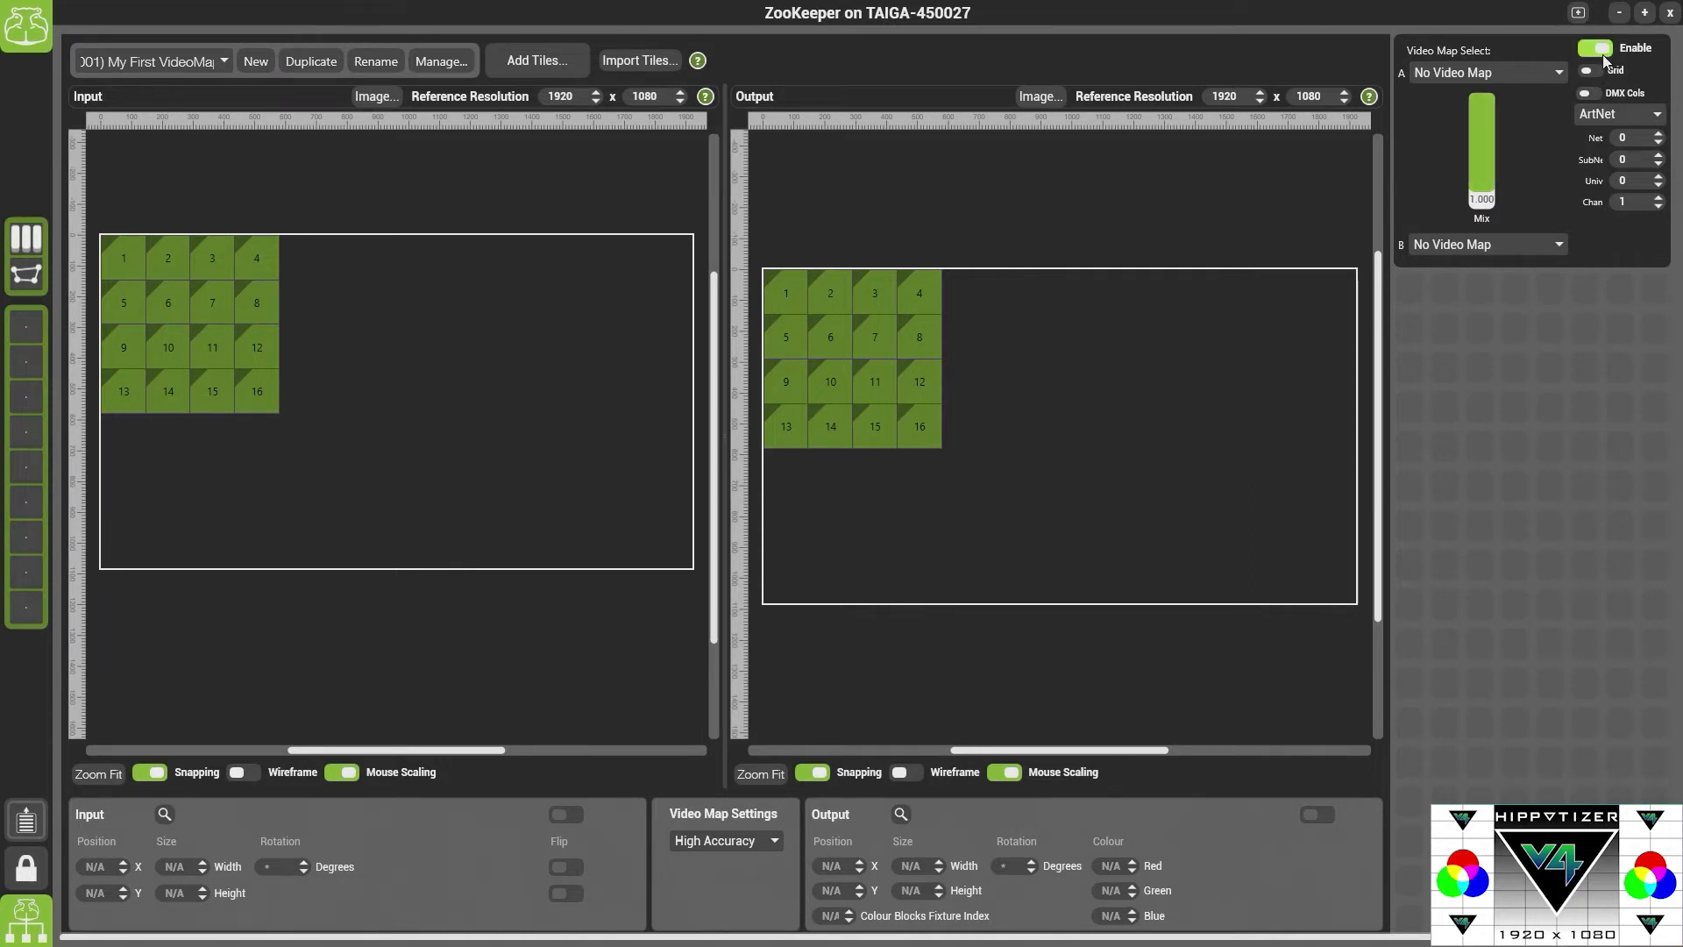
left_click(1486, 72)
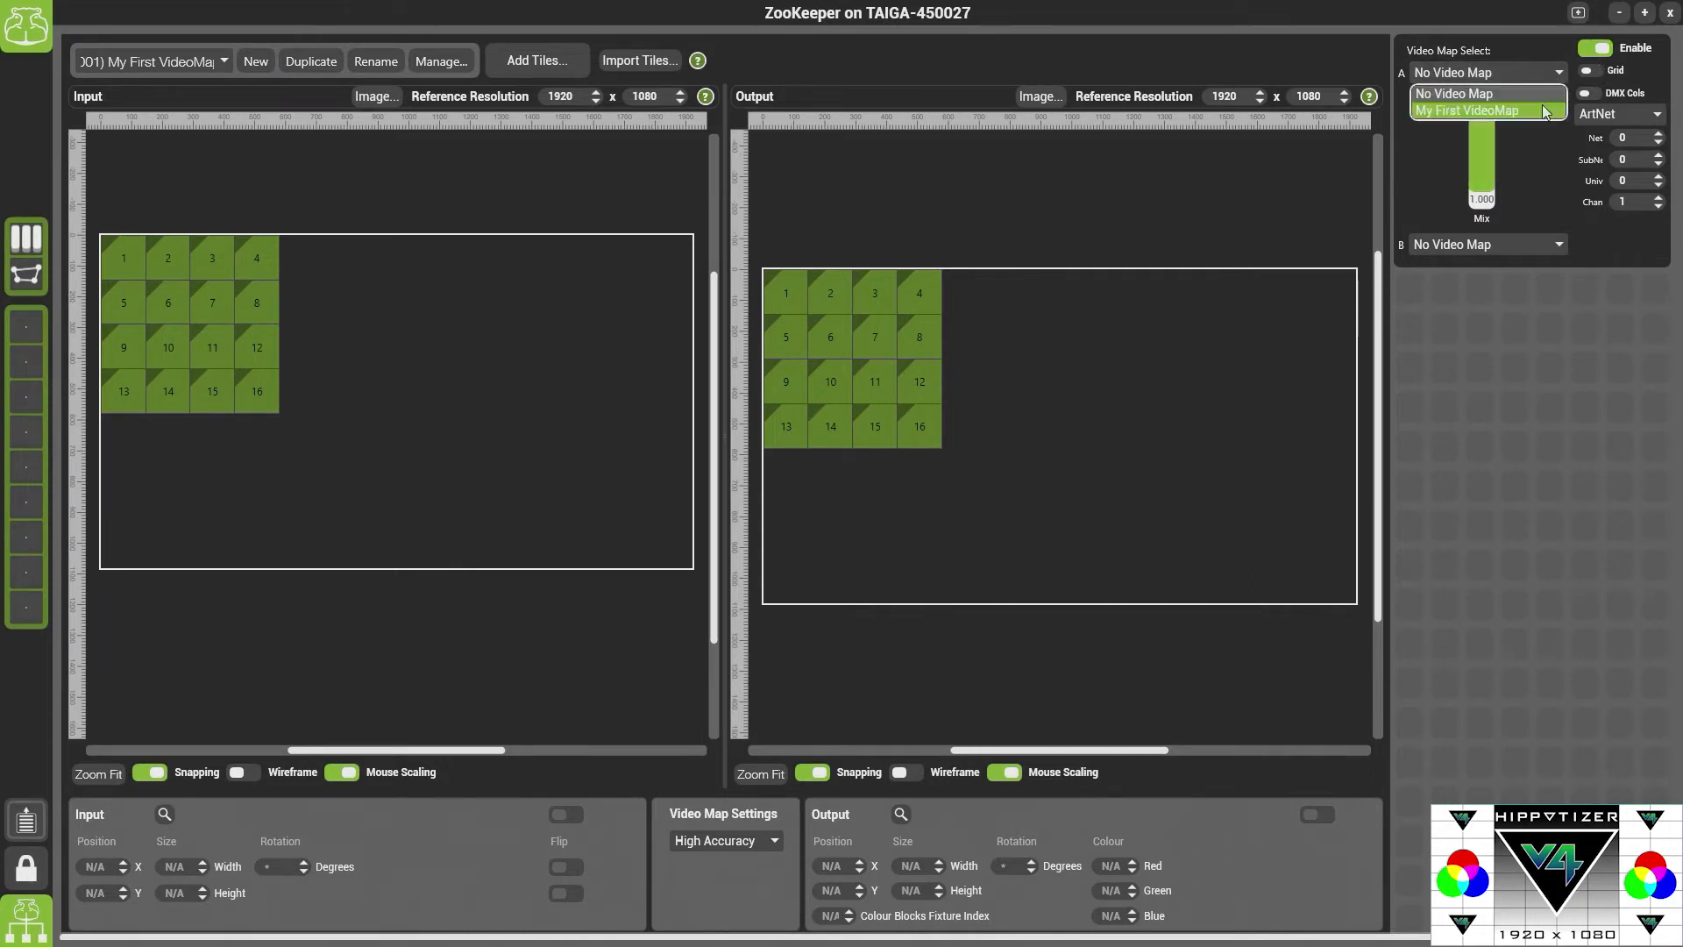
left_click(1467, 109)
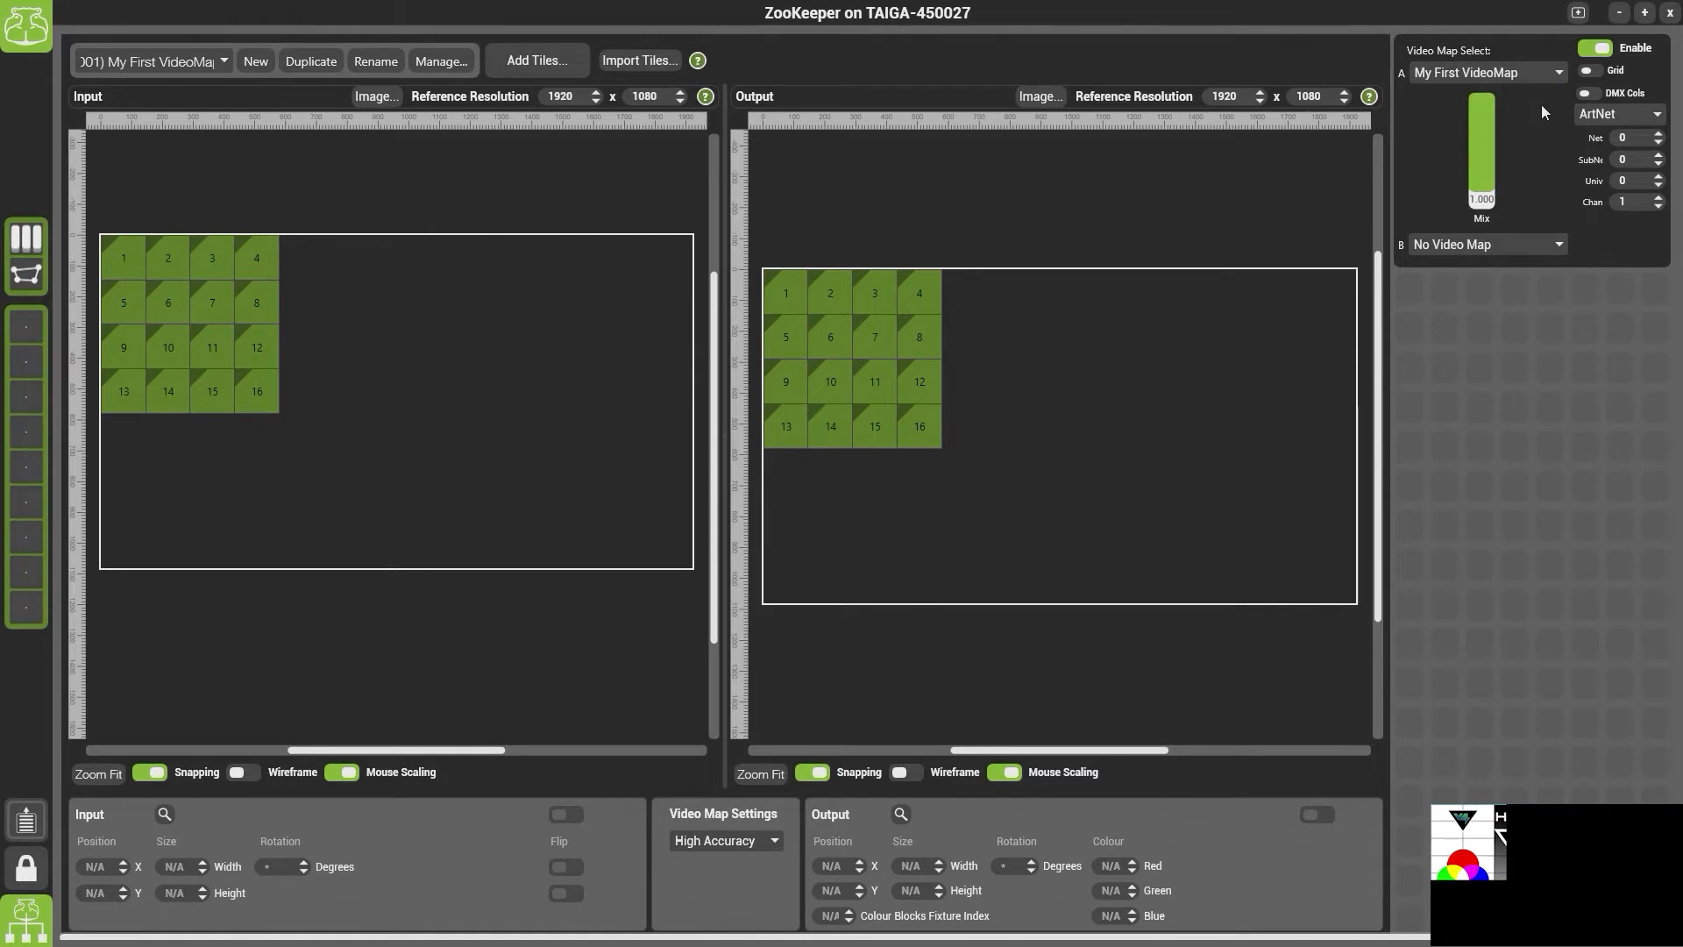
mouse_move(1583, 149)
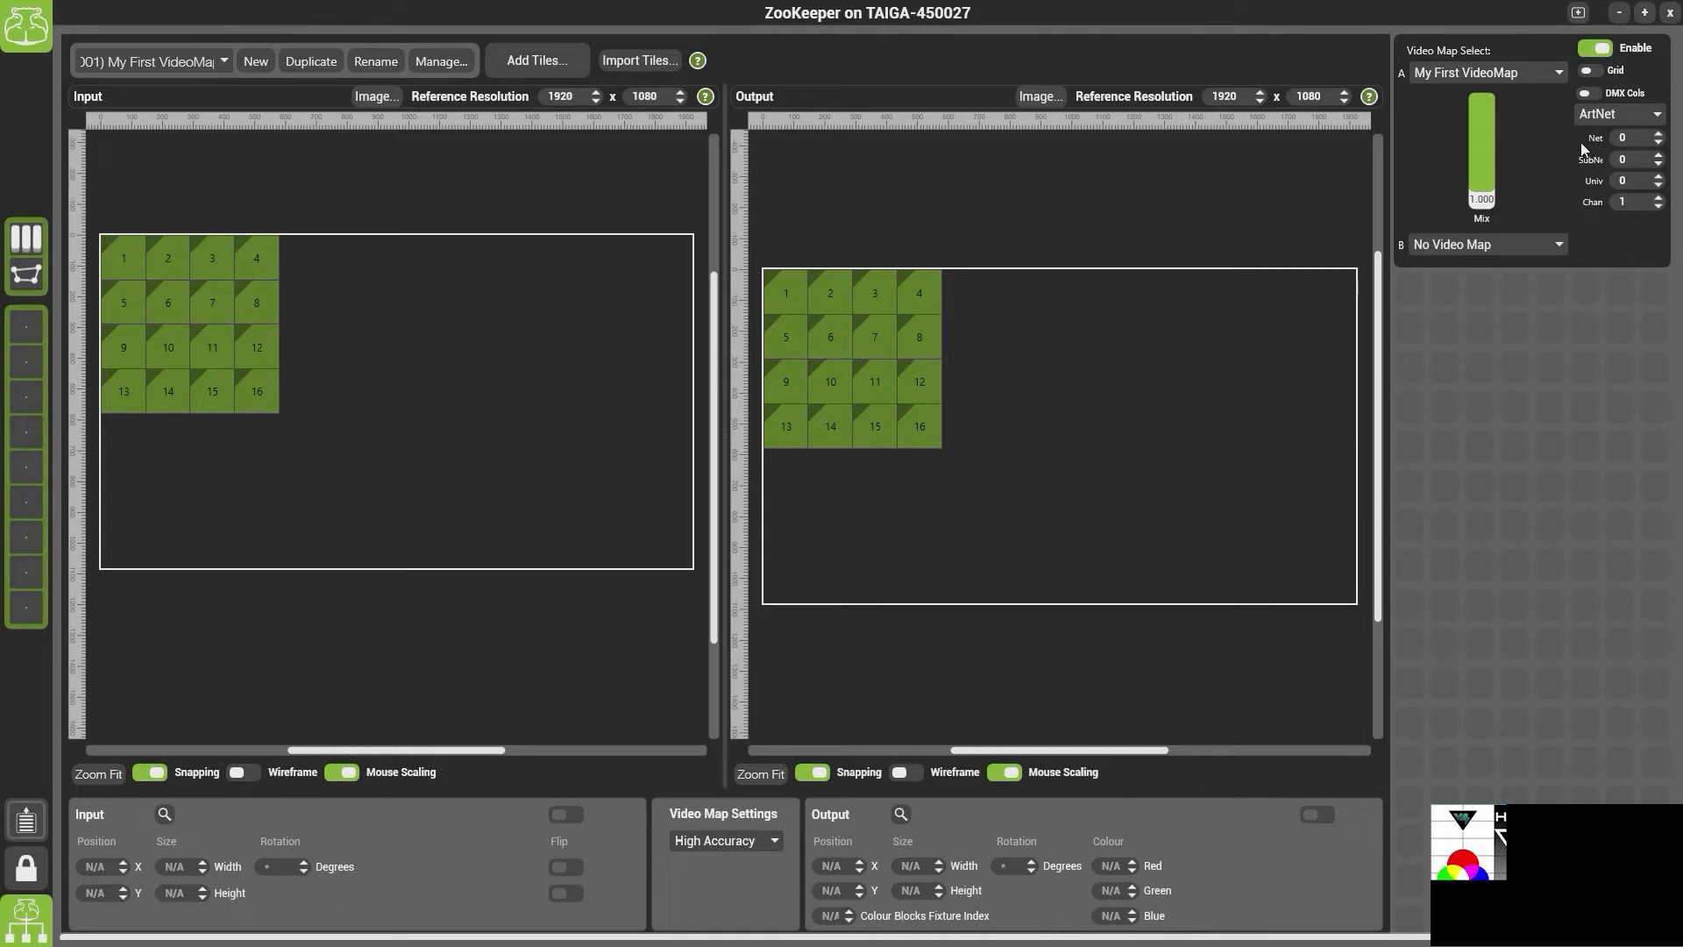
left_click_drag(848, 234, 976, 456)
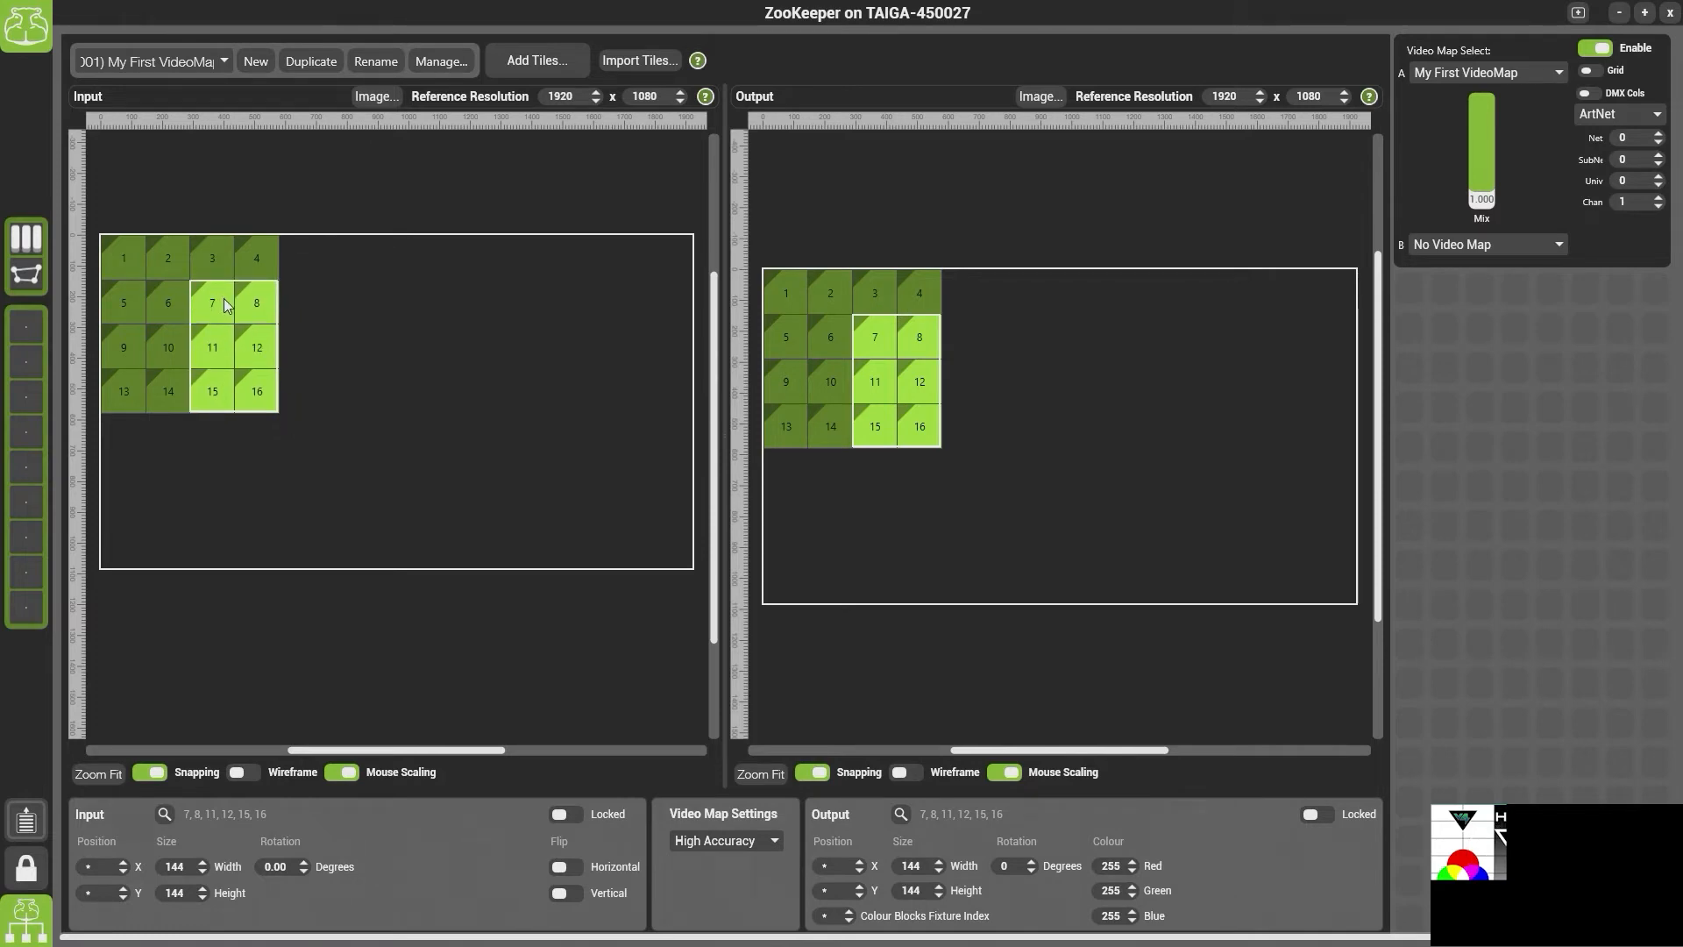
mouse_move(305, 440)
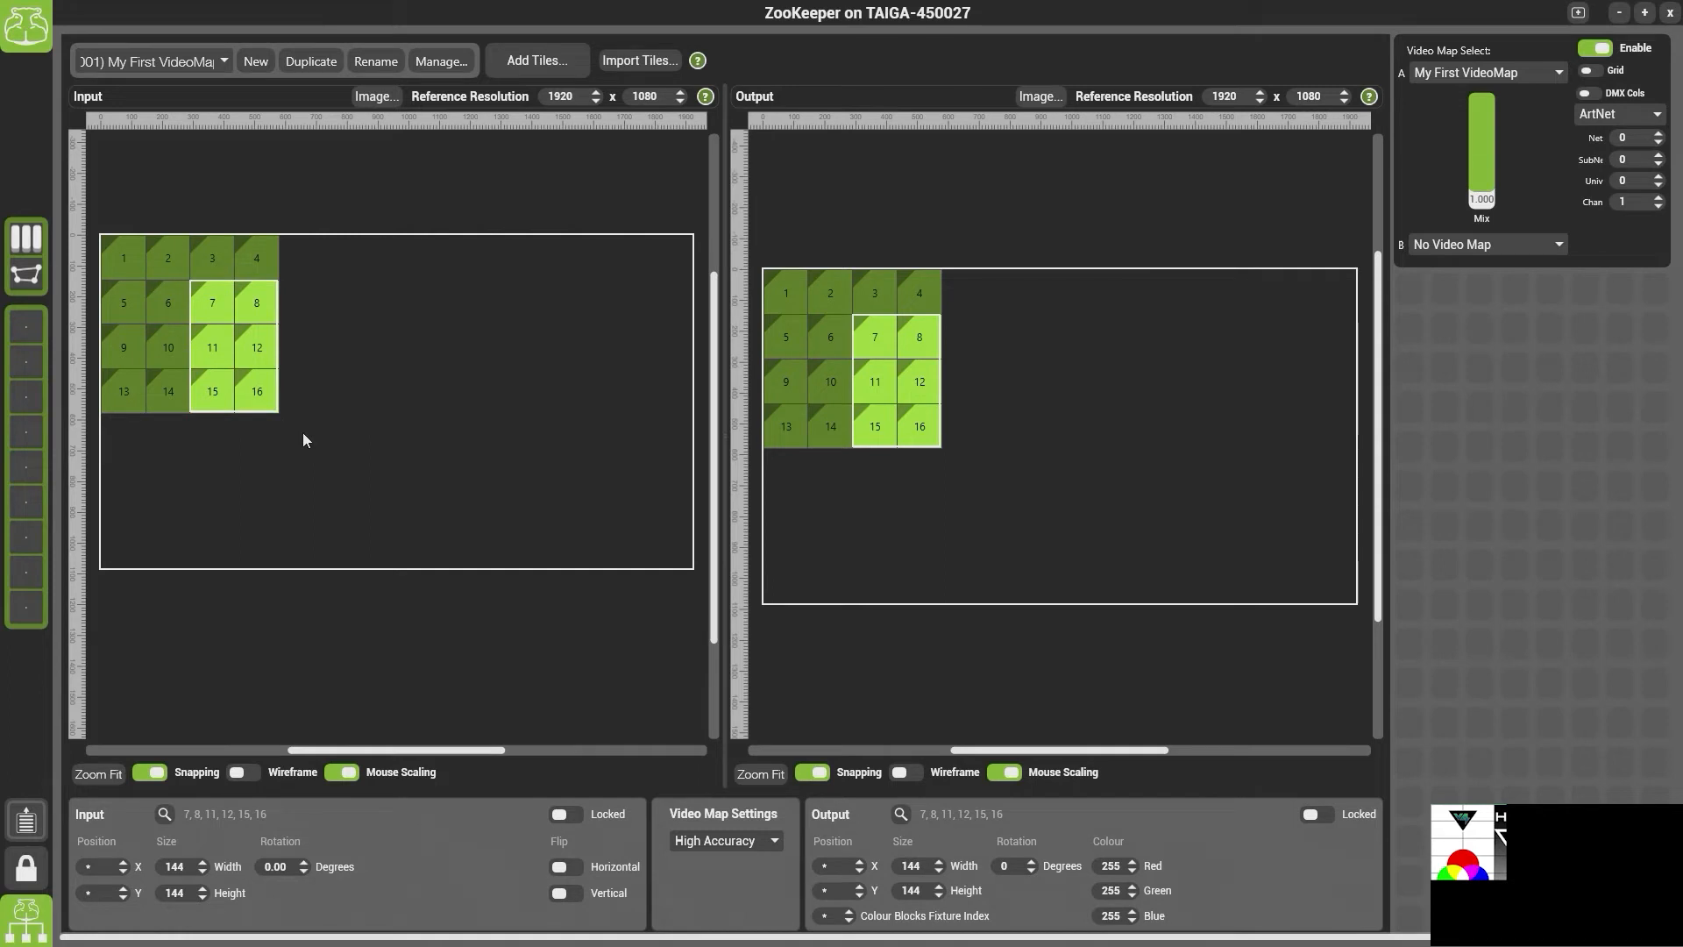
mouse_move(926, 507)
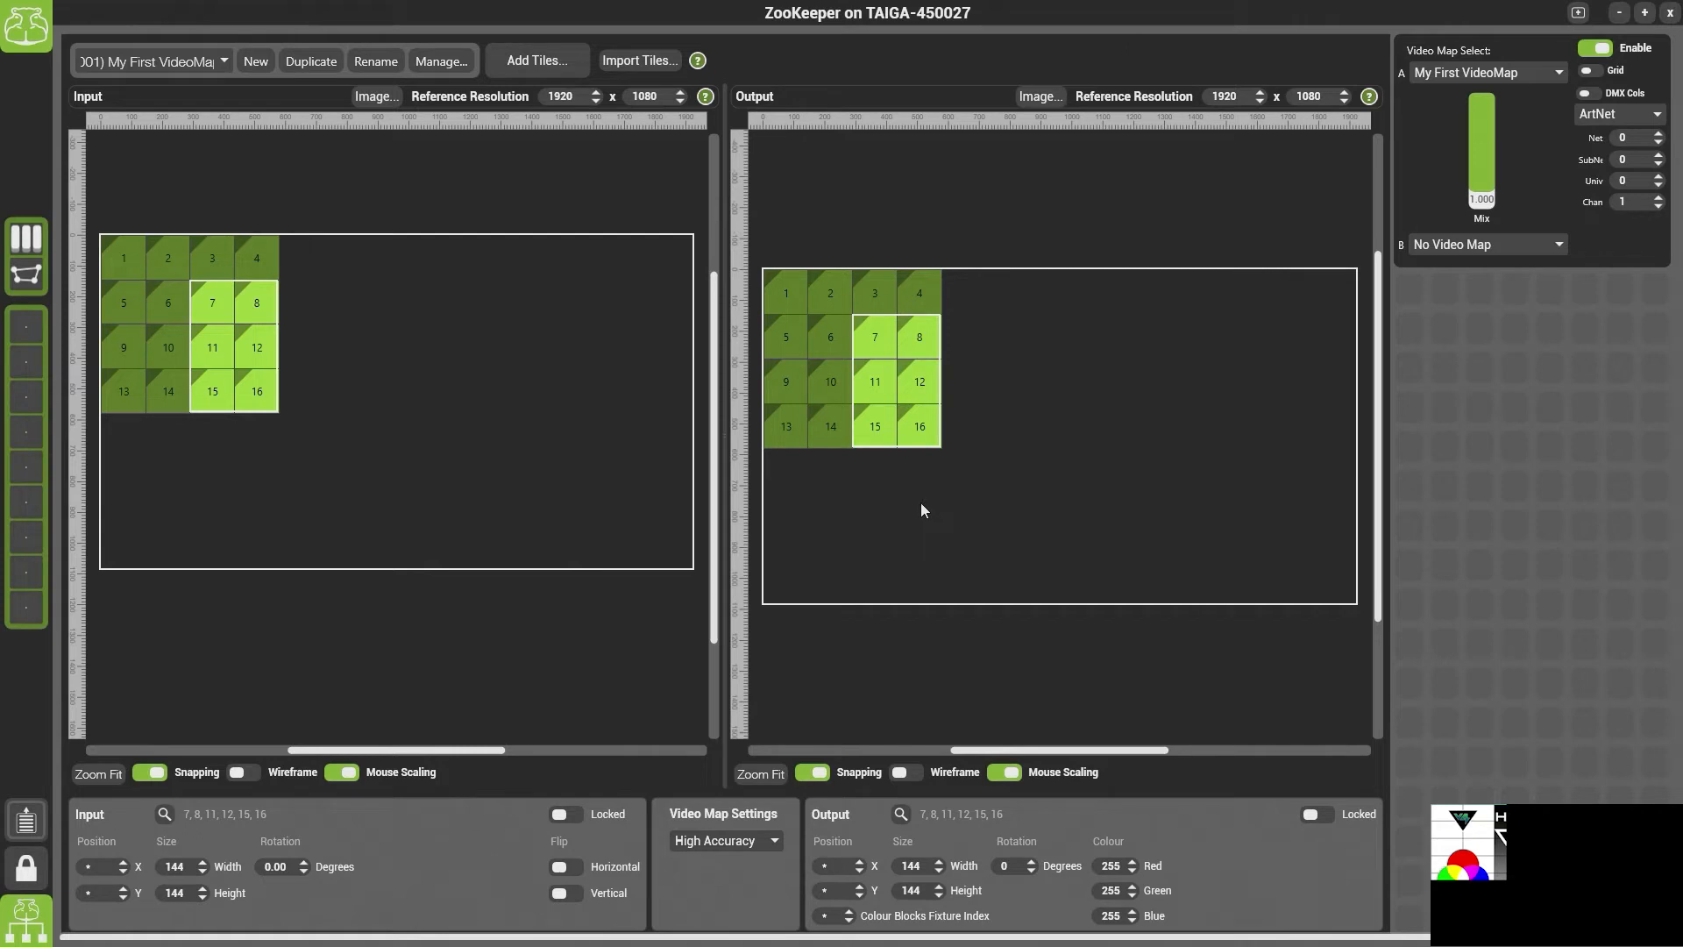
mouse_move(797, 507)
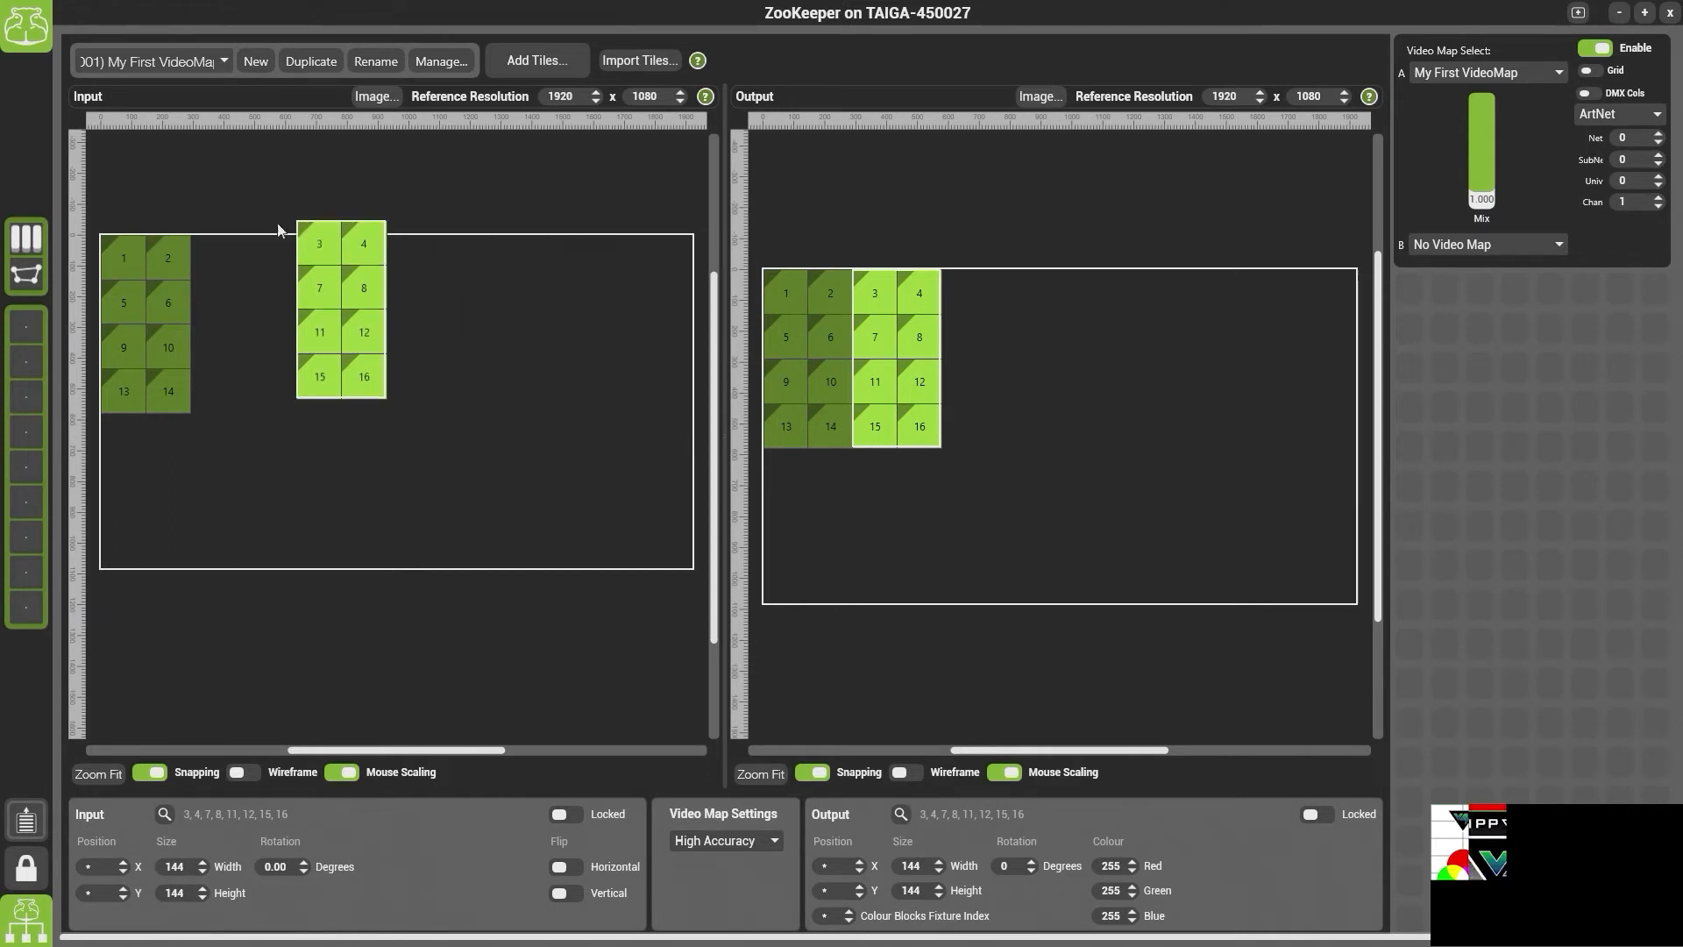
left_click_drag(340, 311, 212, 324)
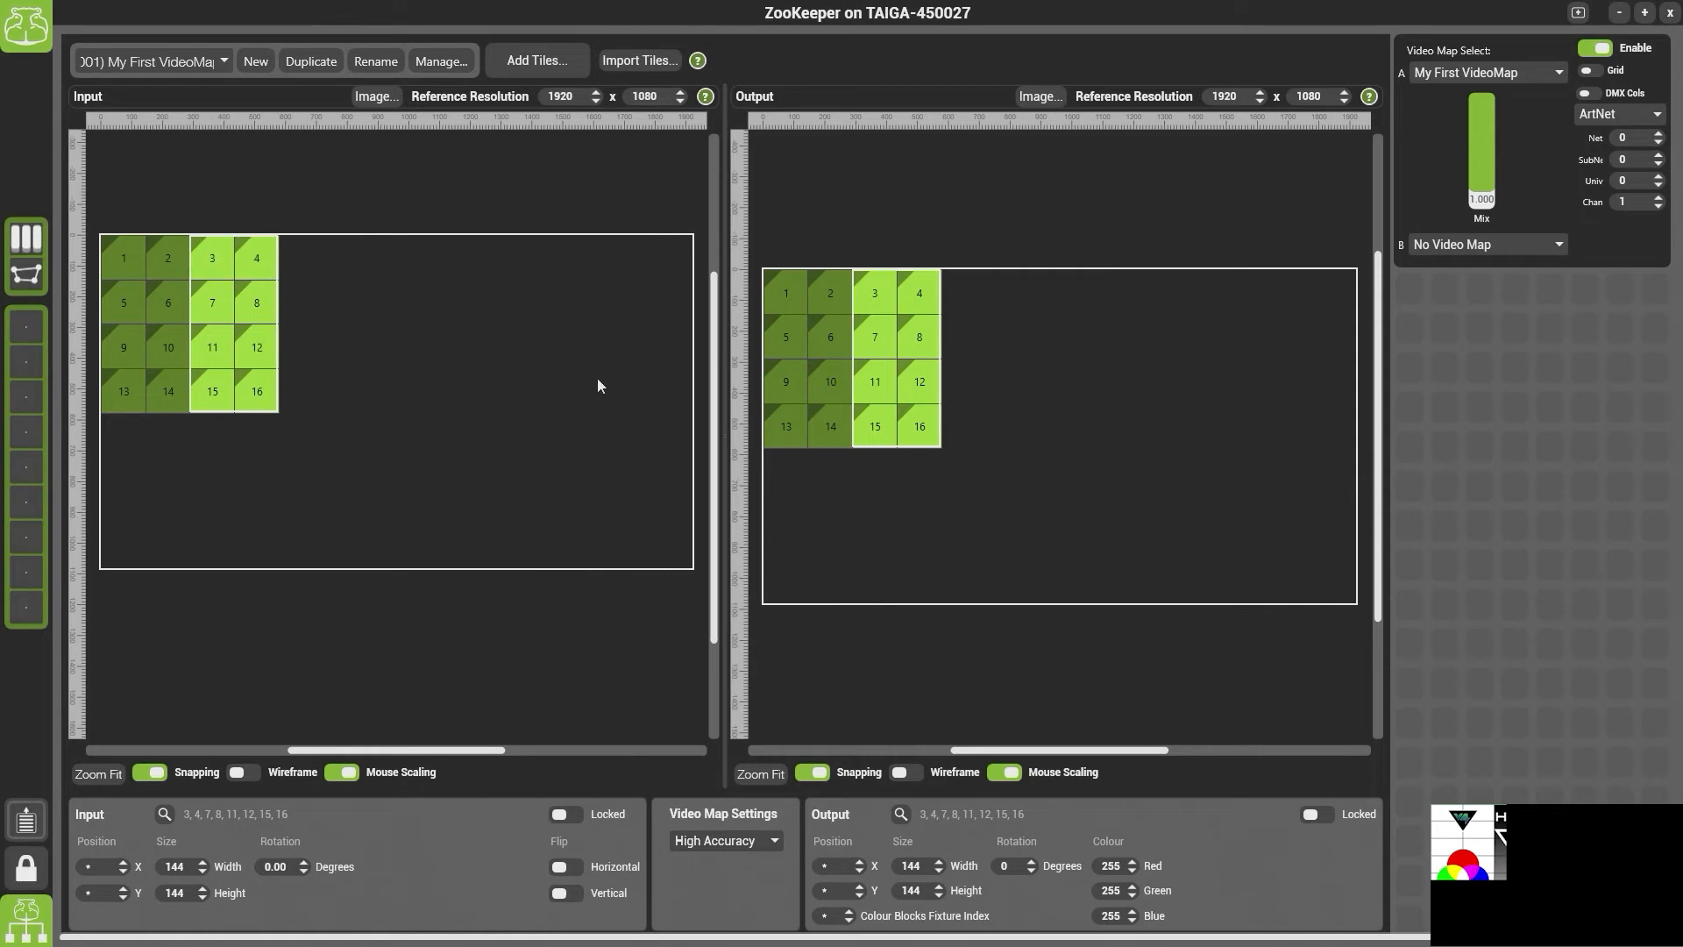
mouse_move(1515, 102)
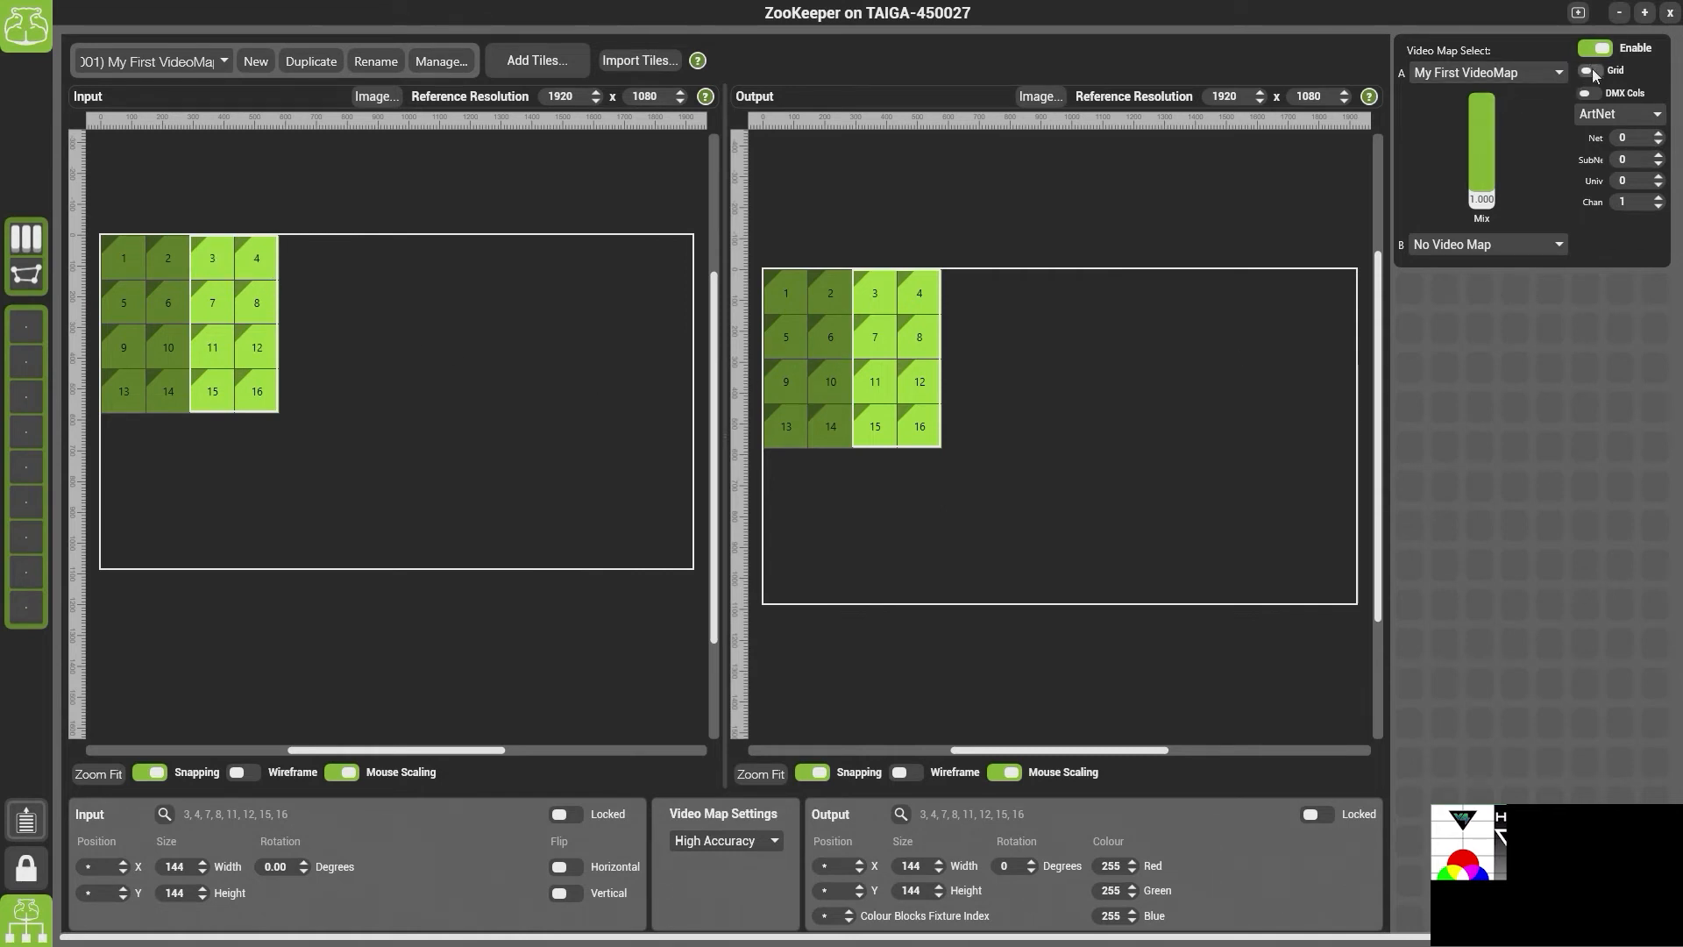
Preview the numbered tile grid, switch it off, then return to system configuration
left_click(1586, 71)
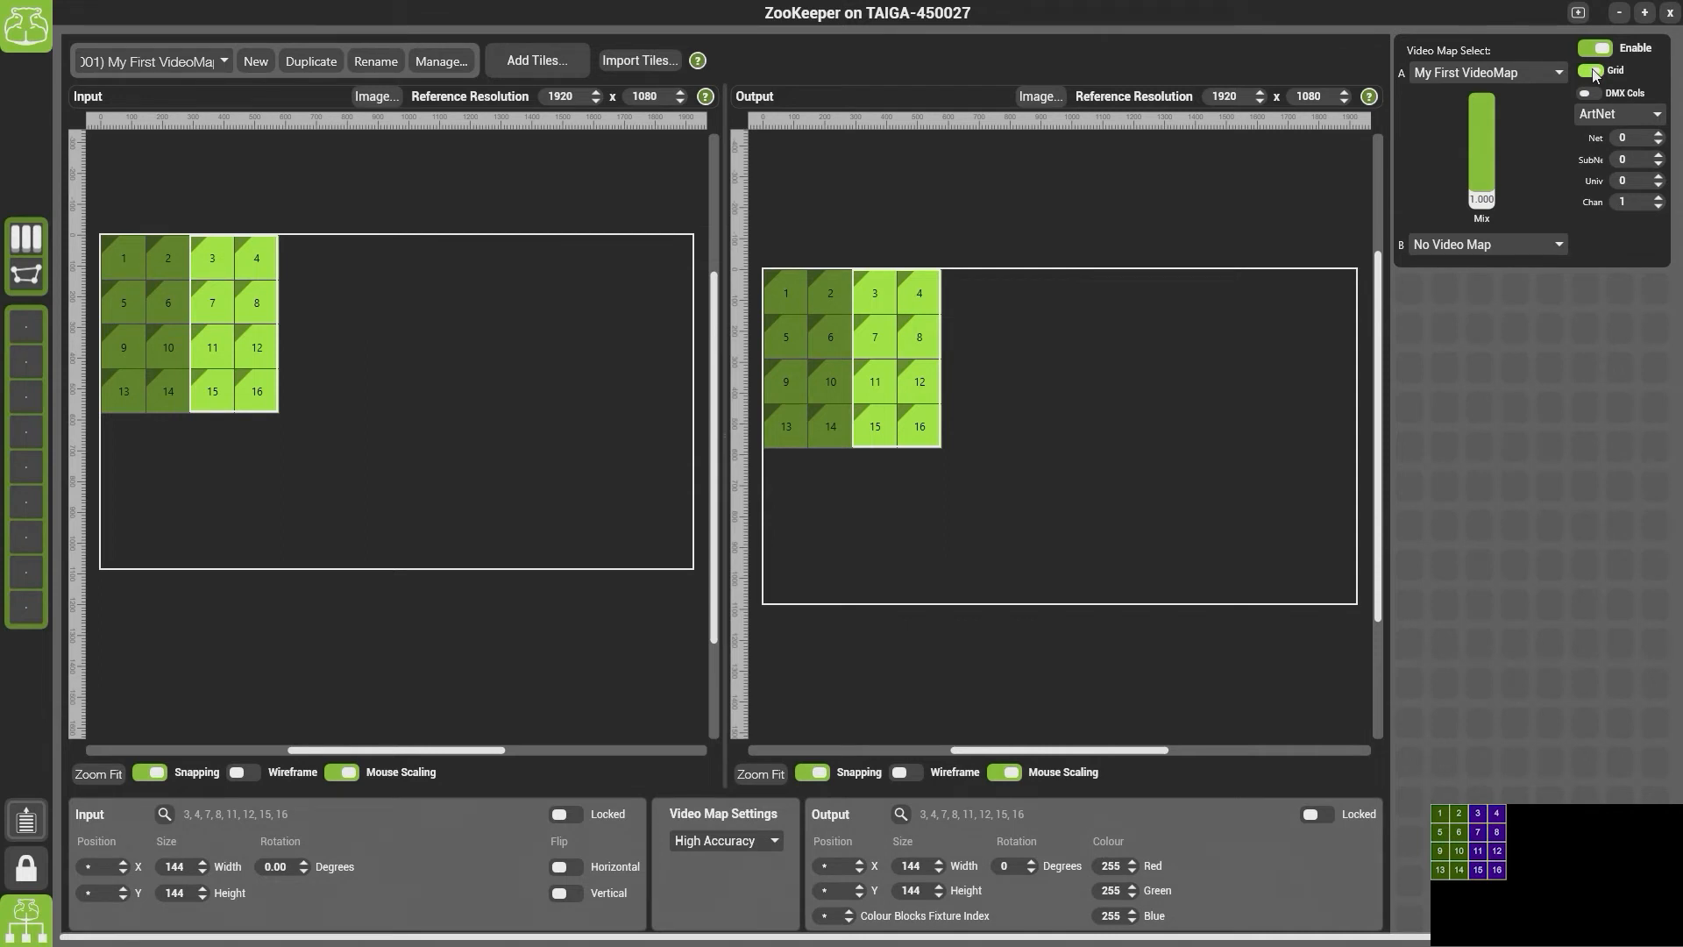
left_click(1596, 71)
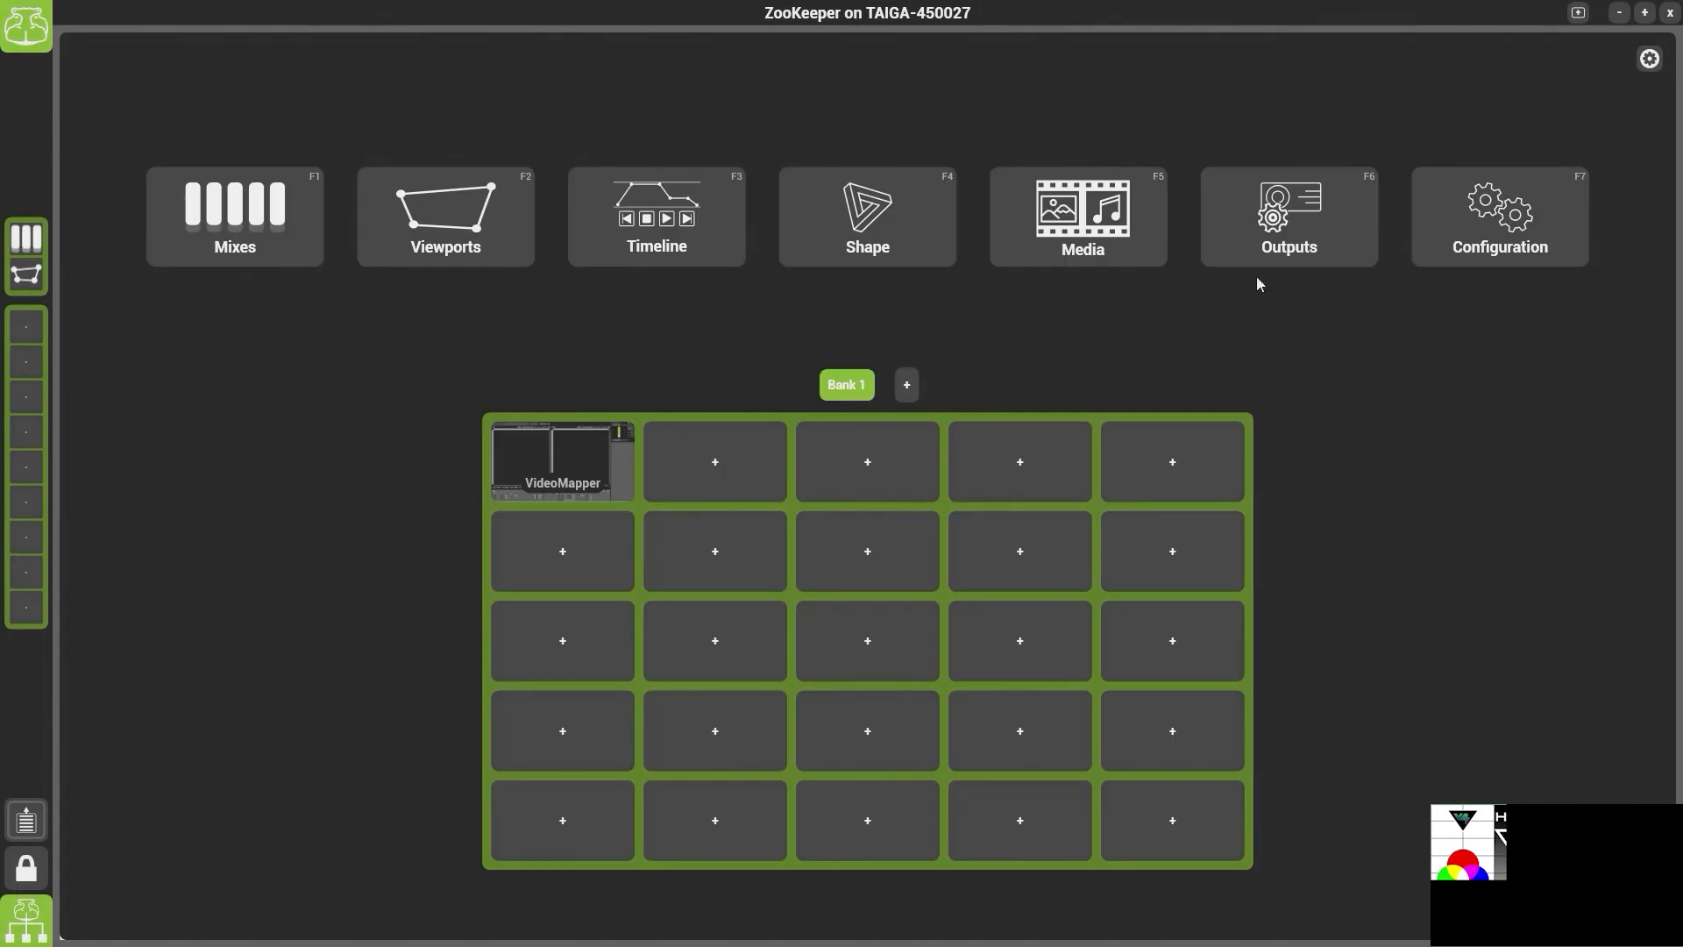
left_click(1499, 215)
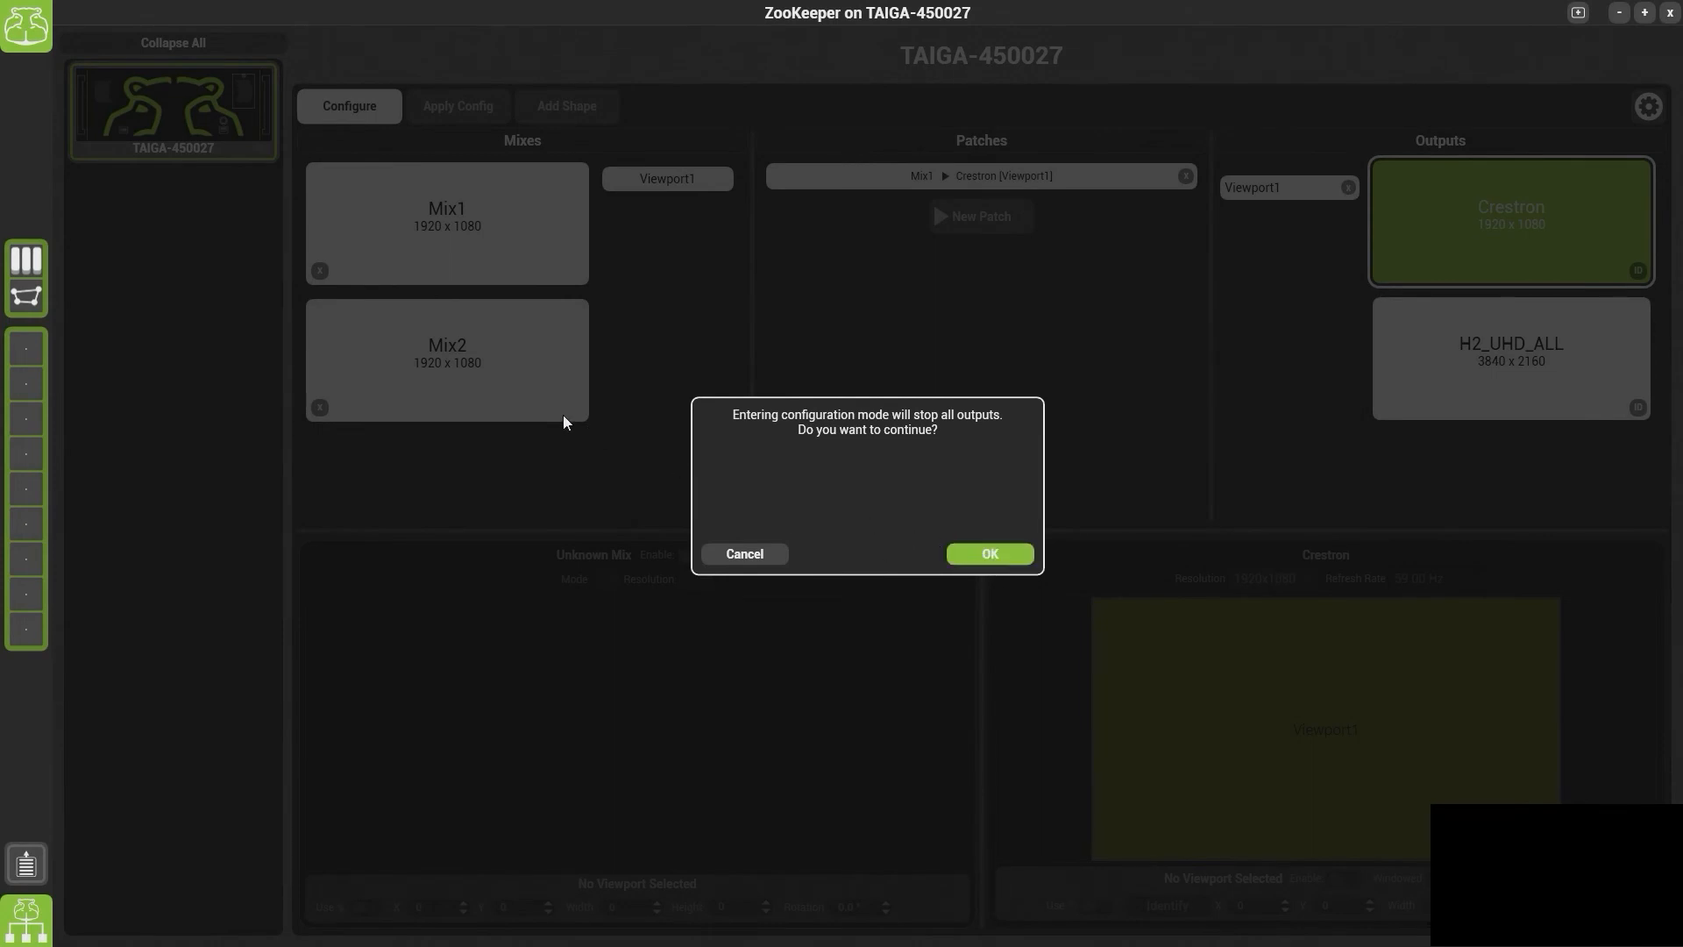
Select Mix1 and show its list of resolution options
left_click(988, 553)
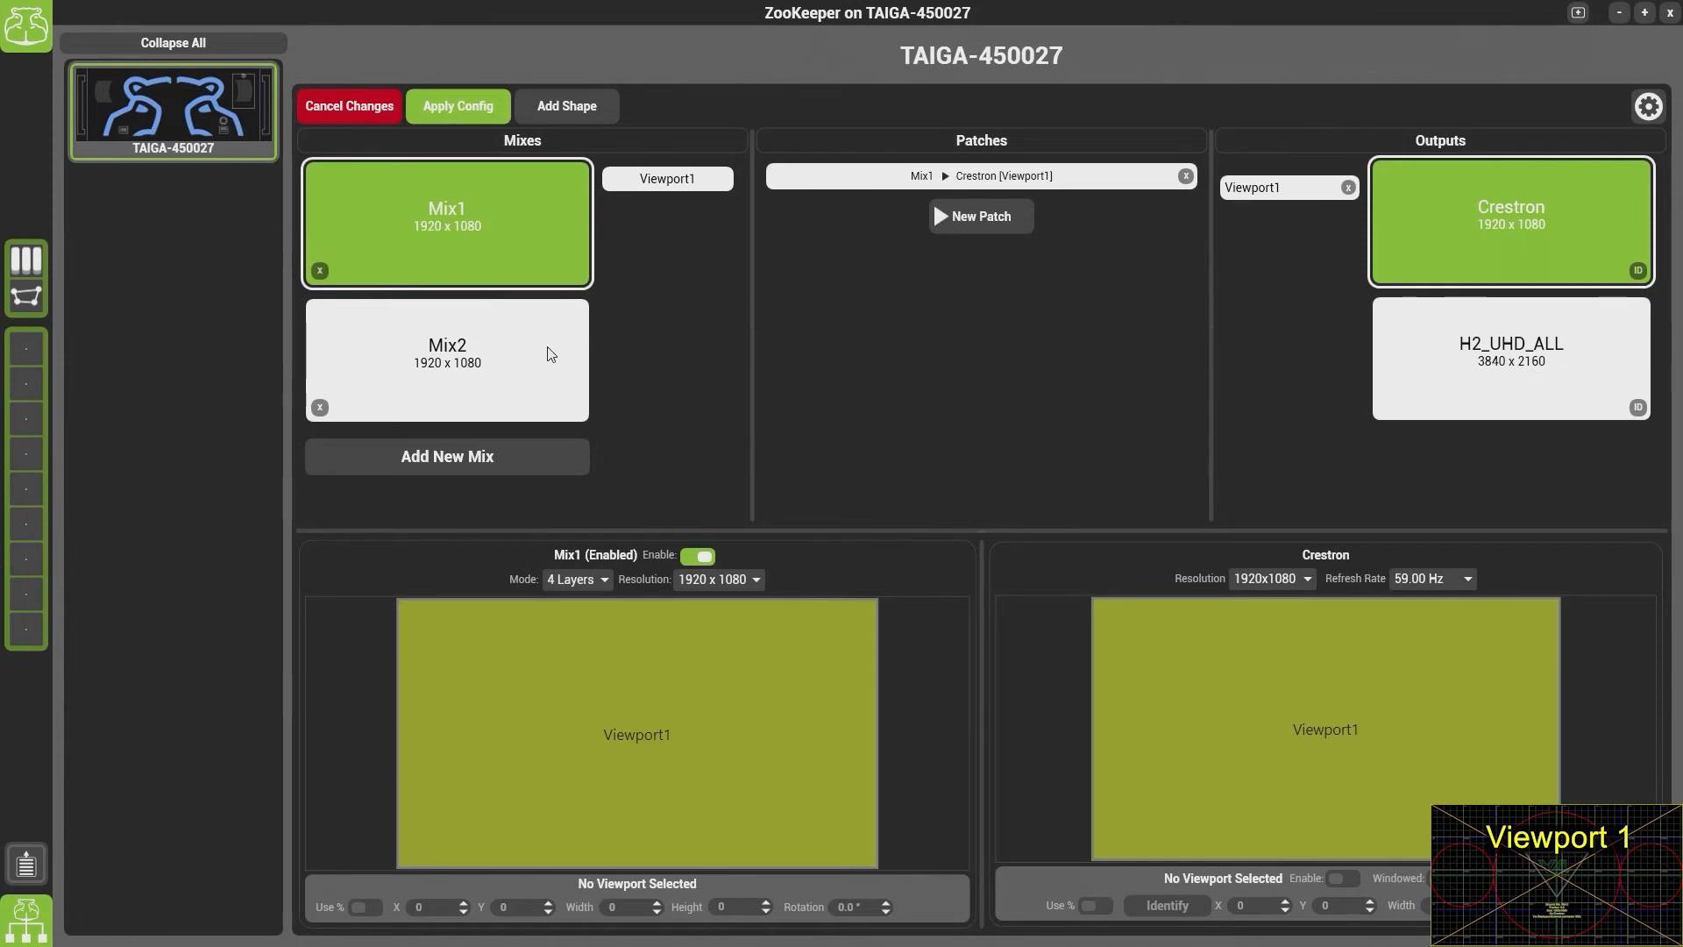
left_click(717, 579)
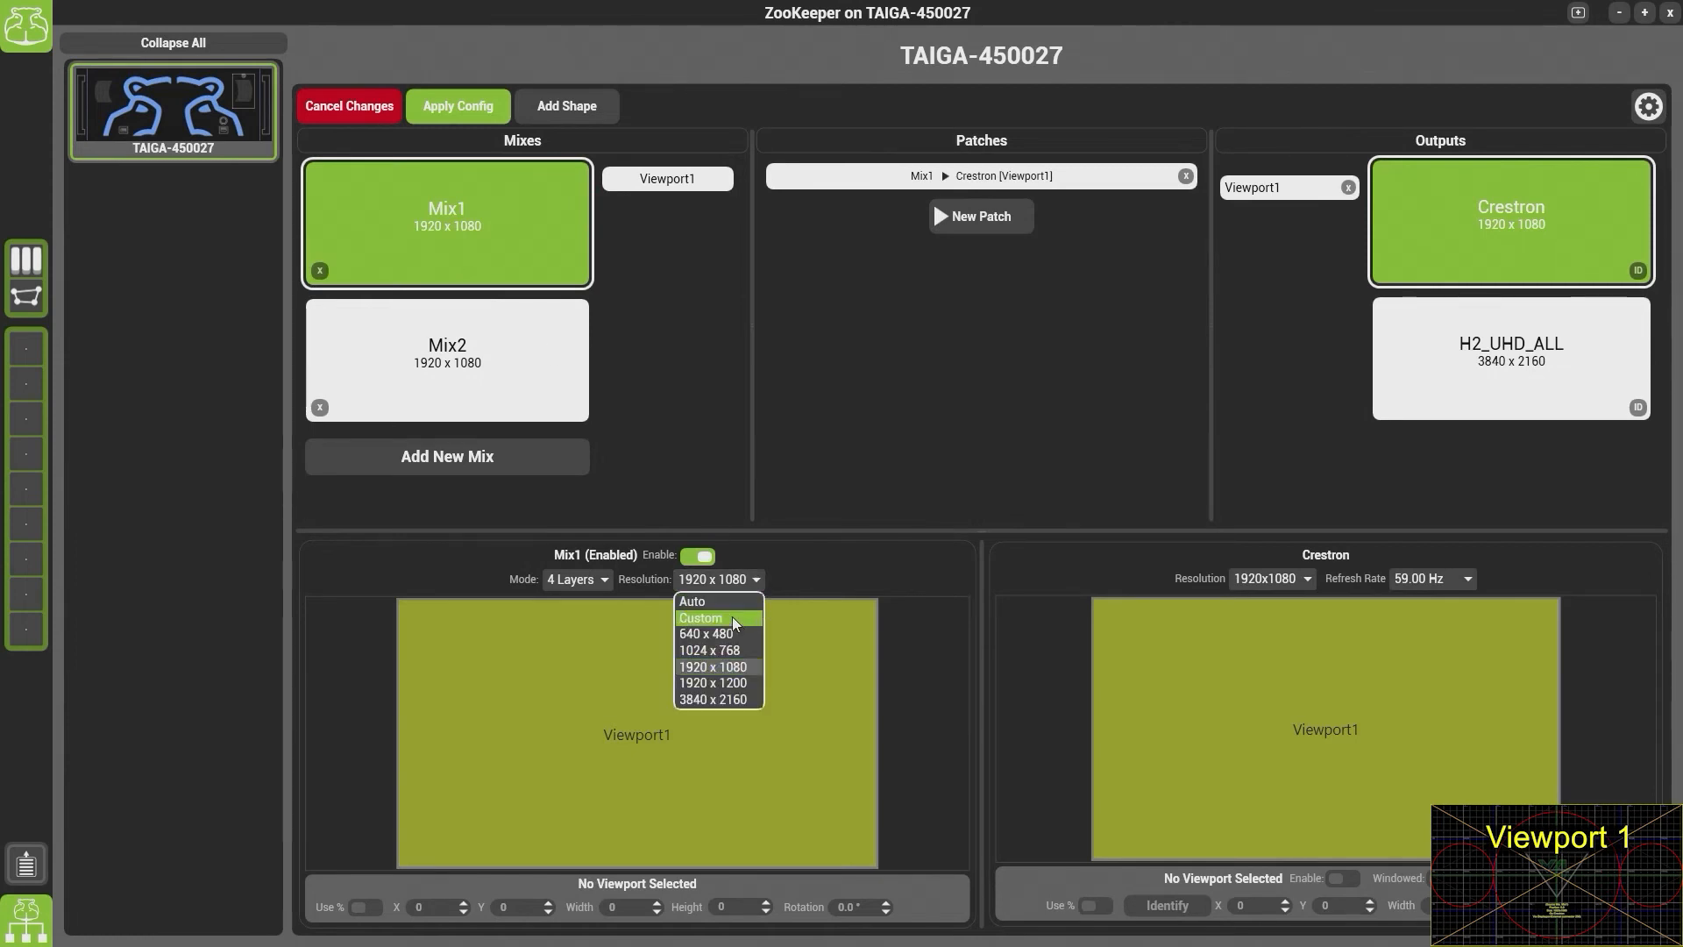
Give Mix1 a custom 576 x 576 resolution and select Viewport1
left_click(700, 617)
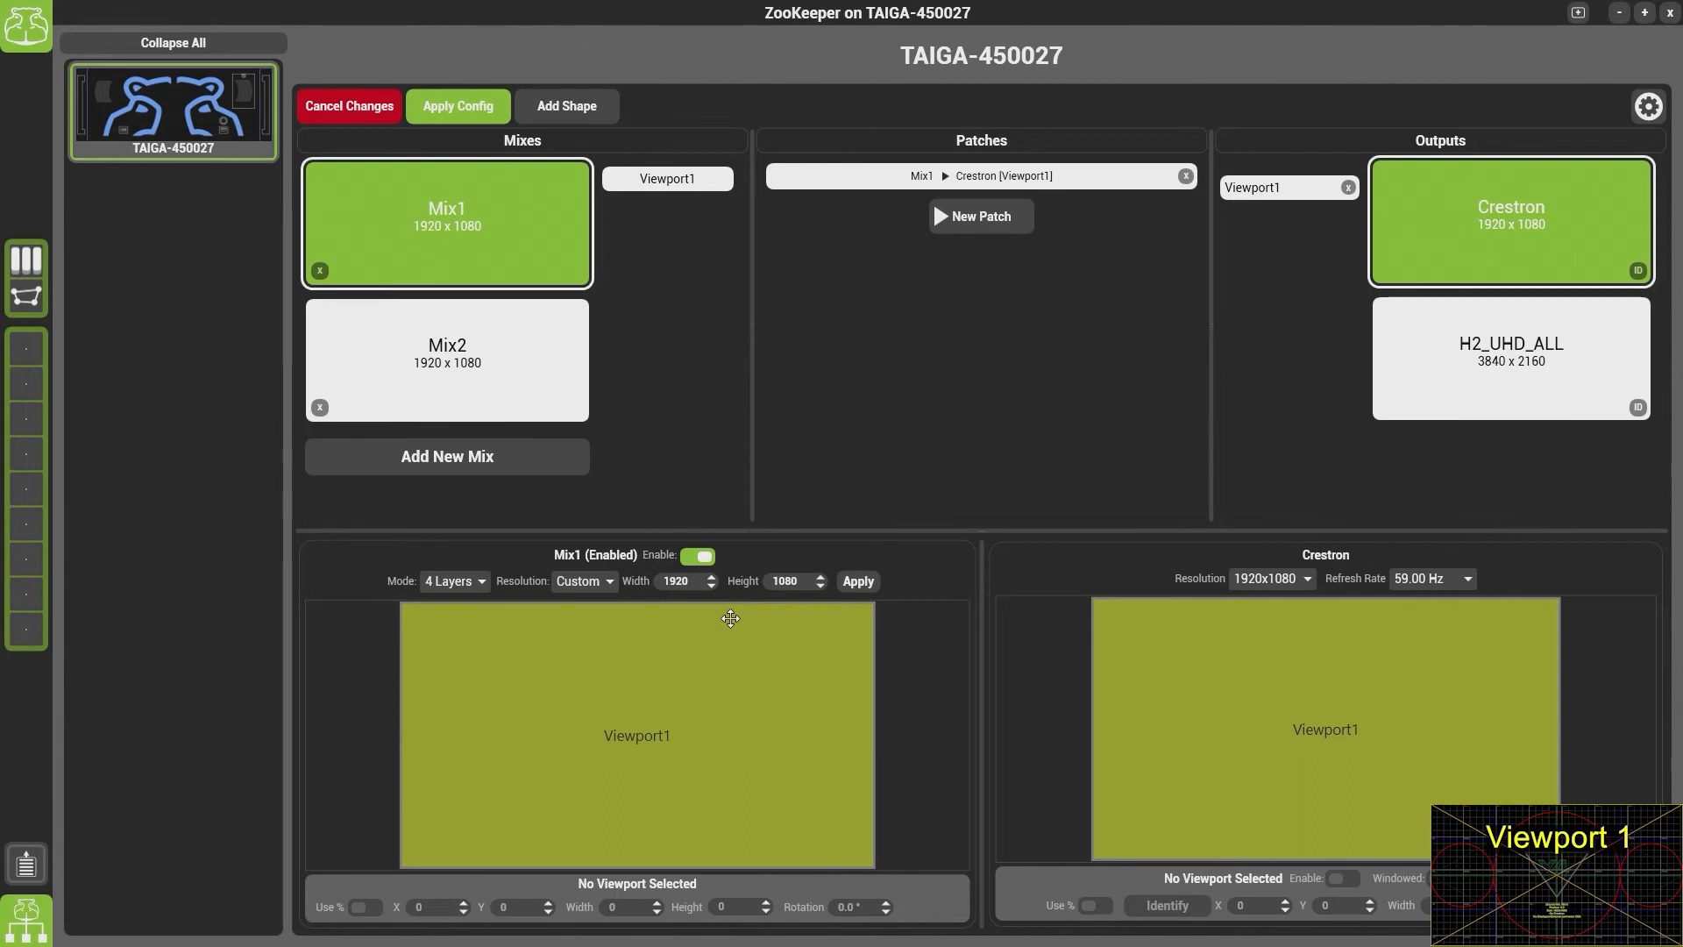
mouse_move(685, 599)
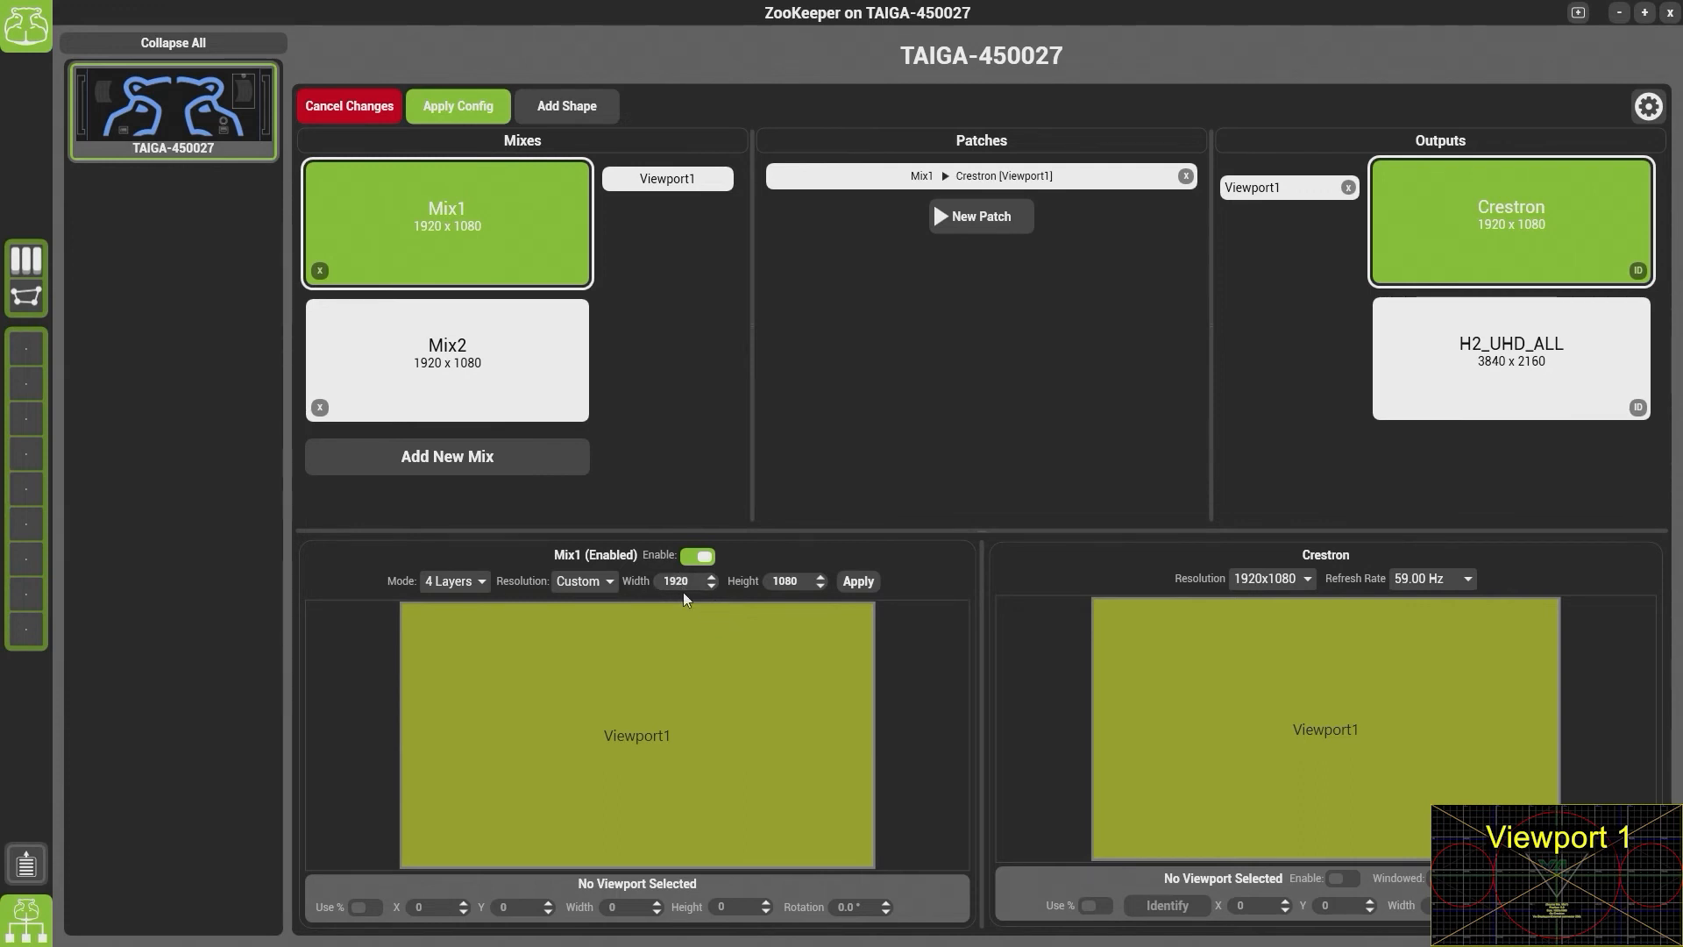
type("576")
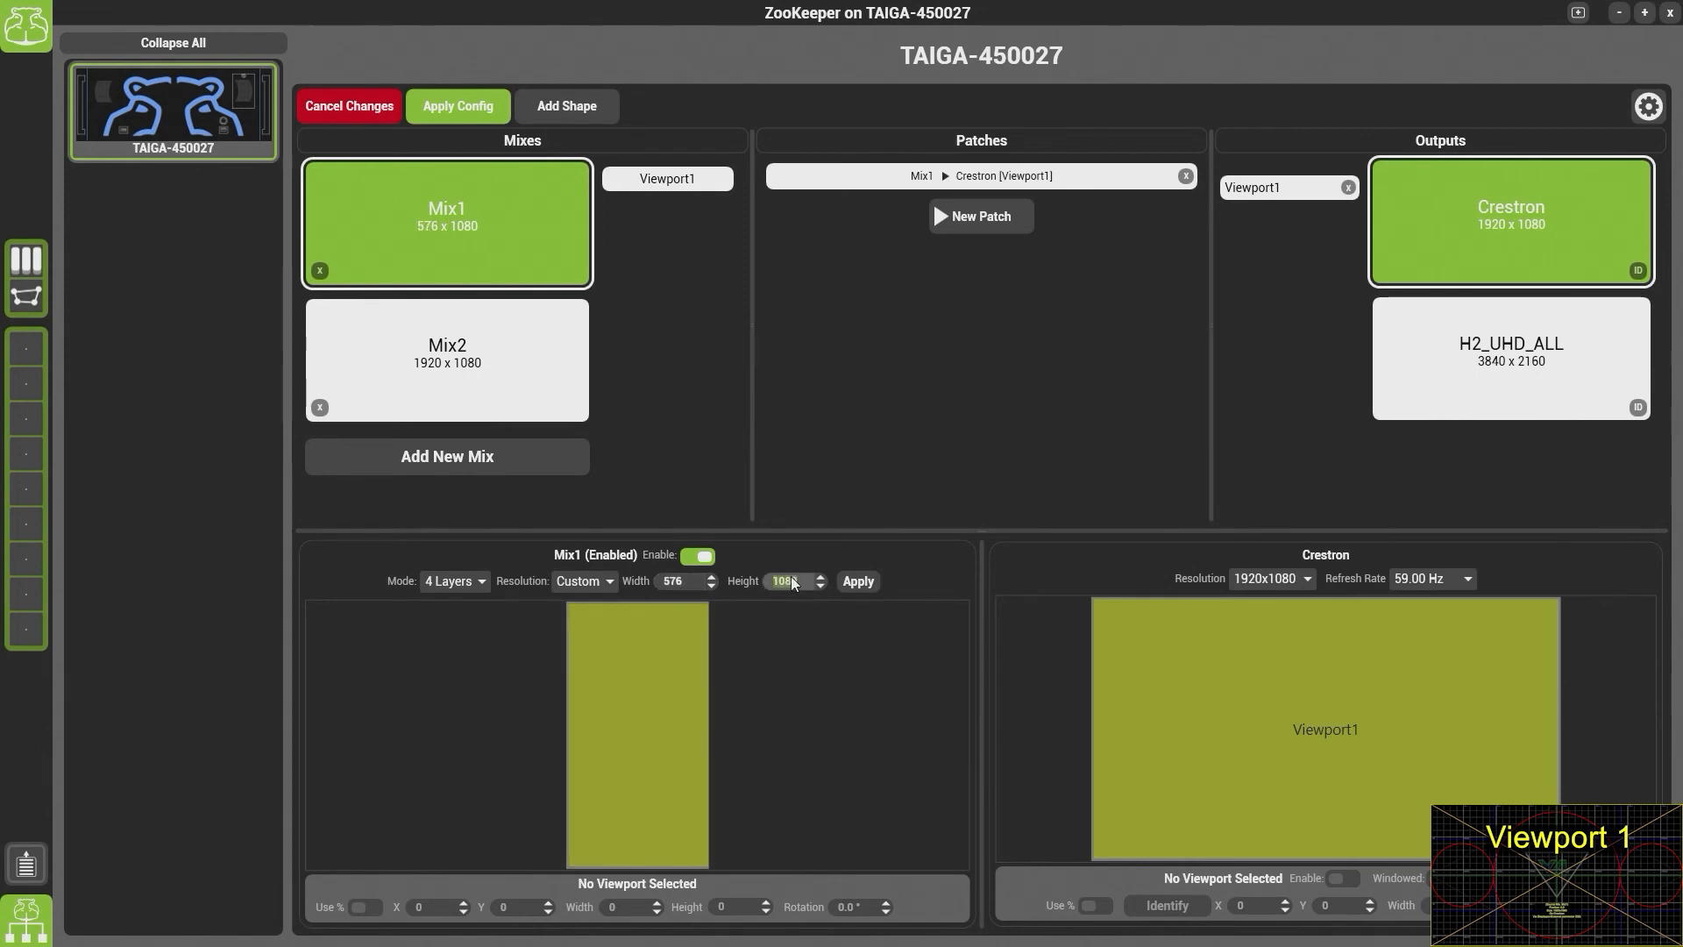
type("576")
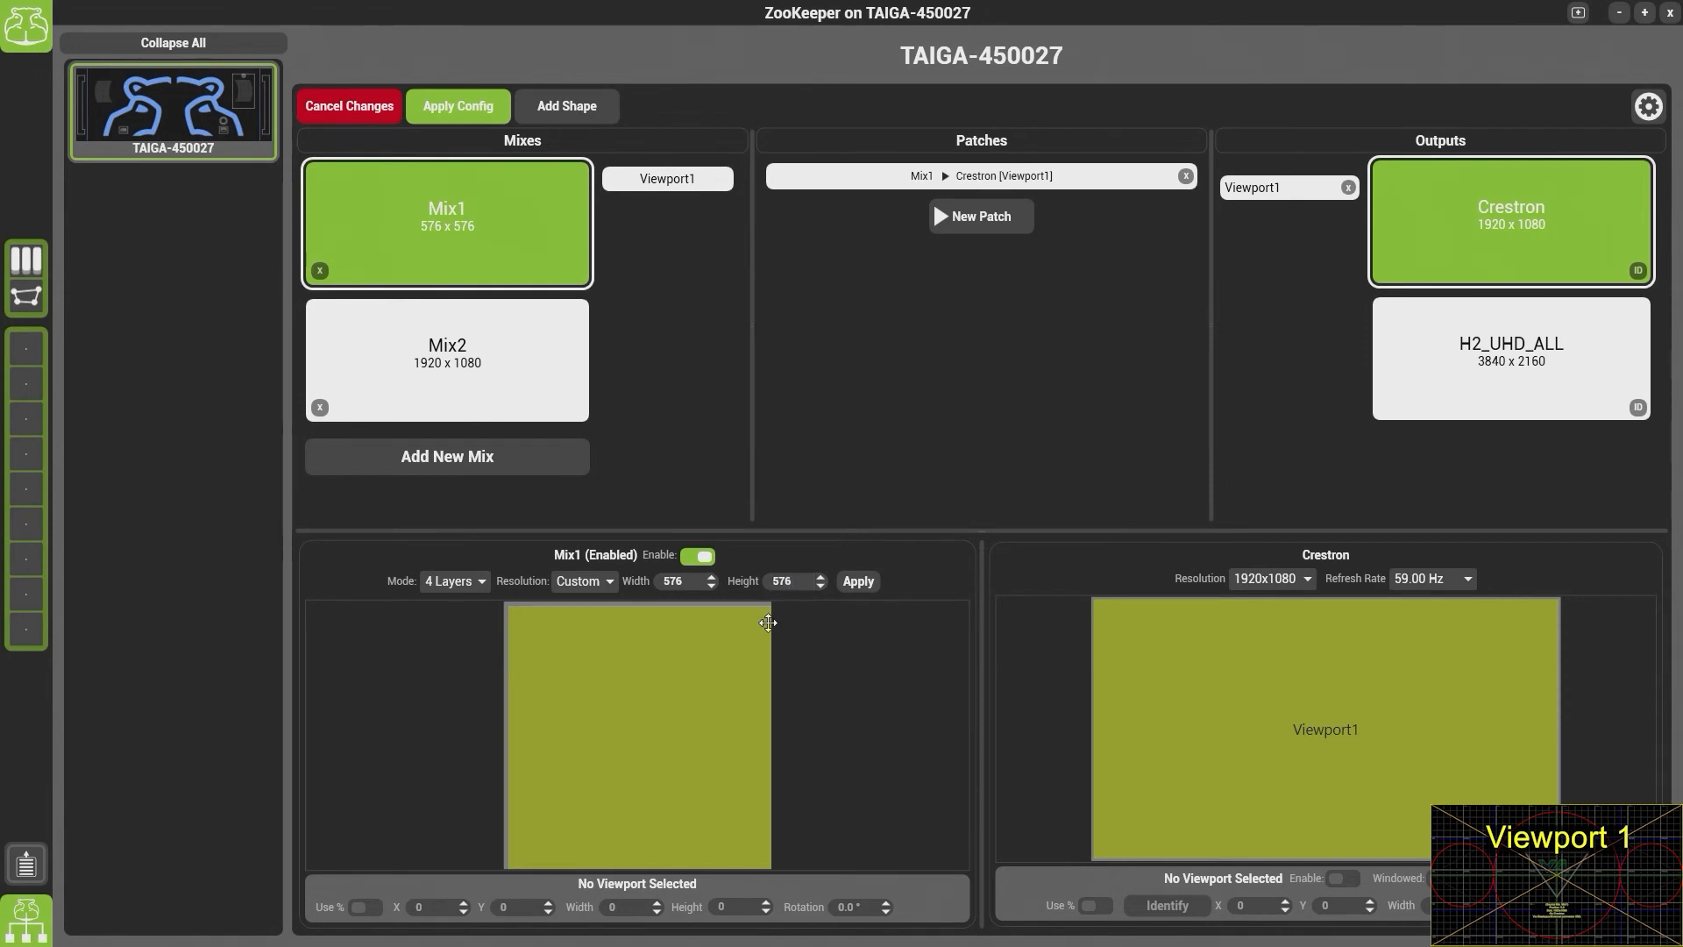
left_click(636, 730)
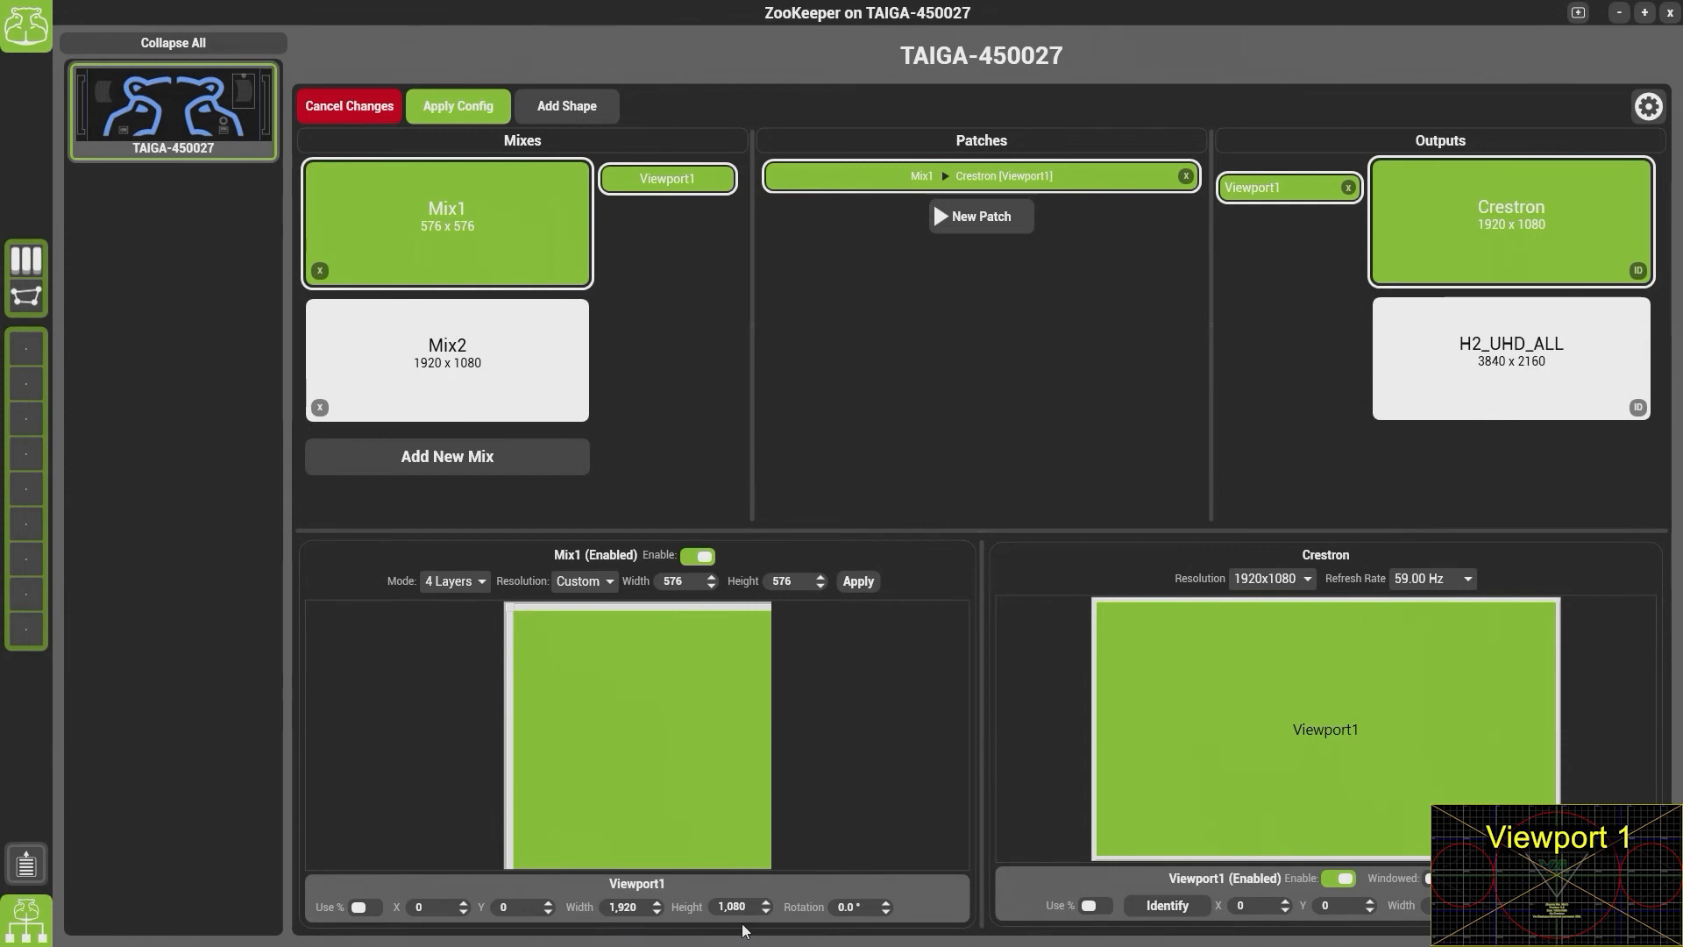
mouse_move(674, 750)
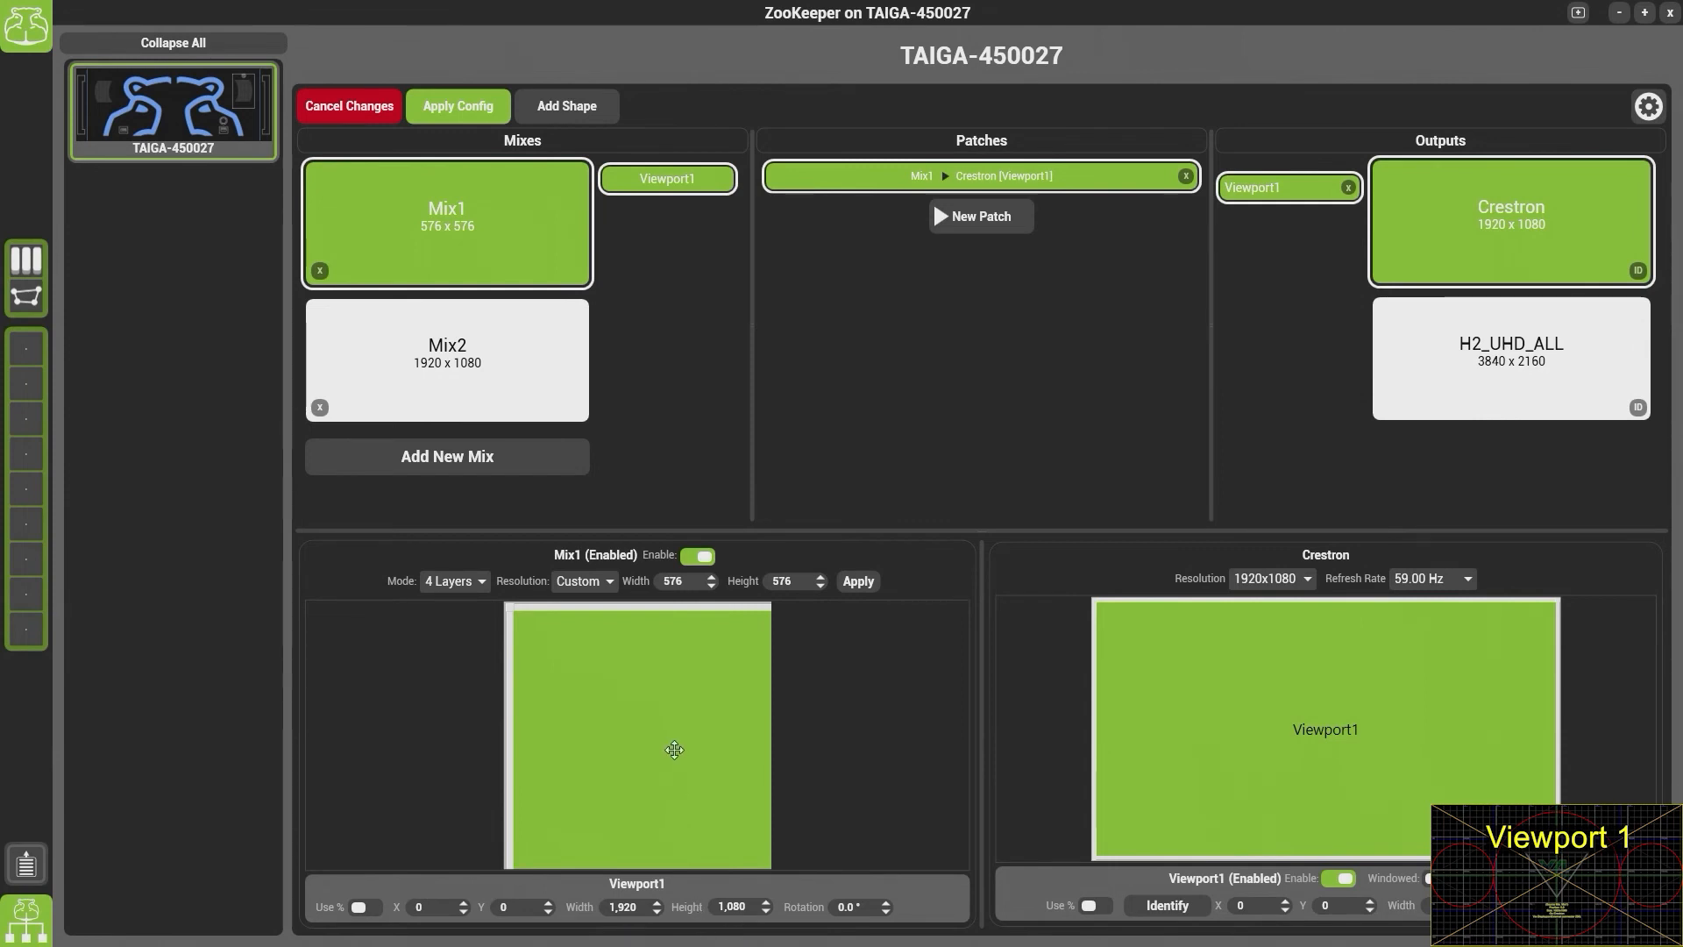
Resize Viewport1 to 576 x 576 to fill Mix1 and apply the configuration
left_click_drag(769, 861, 762, 613)
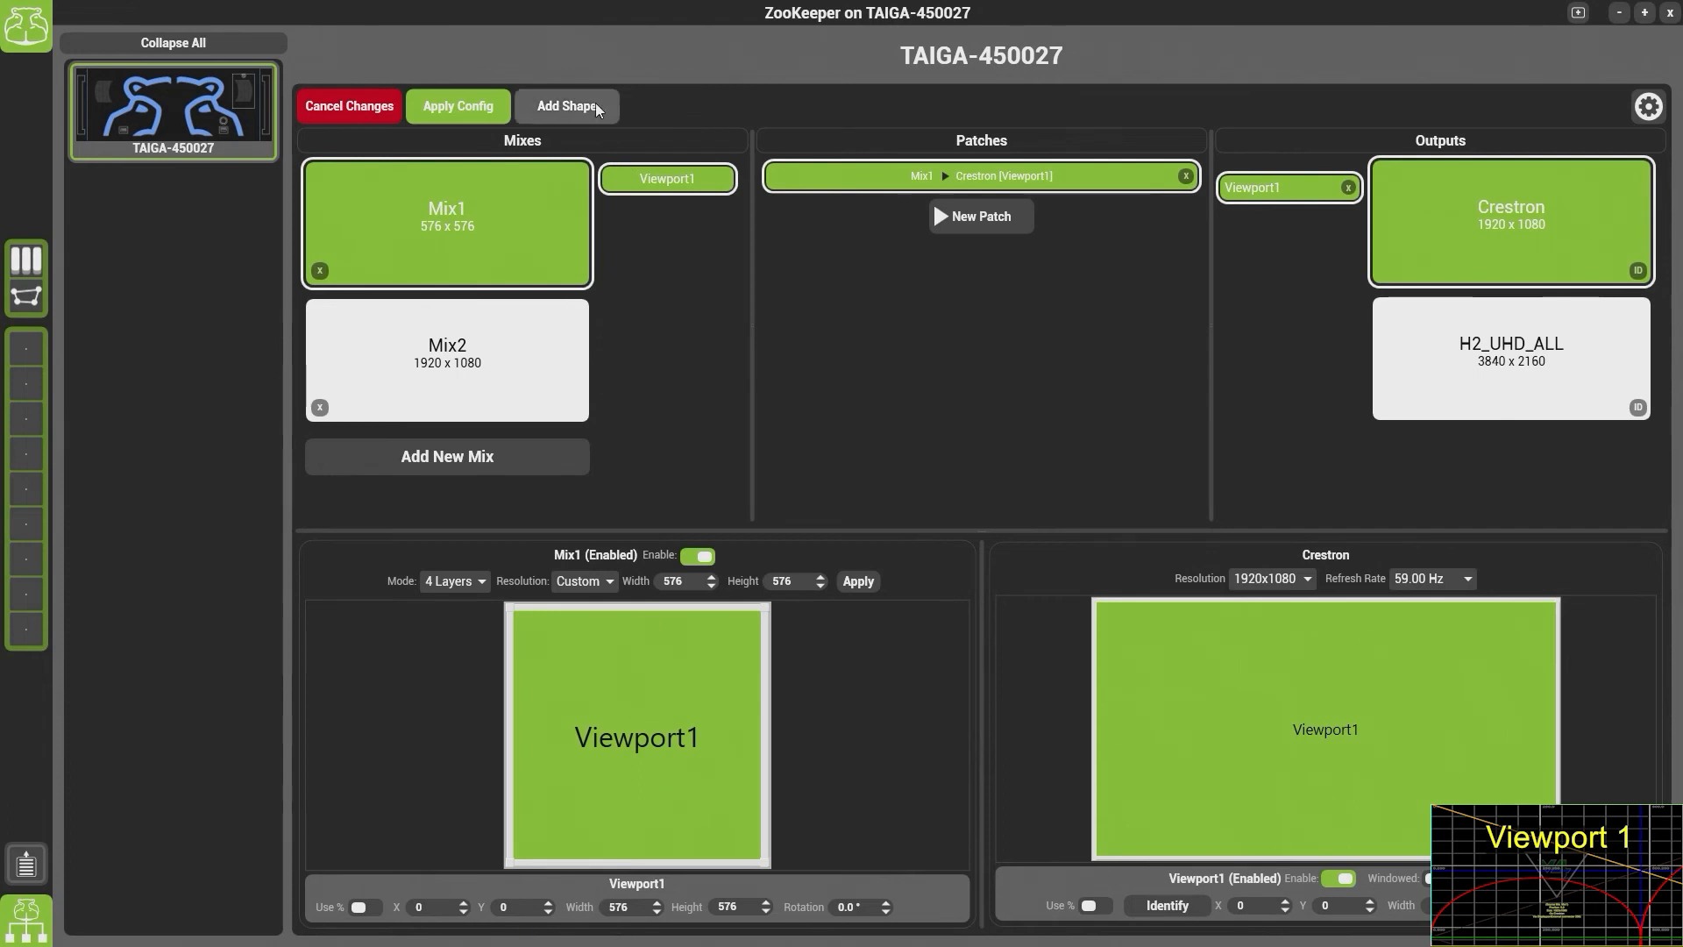
left_click(456, 105)
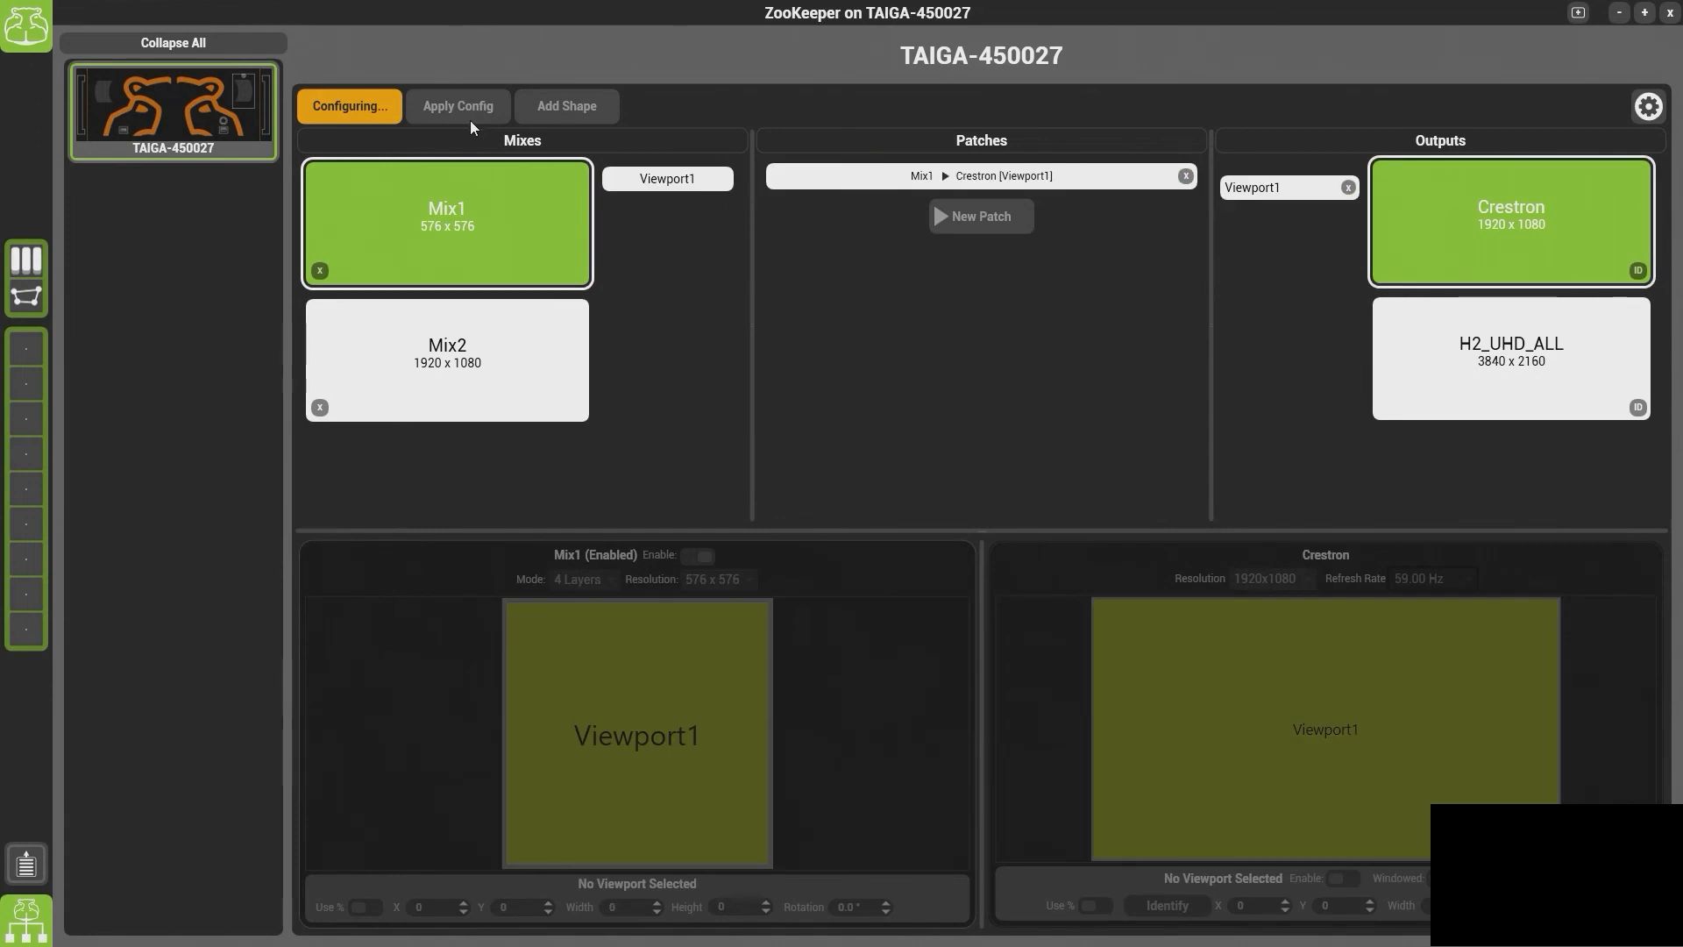
mouse_move(206, 126)
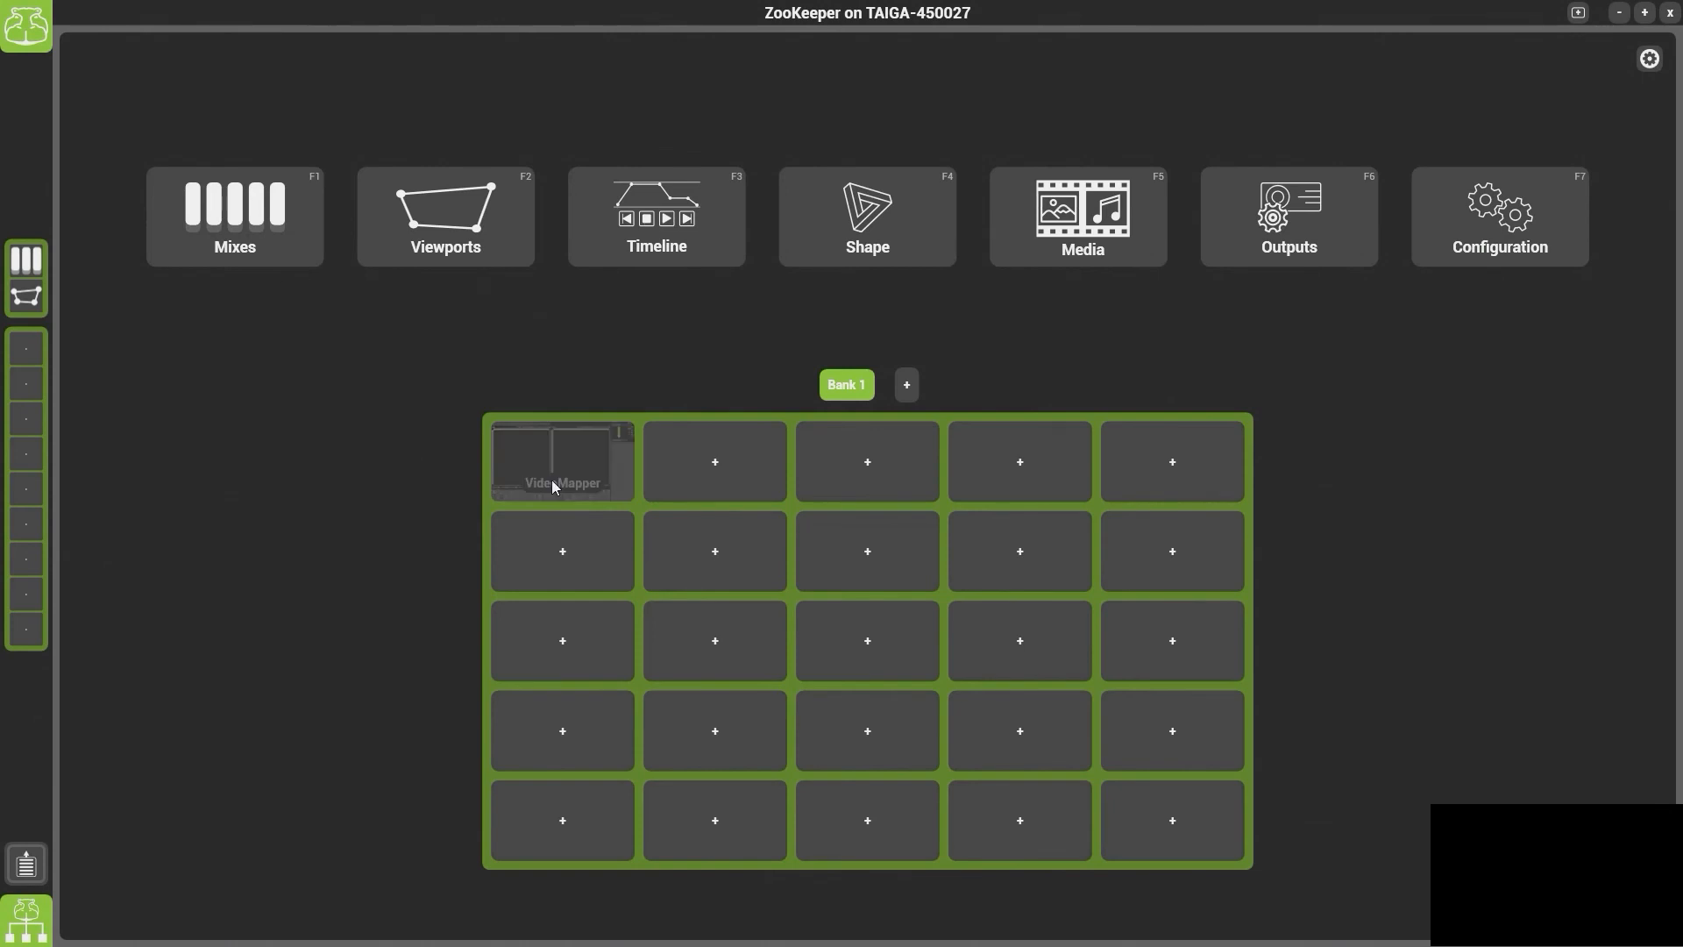
Open the VideoMapper tile to edit My First VideoMap
left_click(558, 462)
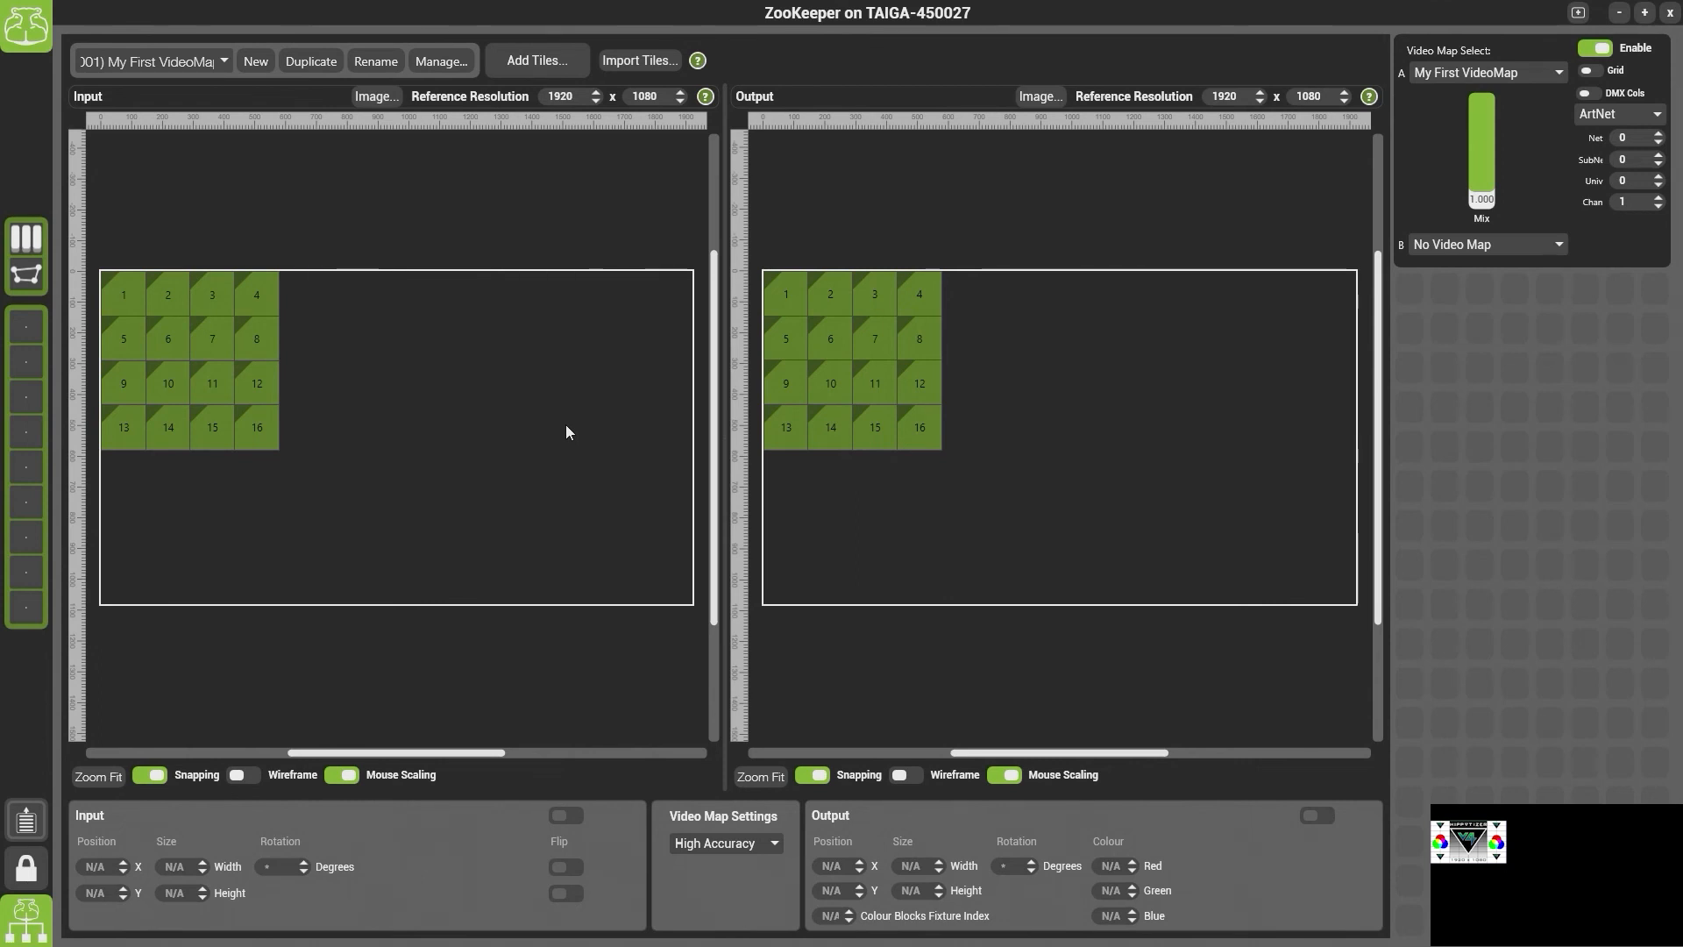
mouse_move(339, 482)
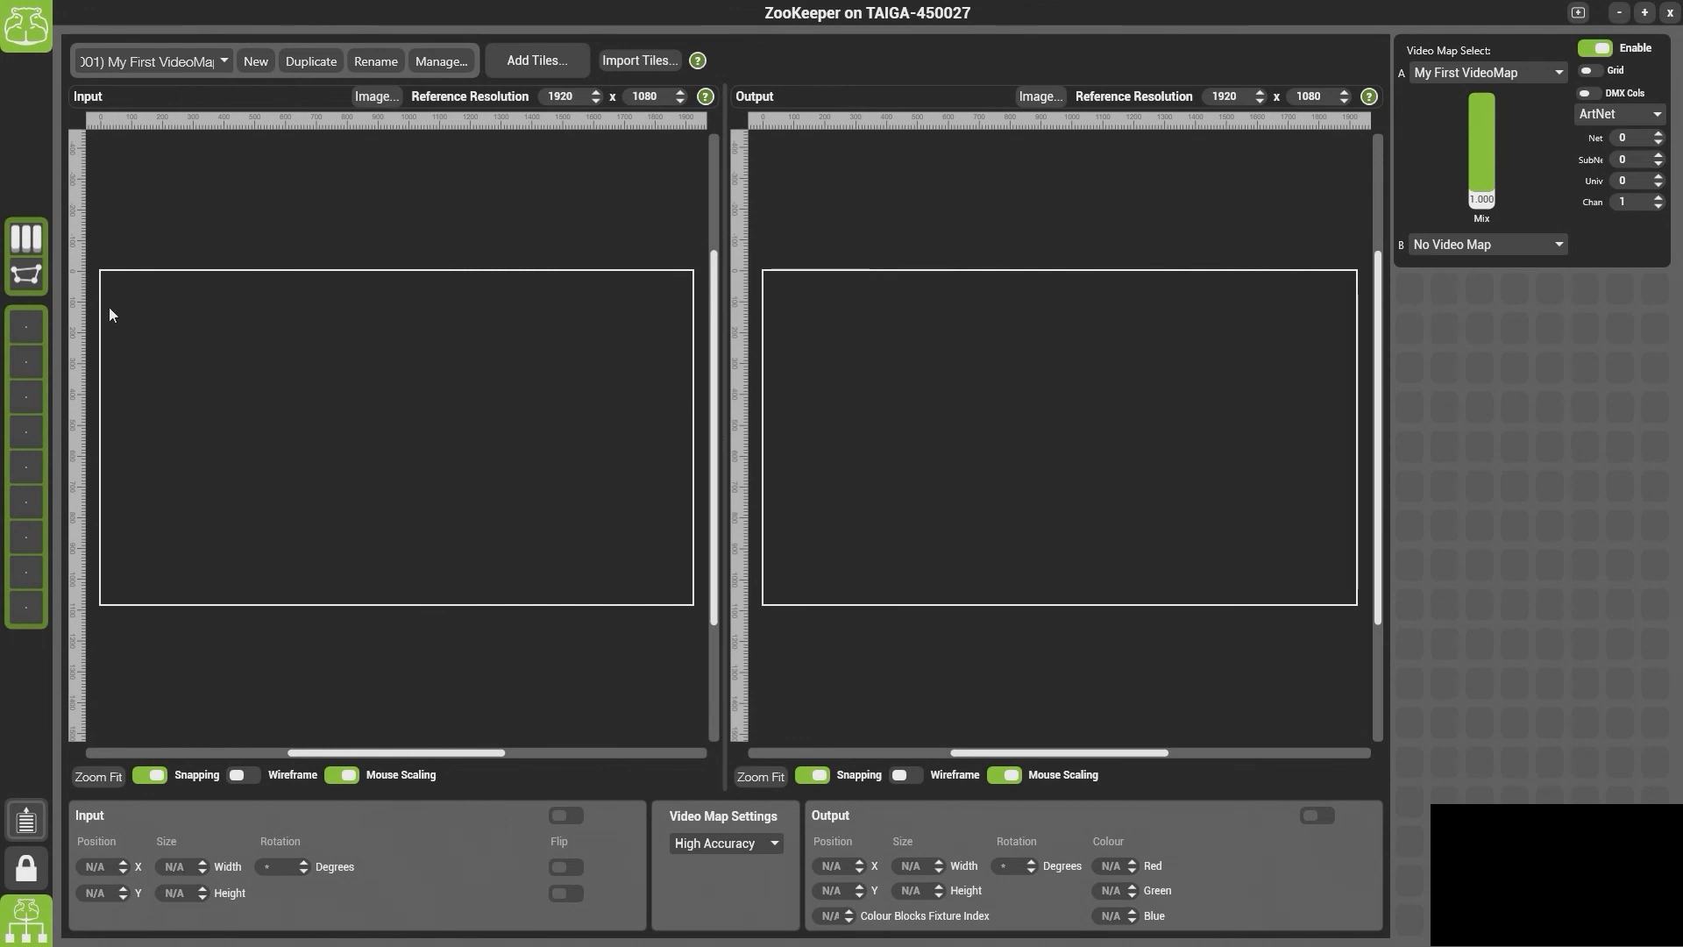
mouse_move(110, 551)
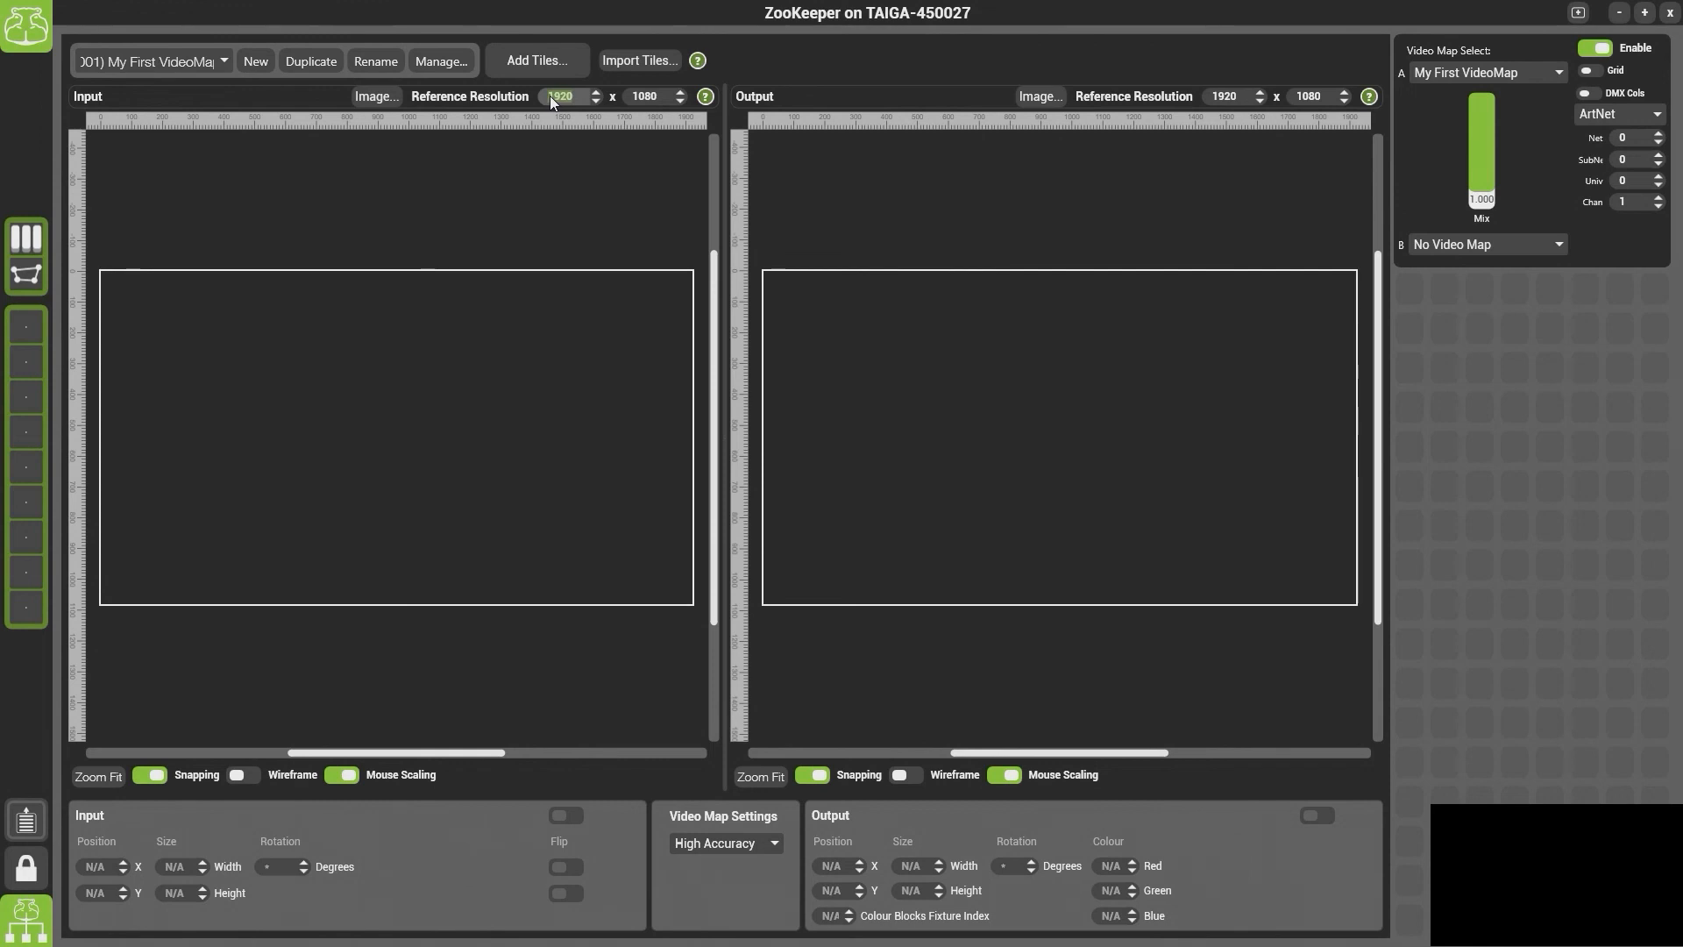
Enter 576 for the input reference resolution and bring up Add Tiles options
type("576")
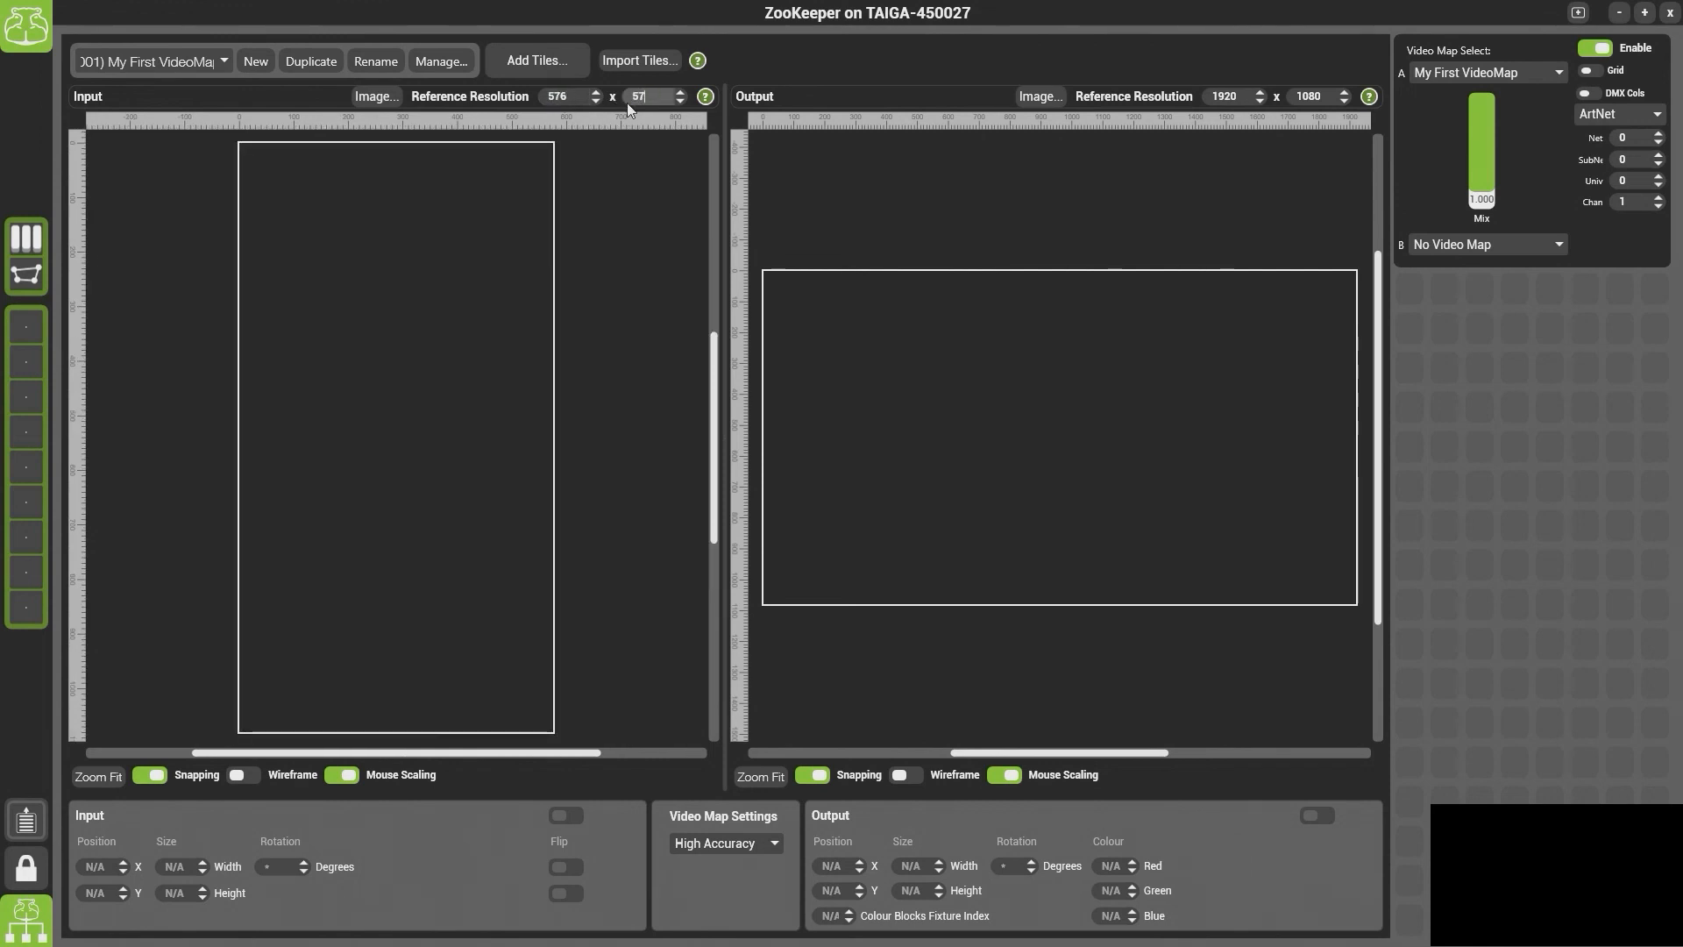
left_click(537, 61)
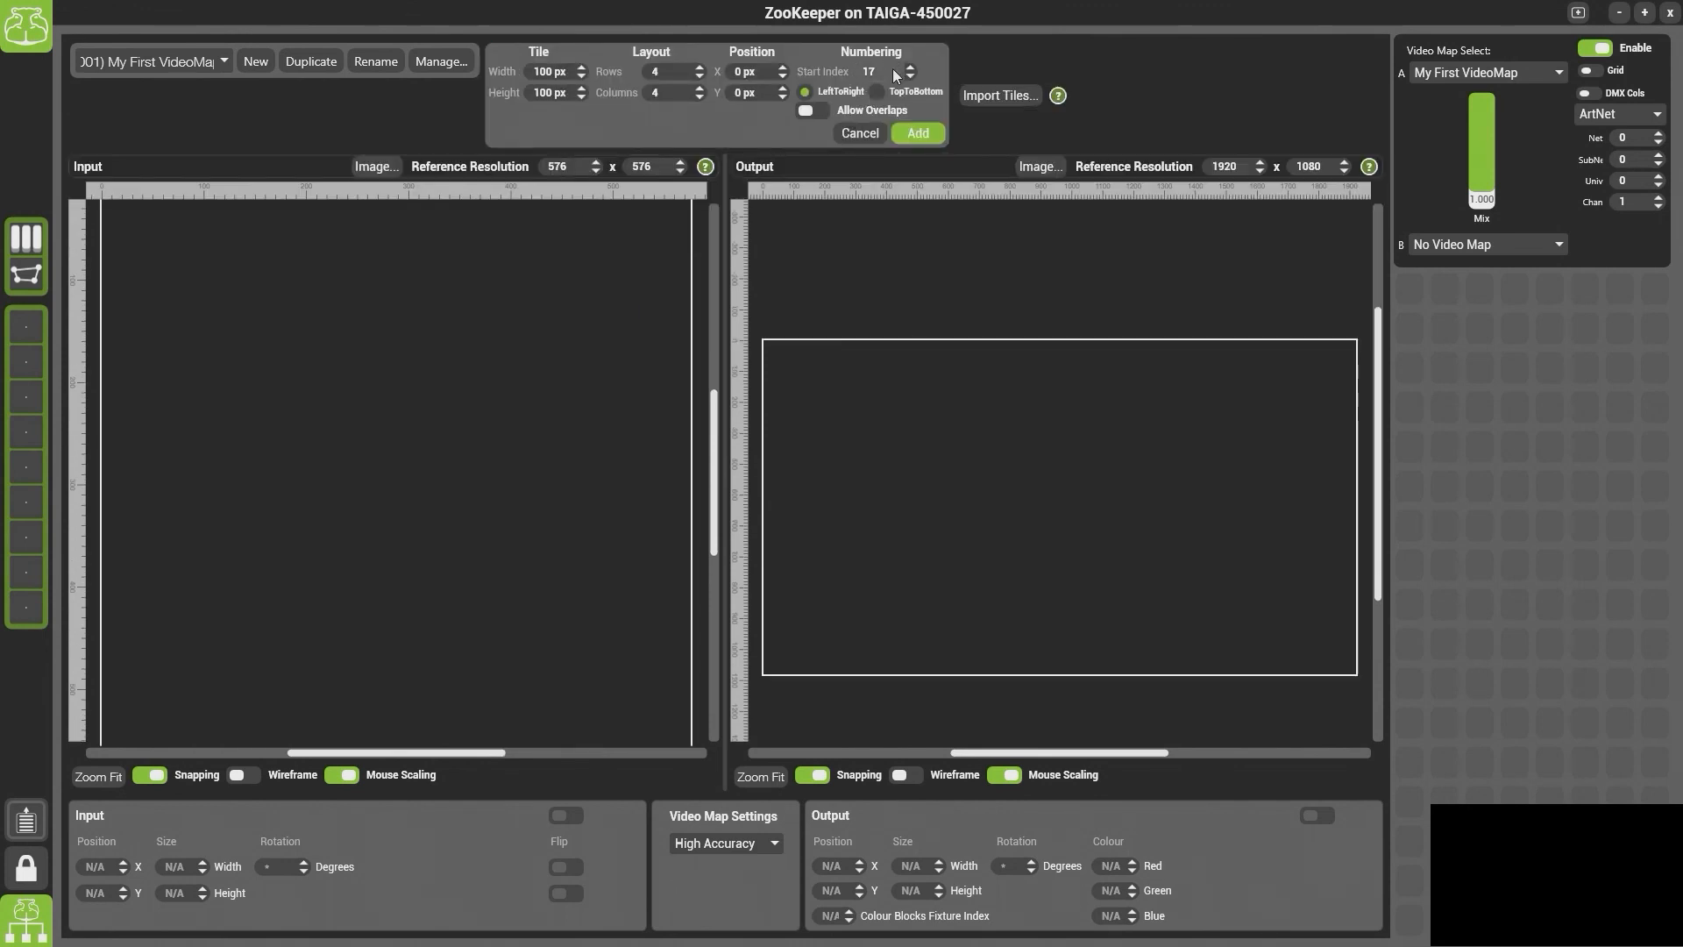
Add a 4x4 grid of 144 px tiles, numbered starting at 1
left_click(909, 75)
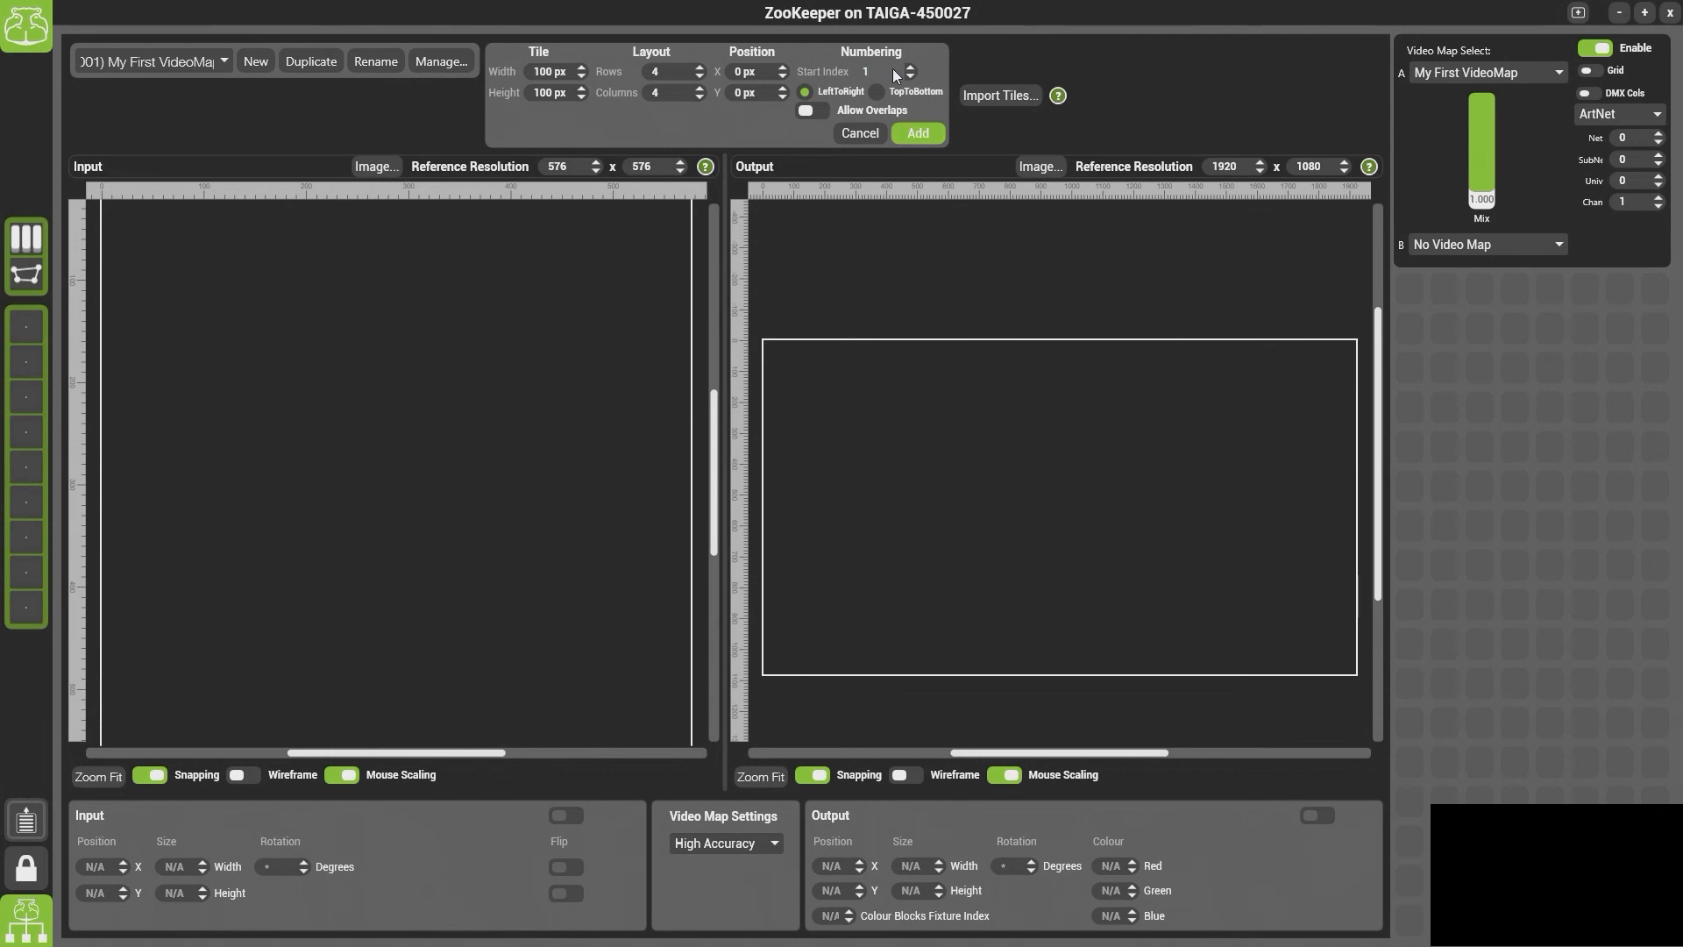
left_click(549, 71)
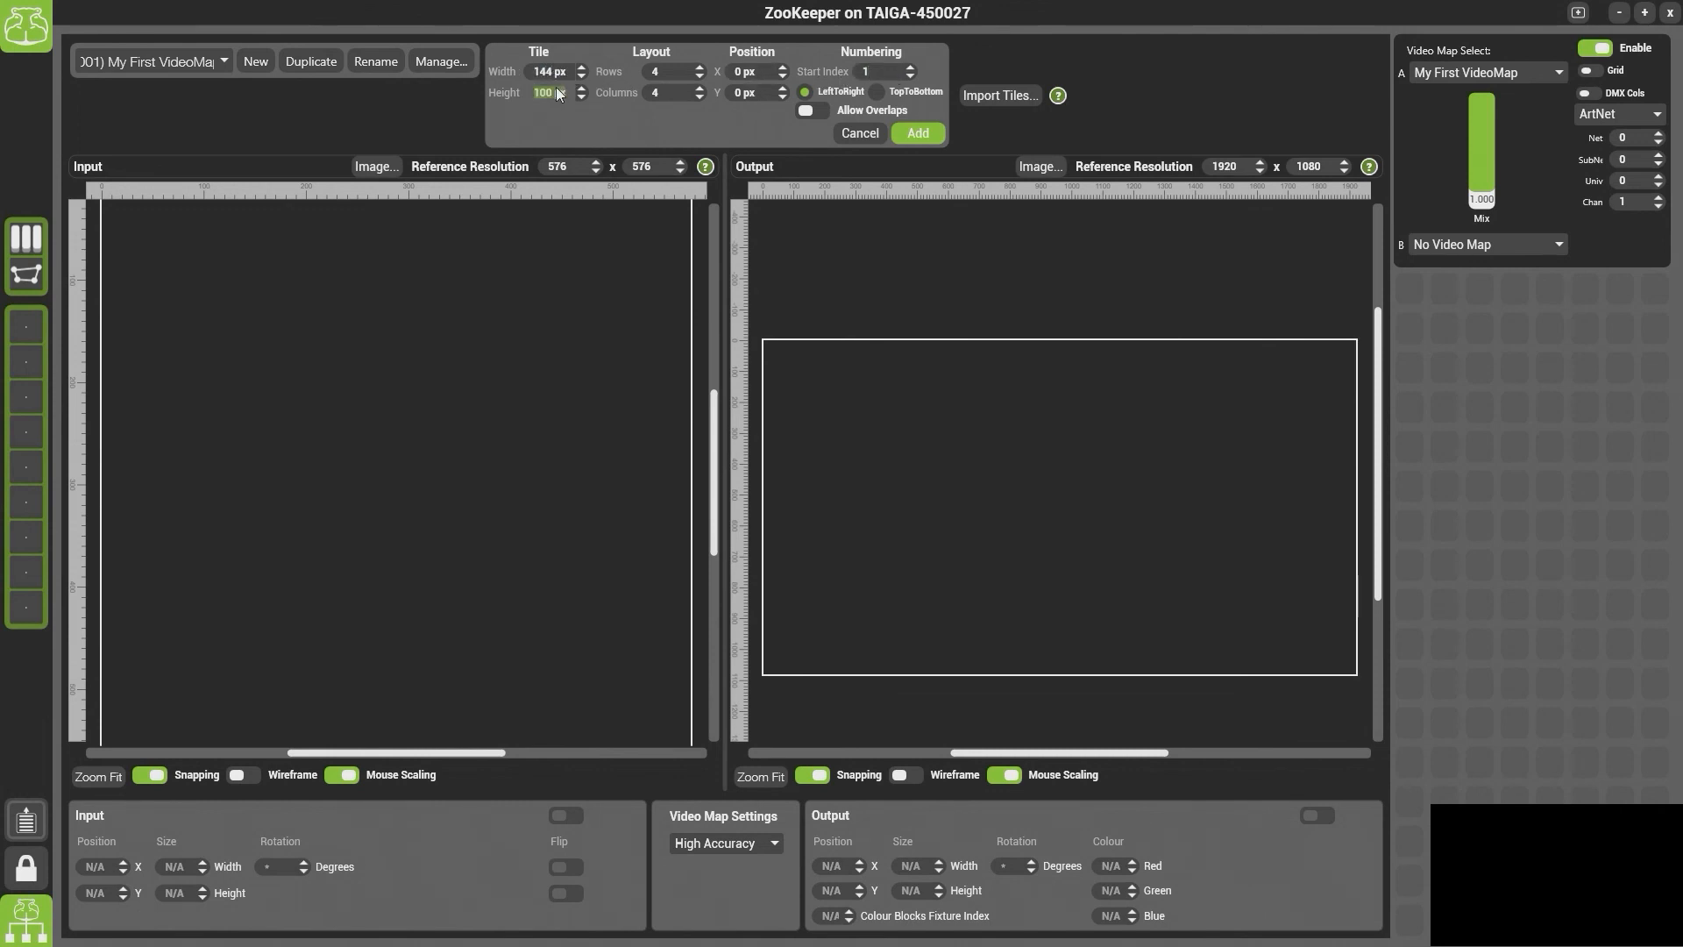
type("144")
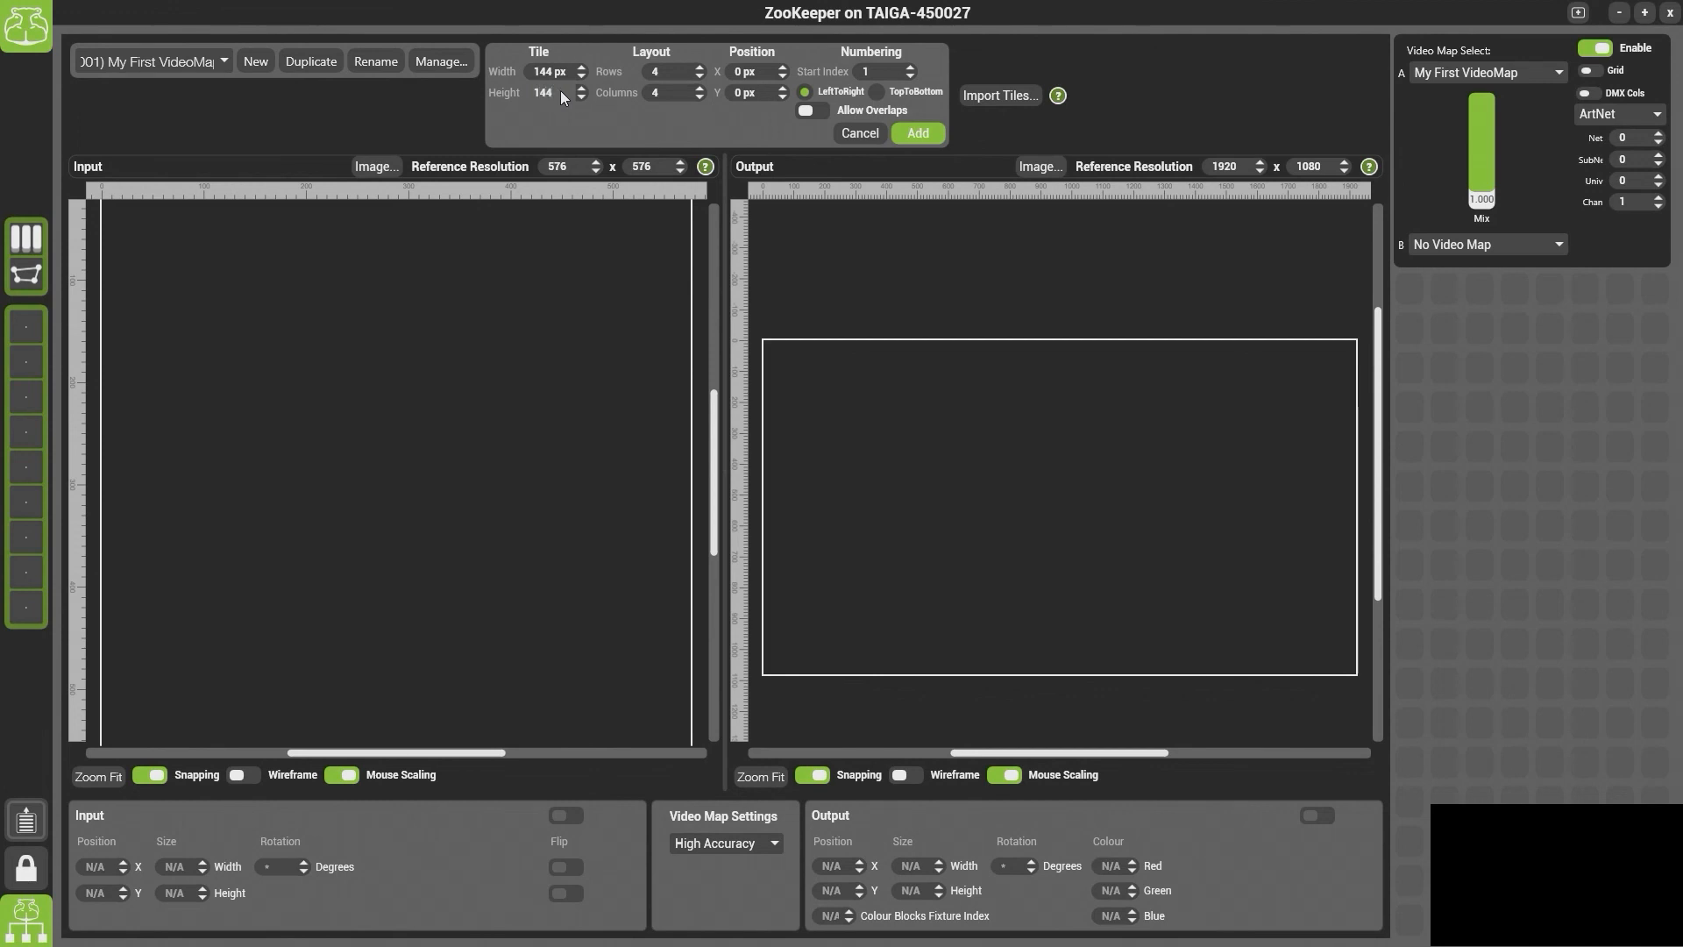
left_click(916, 132)
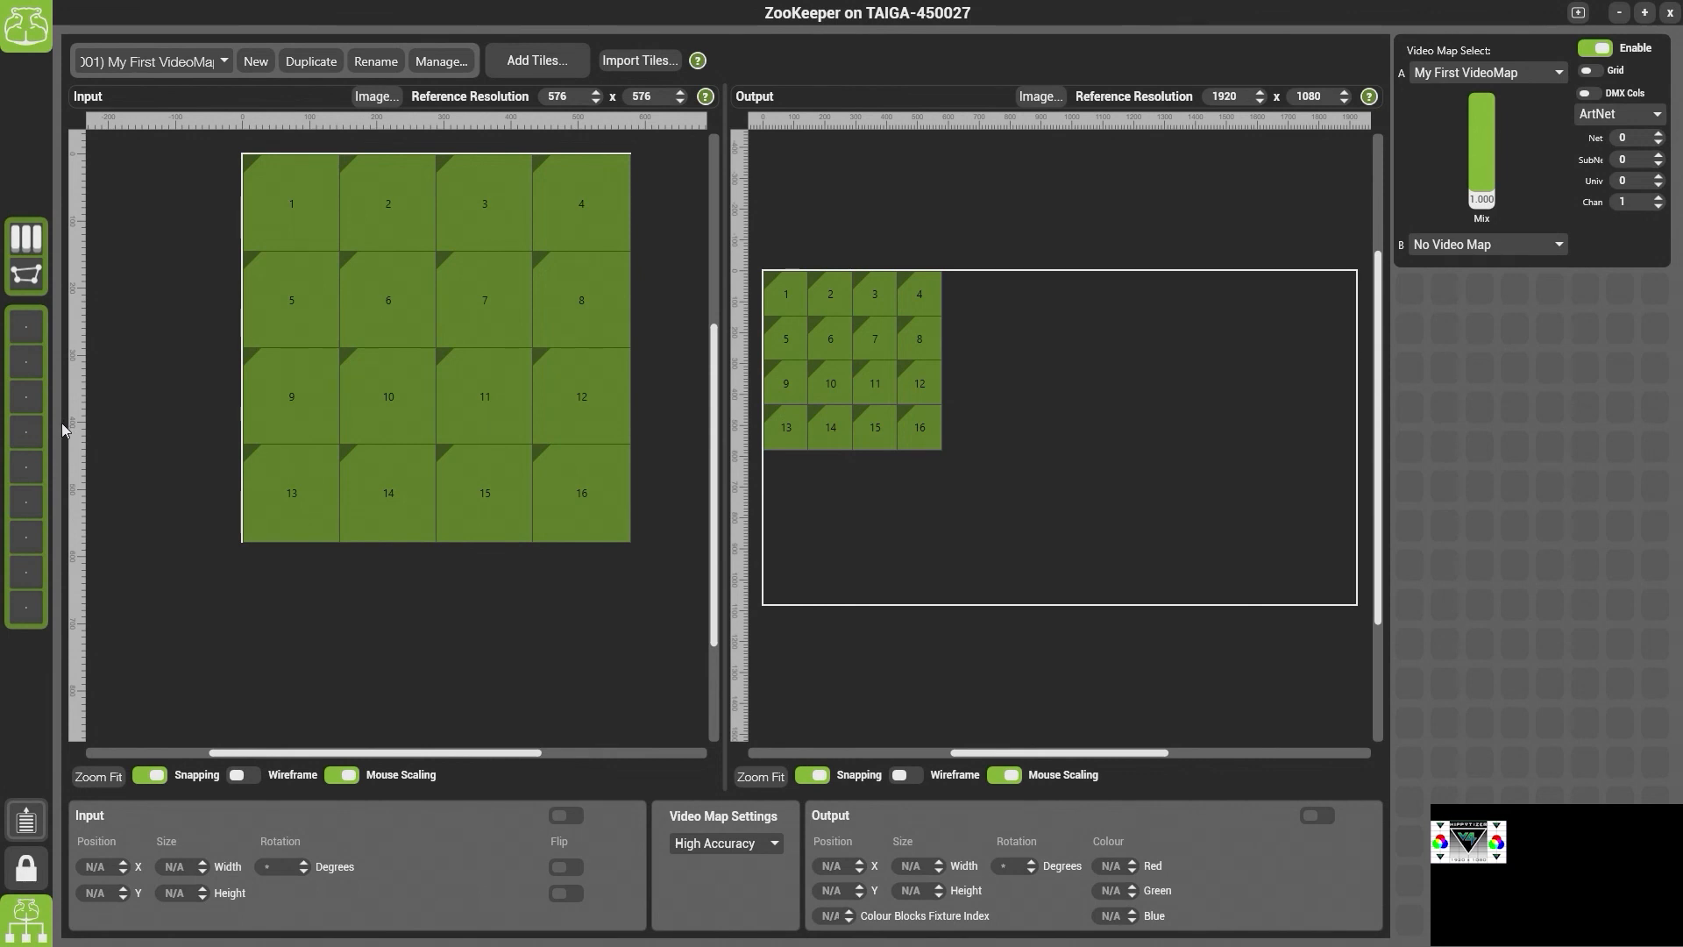
mouse_move(92, 417)
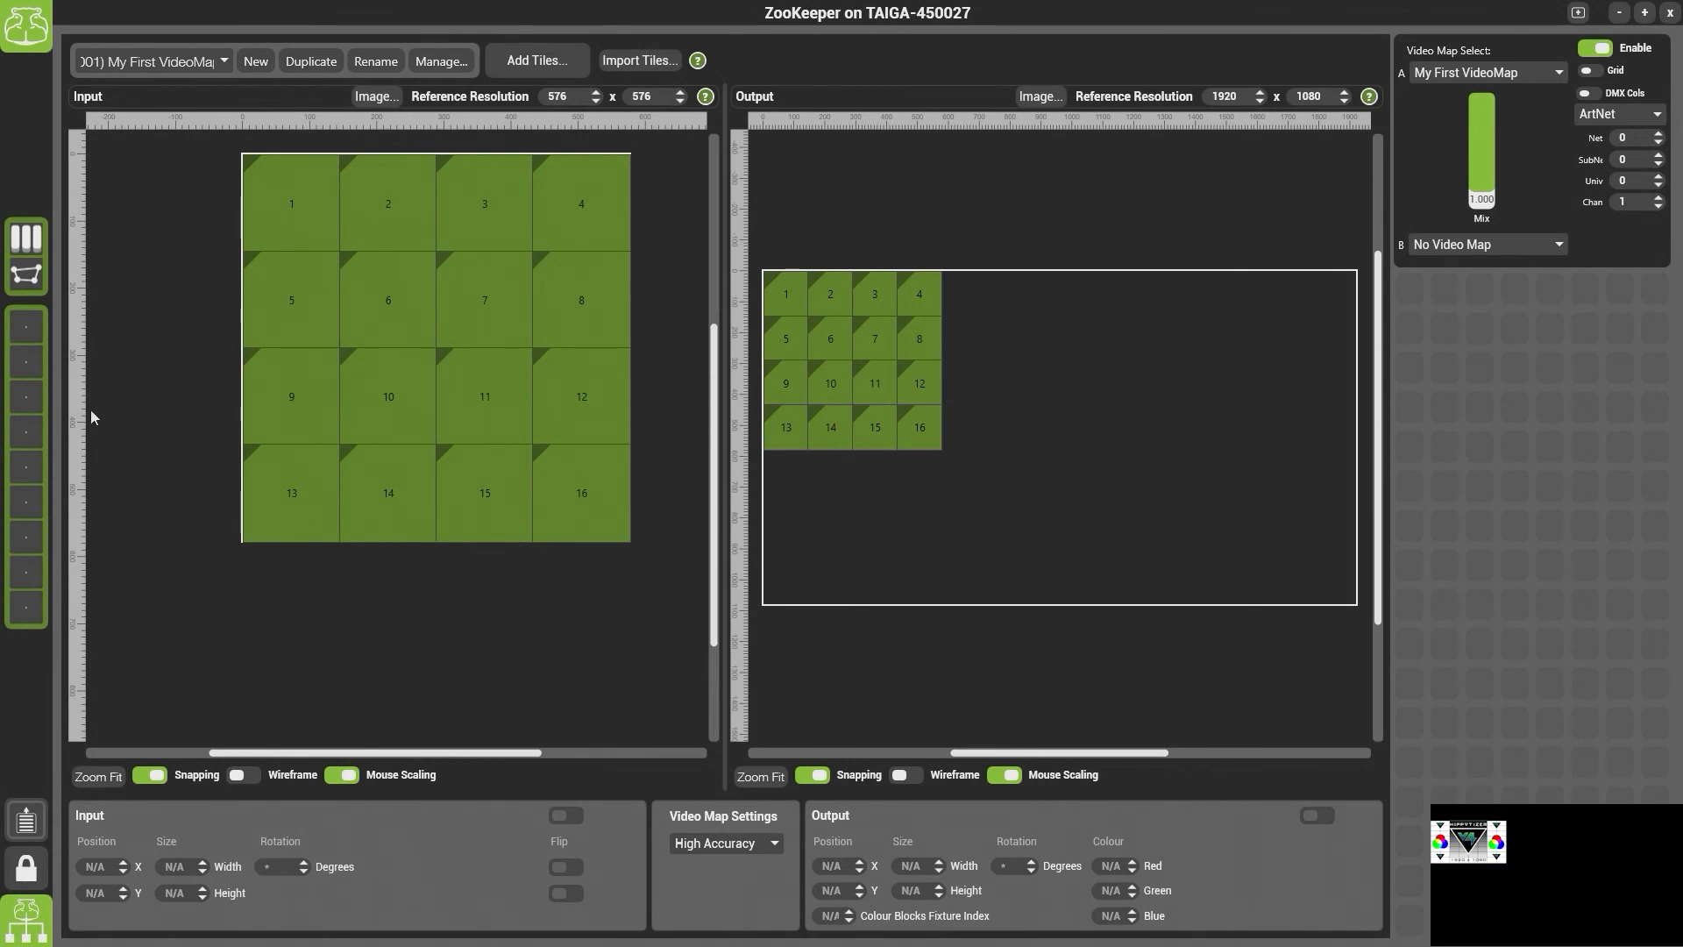